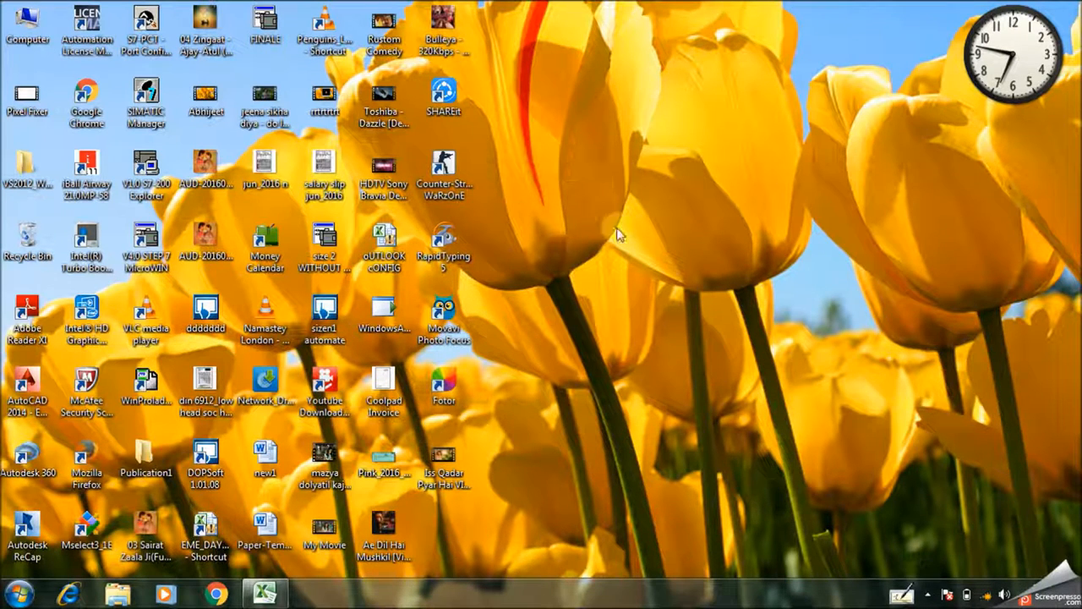
mouse_move(499, 279)
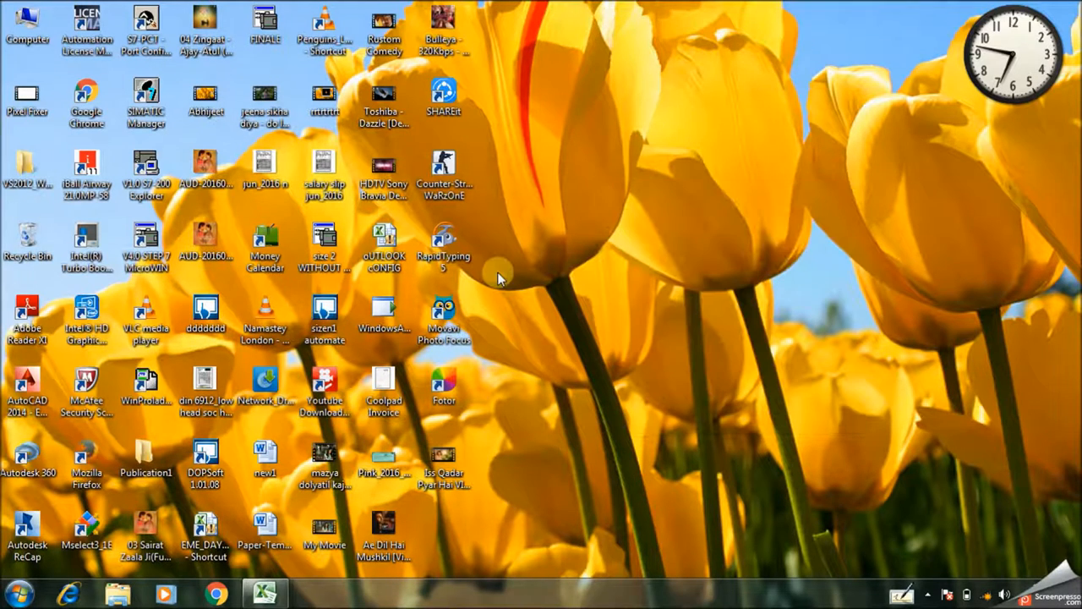
Step: Launch the EME_DAY_BOOK workbook from its desktop shortcut
left_click(206, 528)
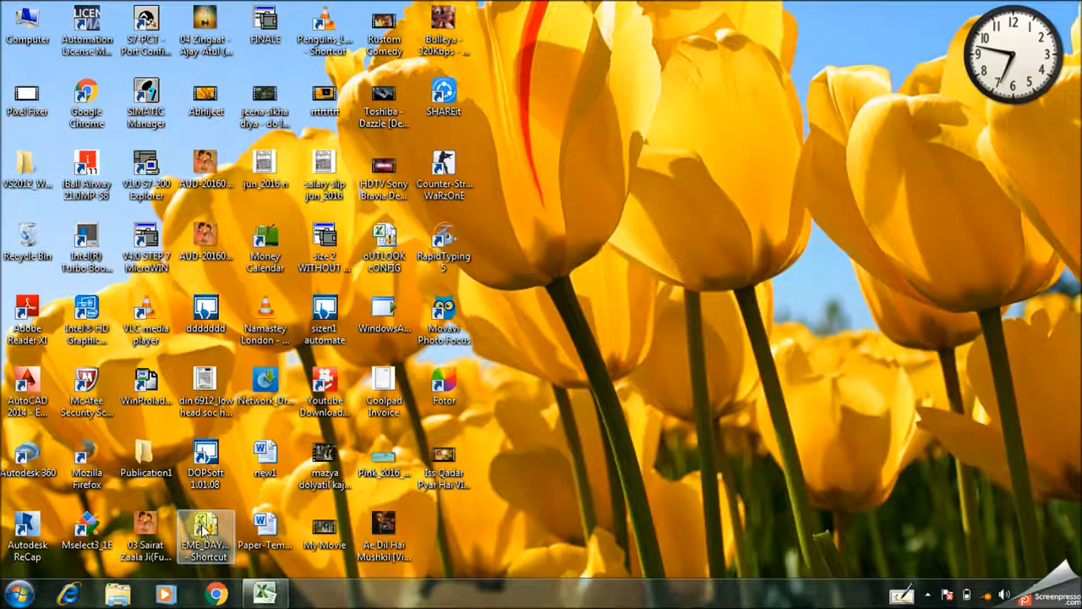
mouse_move(205, 523)
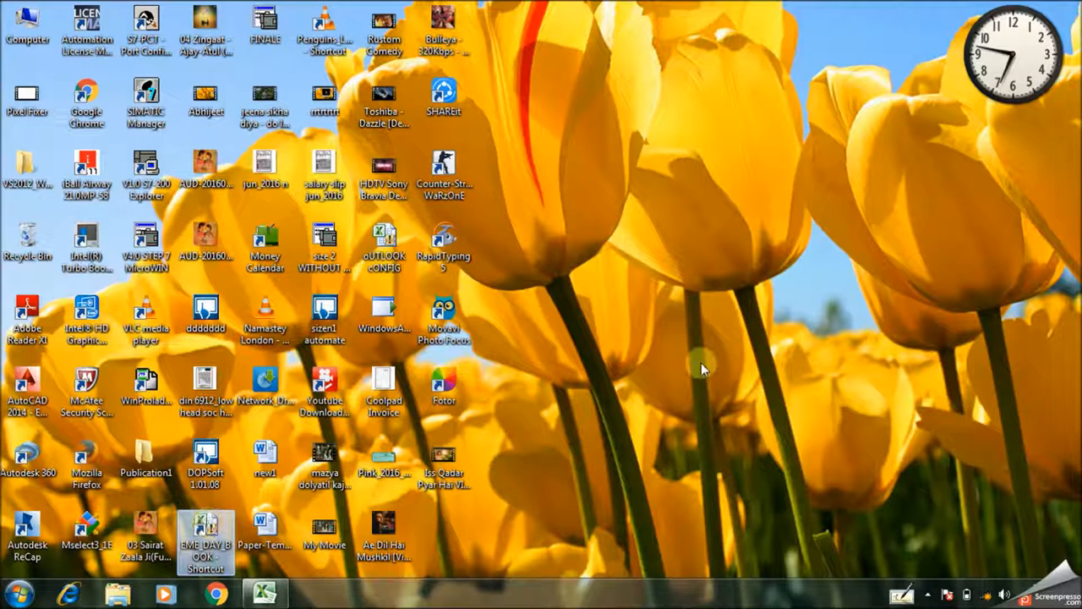
double_click(207, 526)
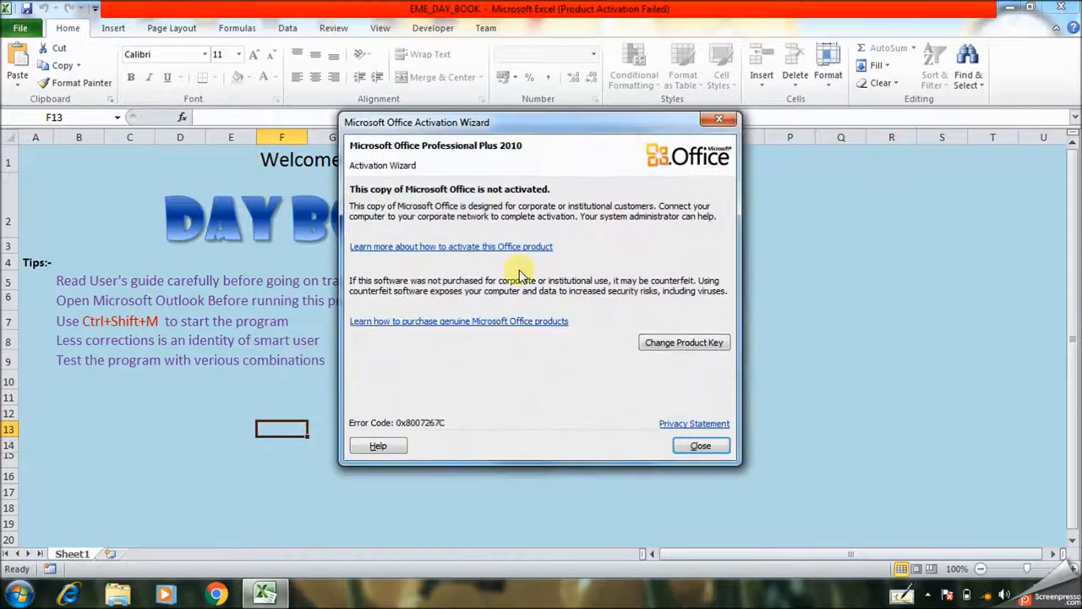
Step: Dismiss the Microsoft Office Activation Wizard notice
left_click(700, 446)
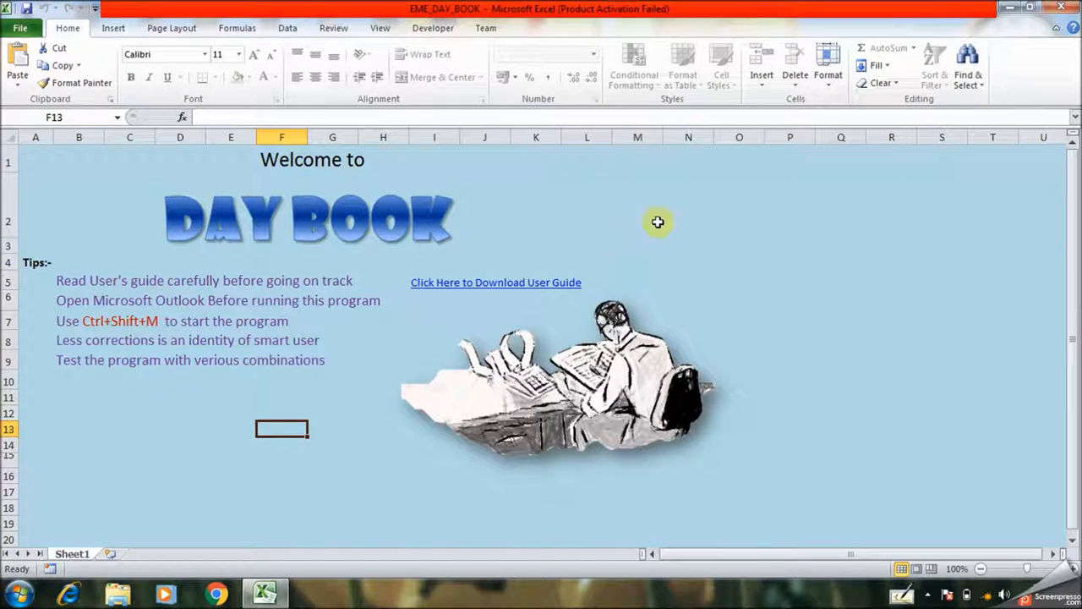
mouse_move(642, 232)
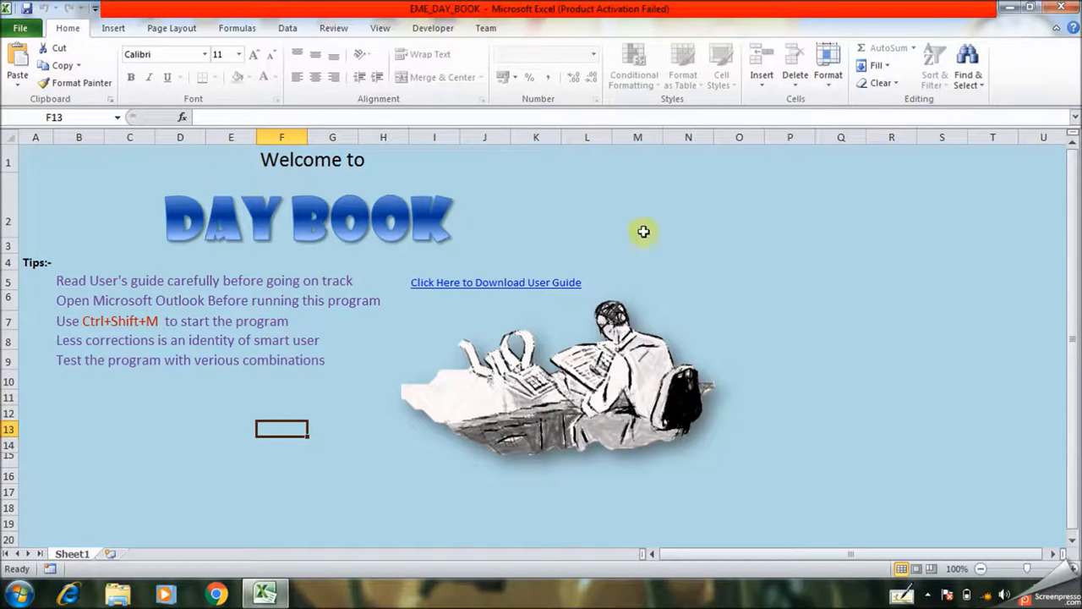
mouse_move(29, 278)
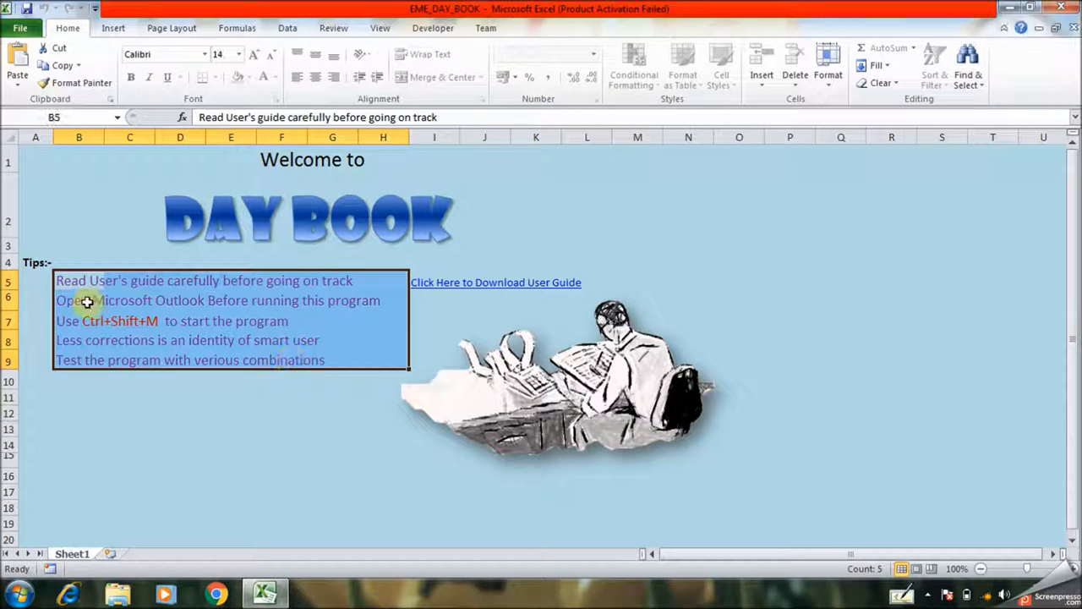
mouse_move(318, 296)
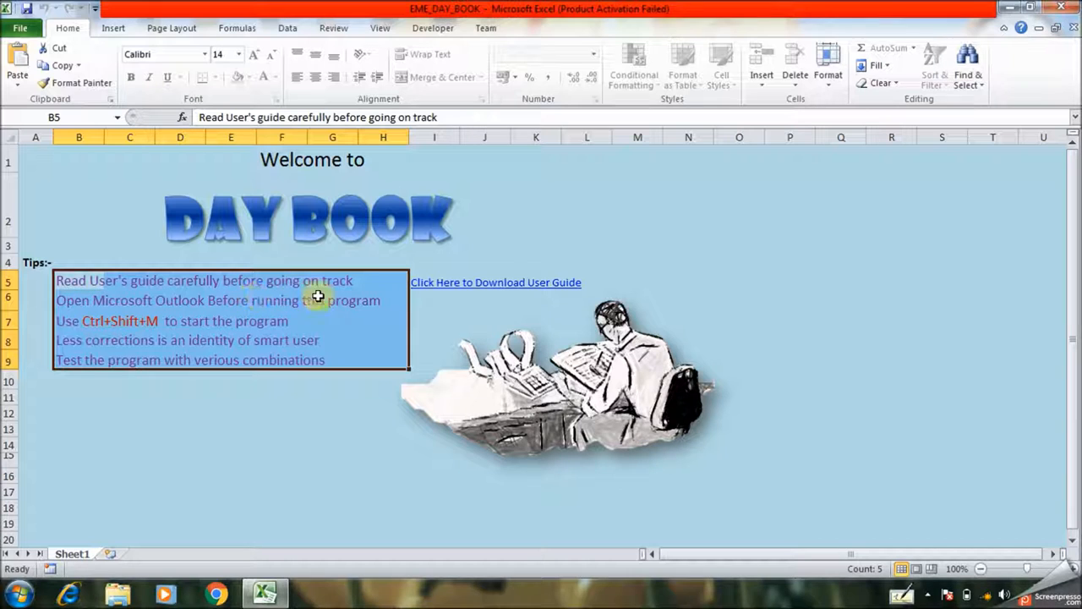
mouse_move(76, 312)
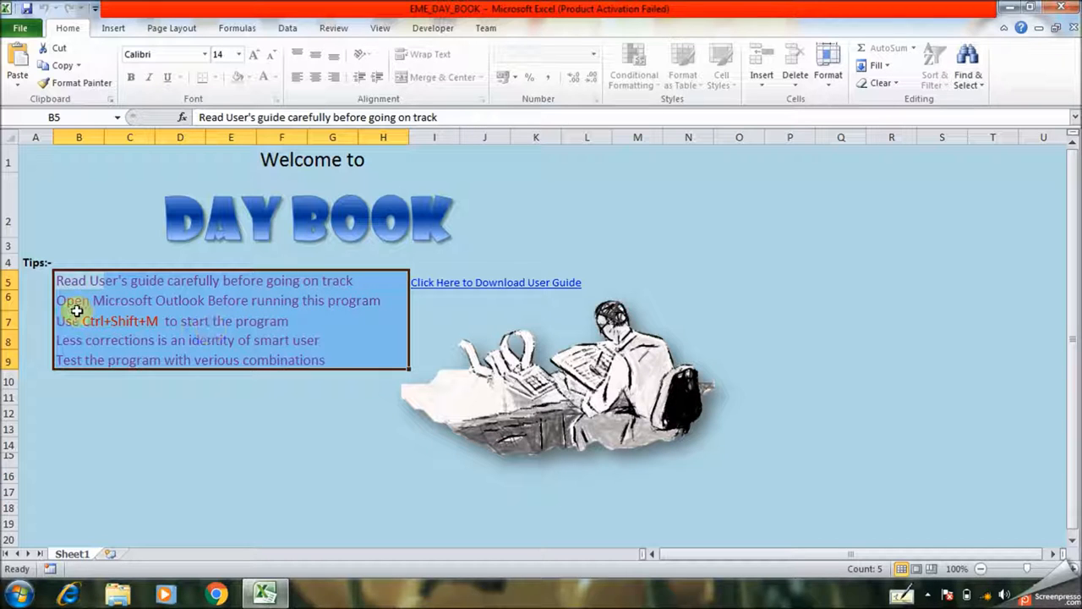
mouse_move(311, 310)
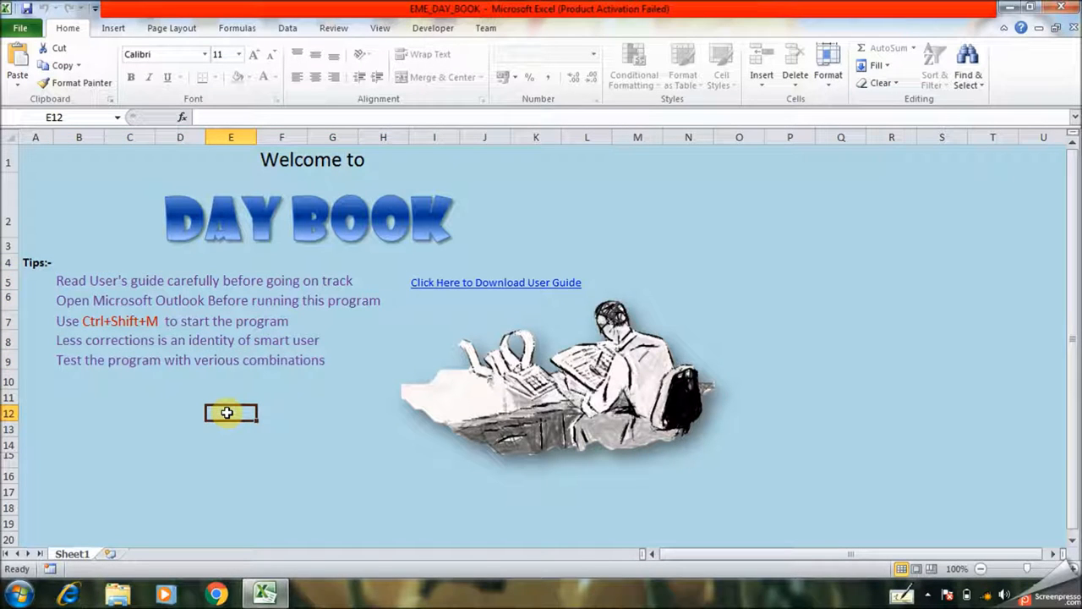
mouse_move(118, 353)
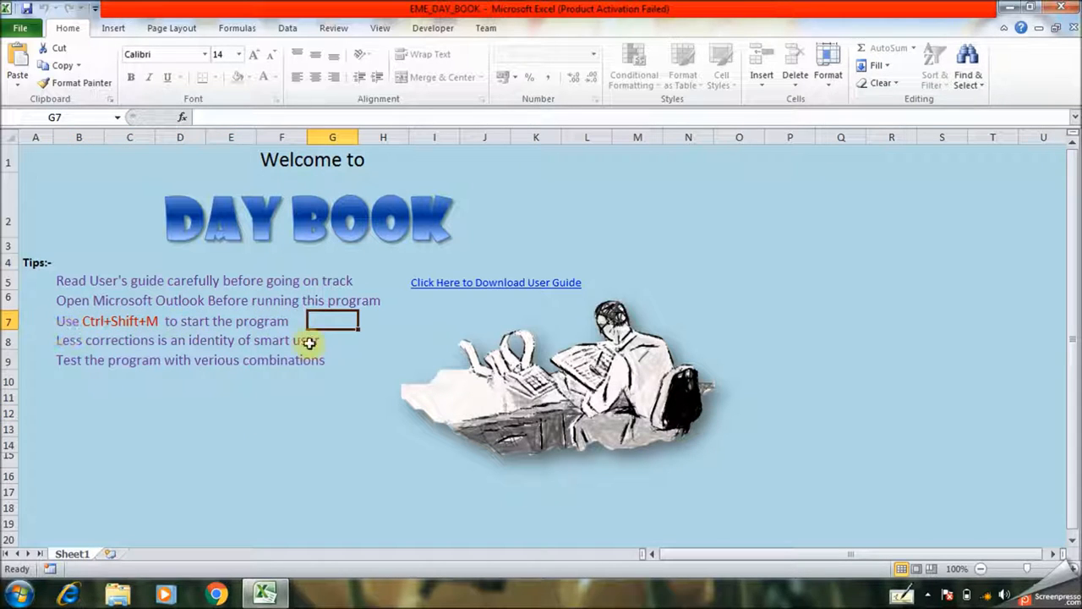
mouse_move(220, 420)
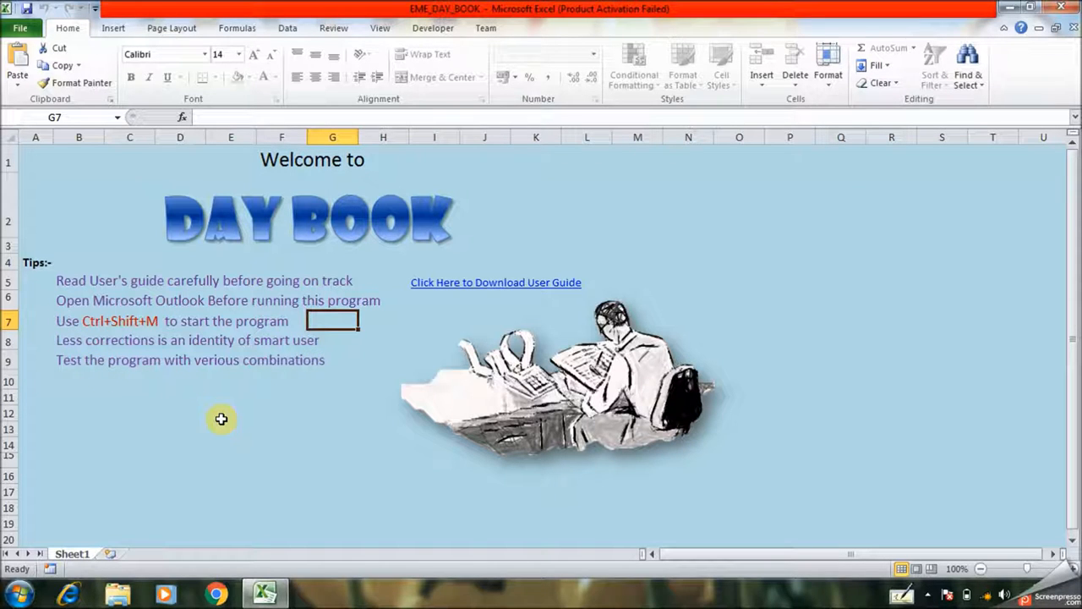
mouse_move(549, 288)
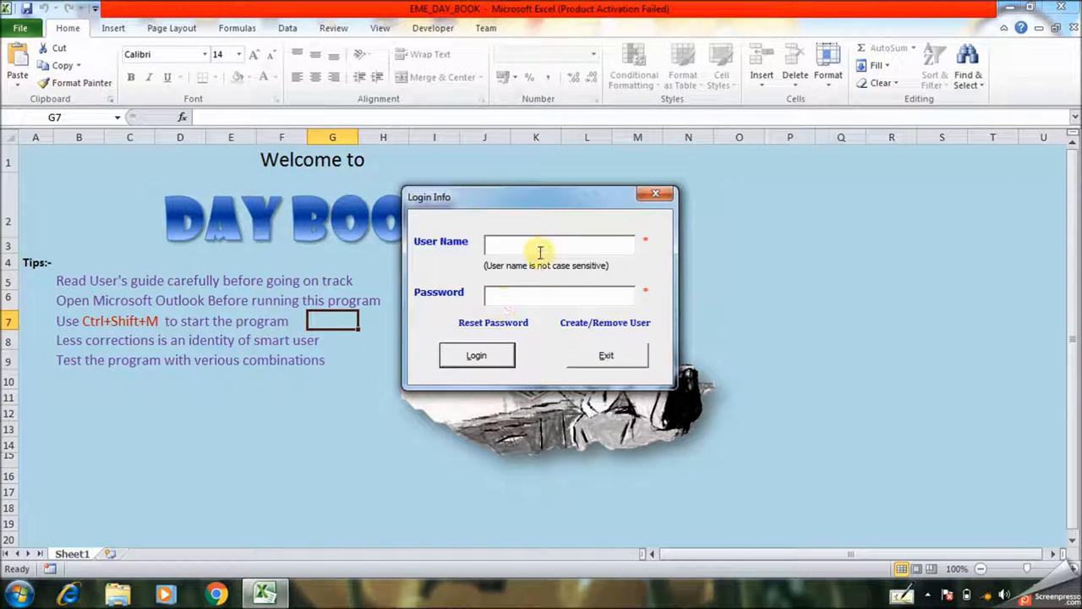
mouse_move(548, 254)
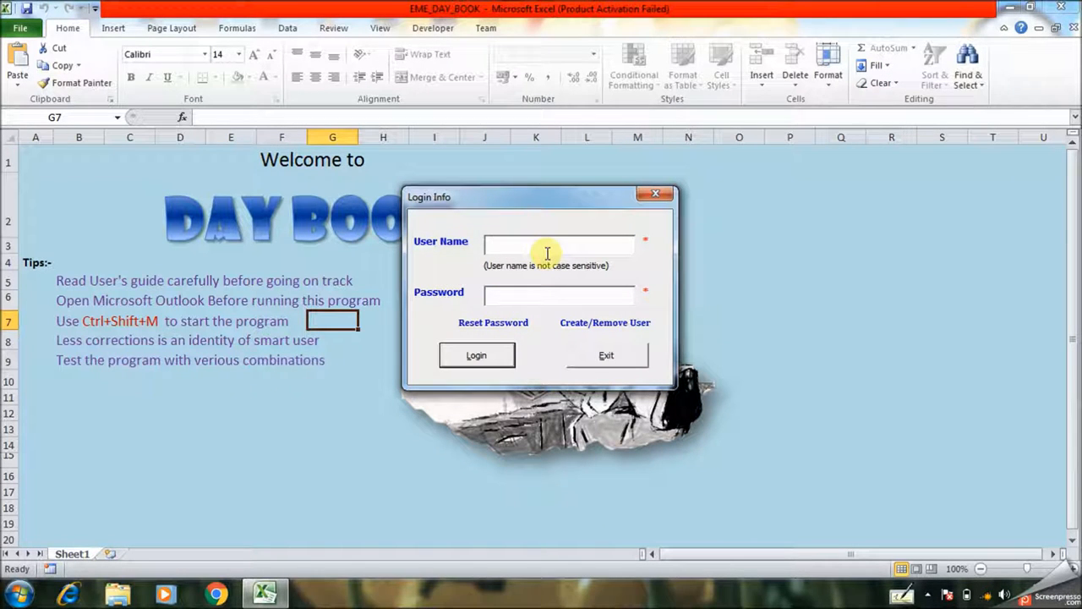
Step: Enter user name 'Ab' and the password in the Login Info form and submit
type("Abhijit")
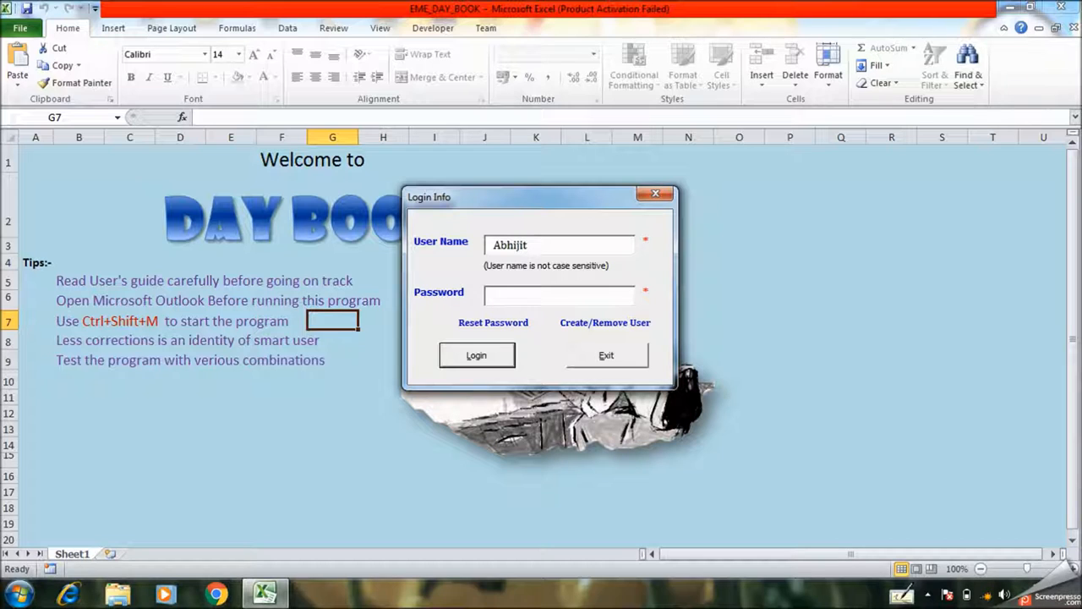
type("****")
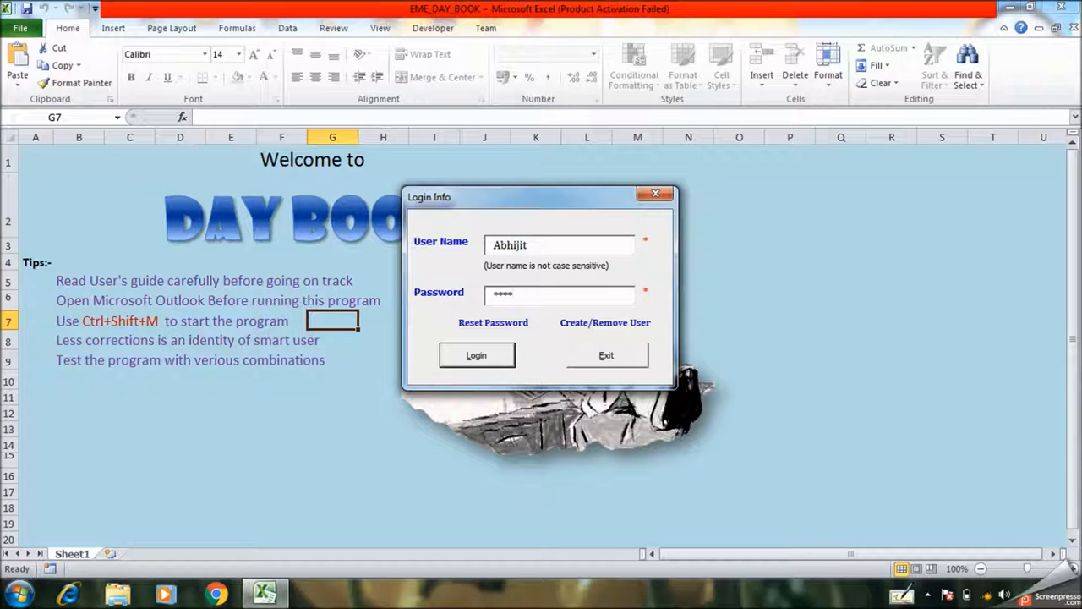
left_click(477, 355)
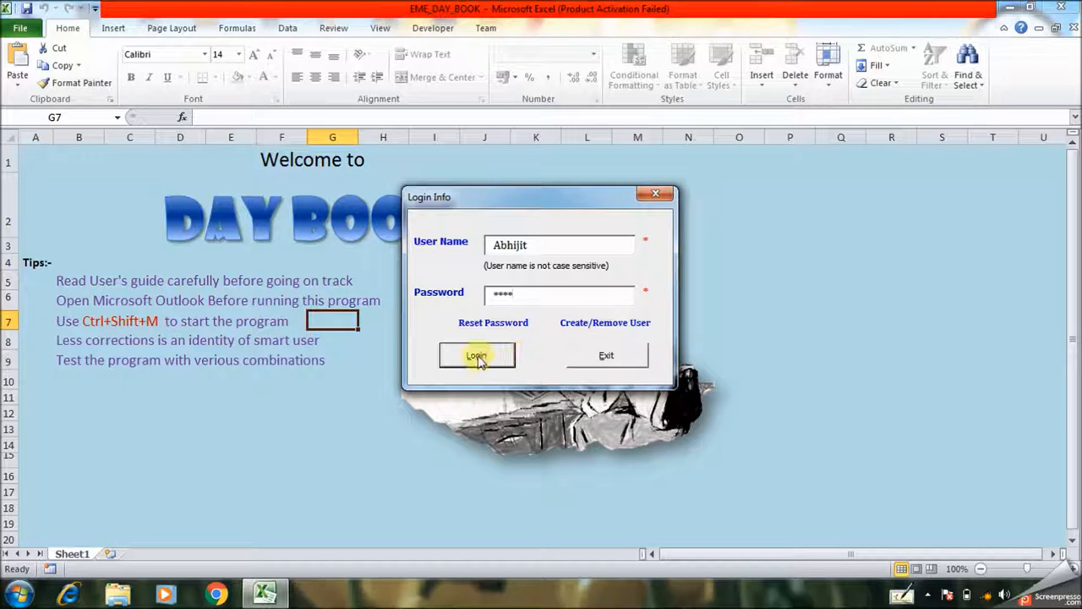
Step: Complete the login to reach the Sales/Purchase/Quote chooser with Sales selected
left_click(477, 355)
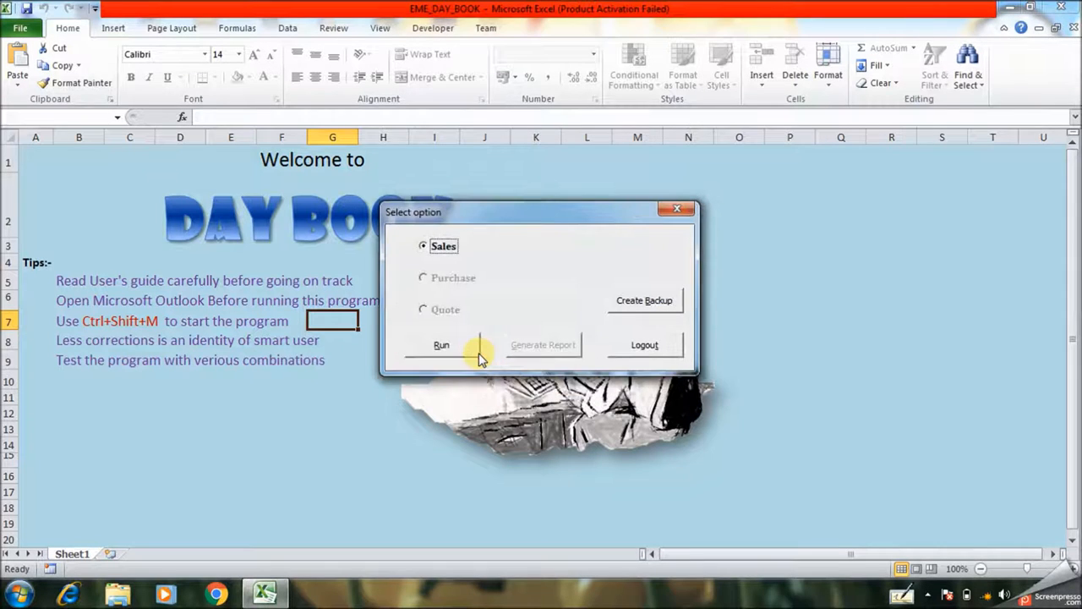
mouse_move(566, 325)
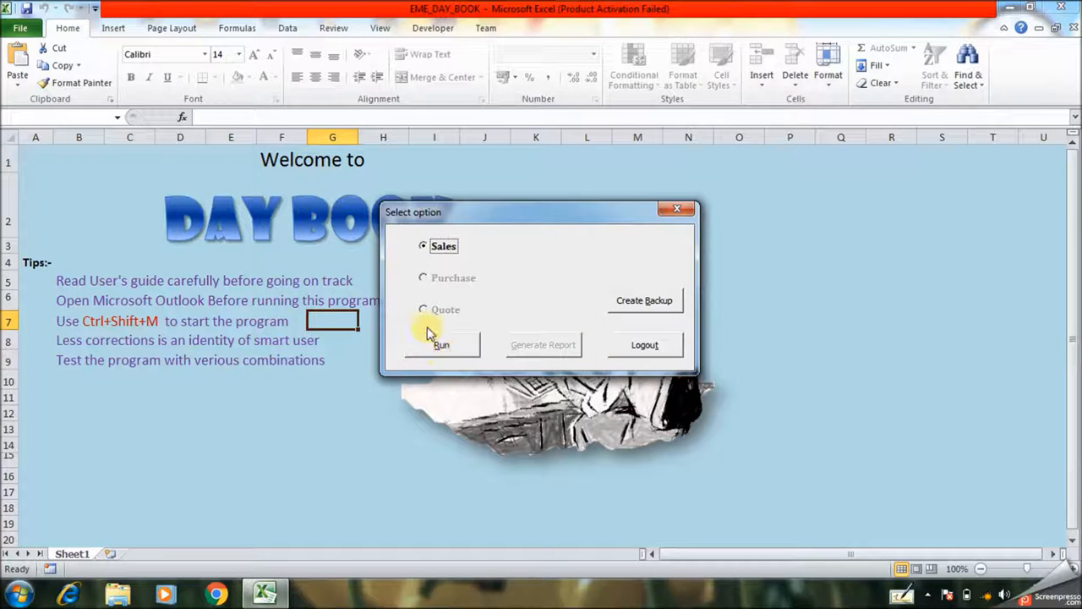
left_click(441, 345)
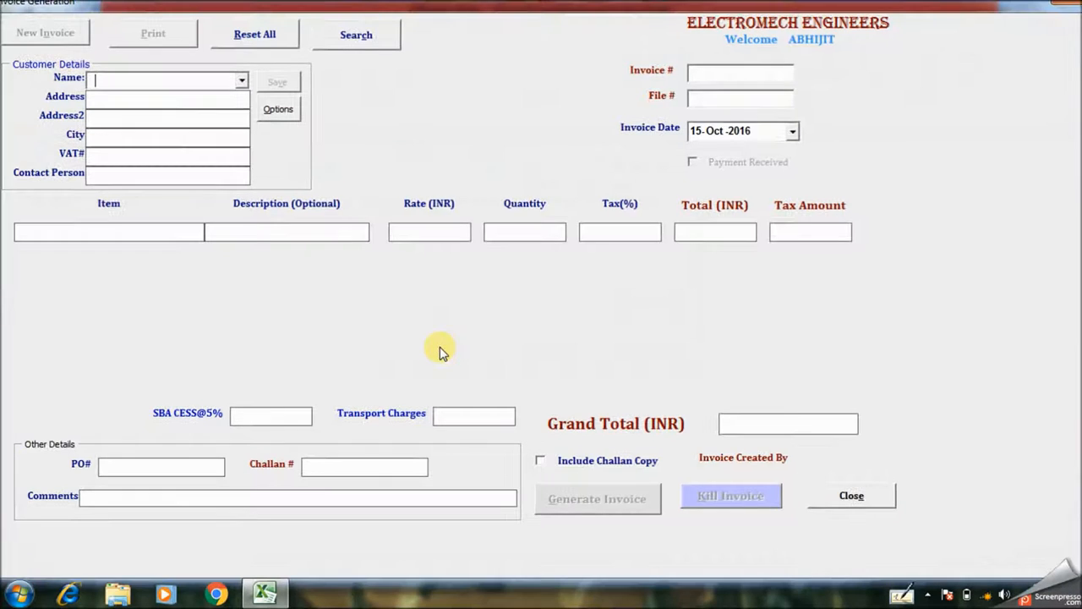
mouse_move(260, 20)
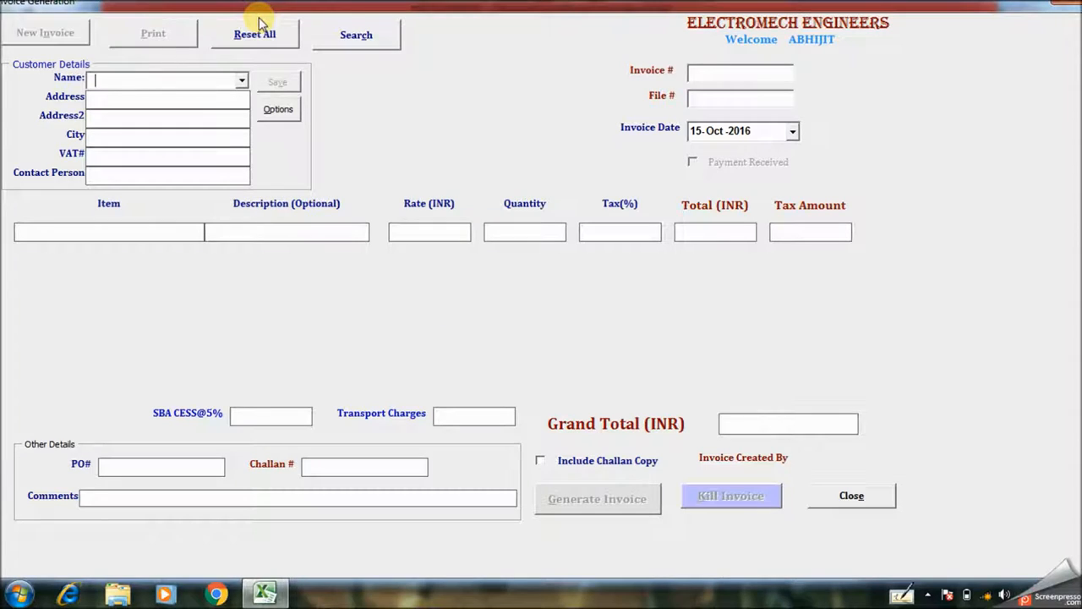
mouse_move(433, 379)
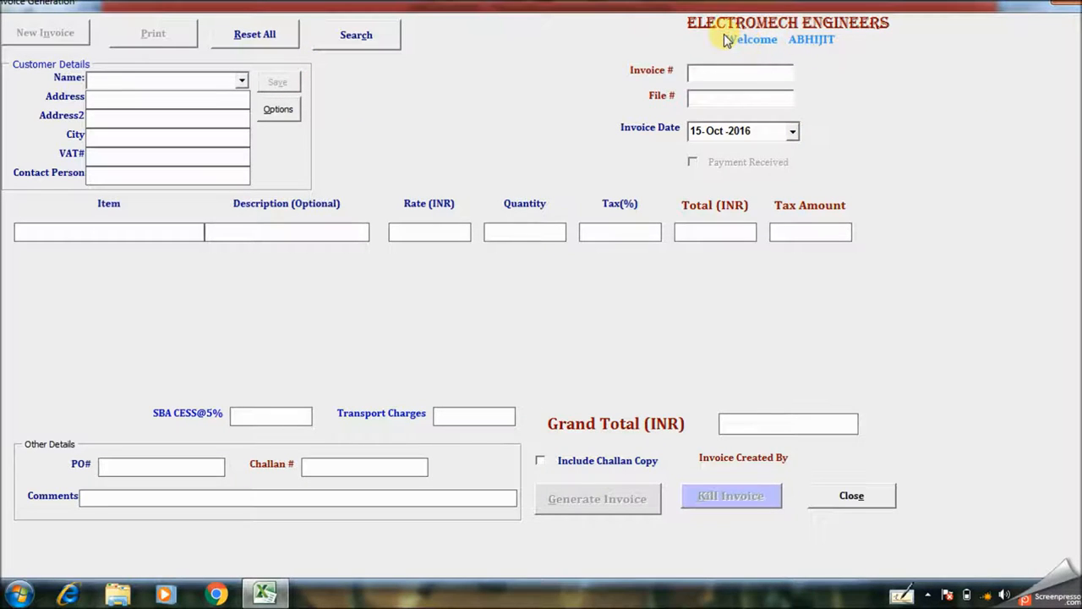
mouse_move(747, 162)
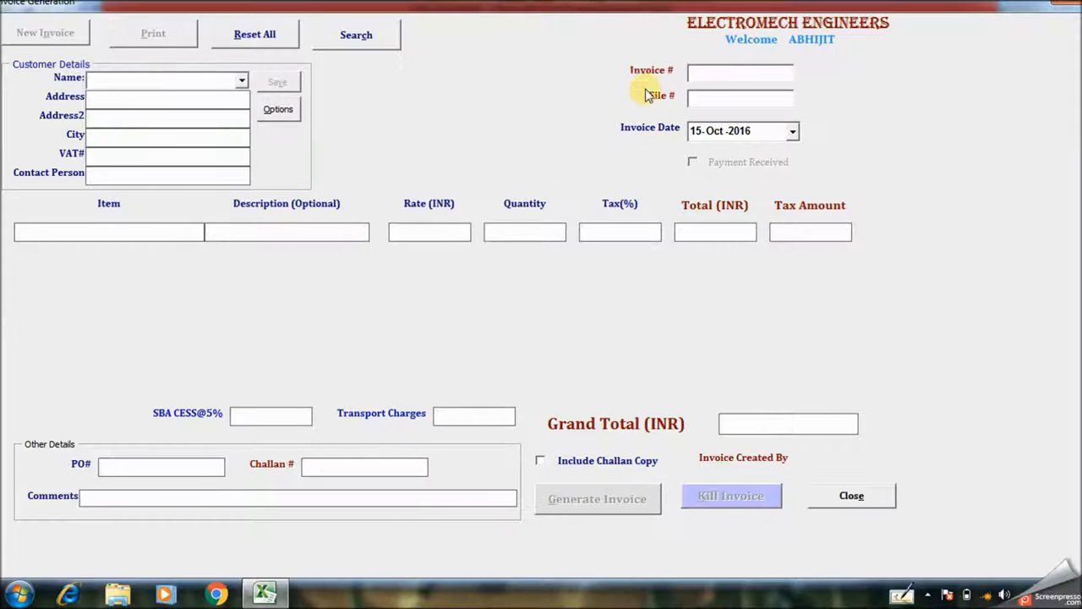
mouse_move(636, 76)
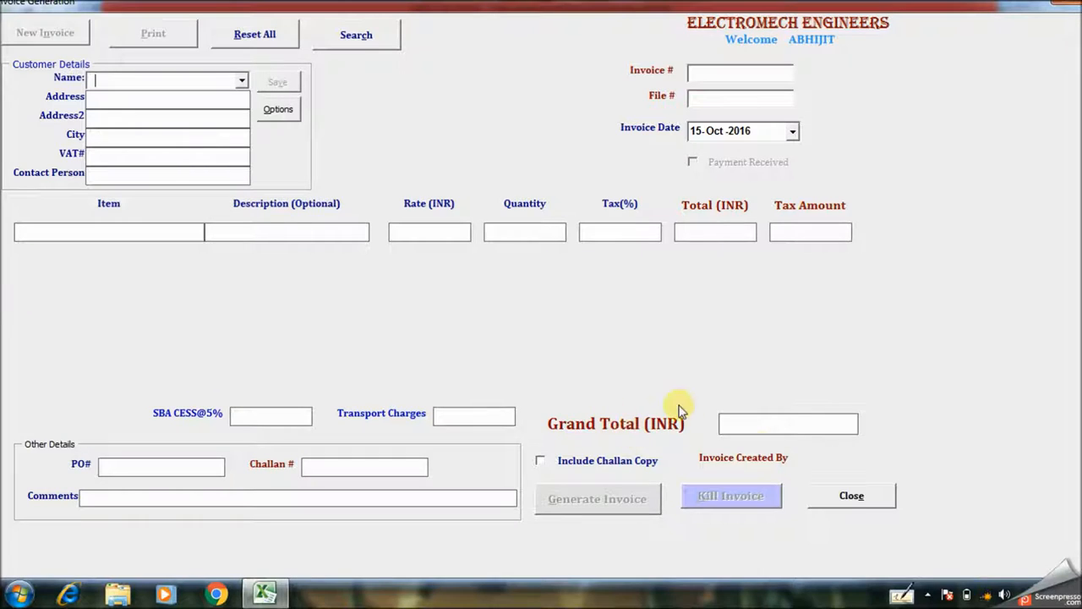
mouse_move(585, 426)
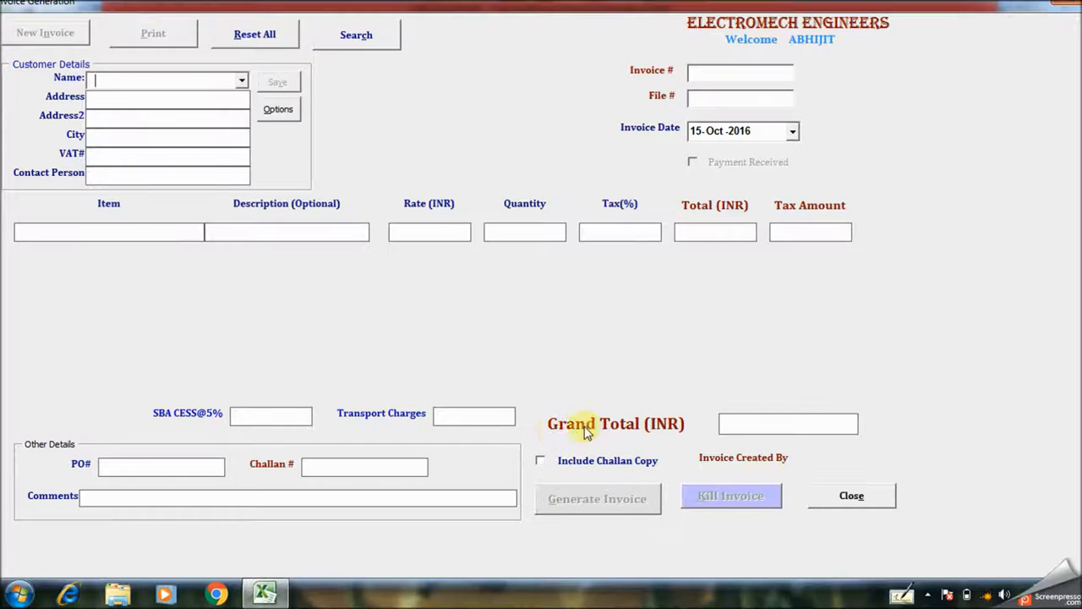
mouse_move(685, 426)
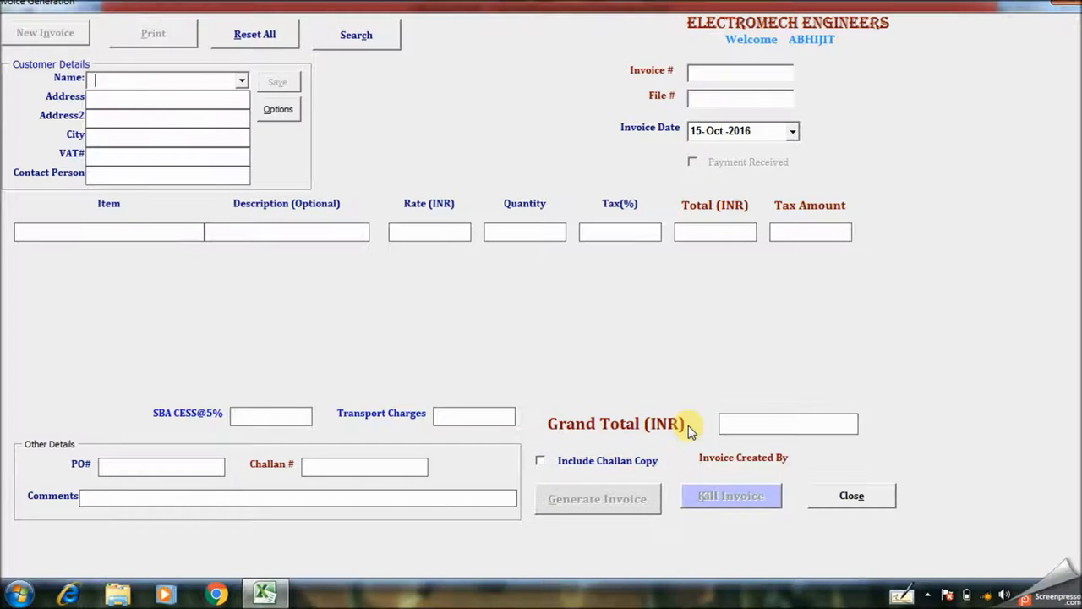
mouse_move(747, 425)
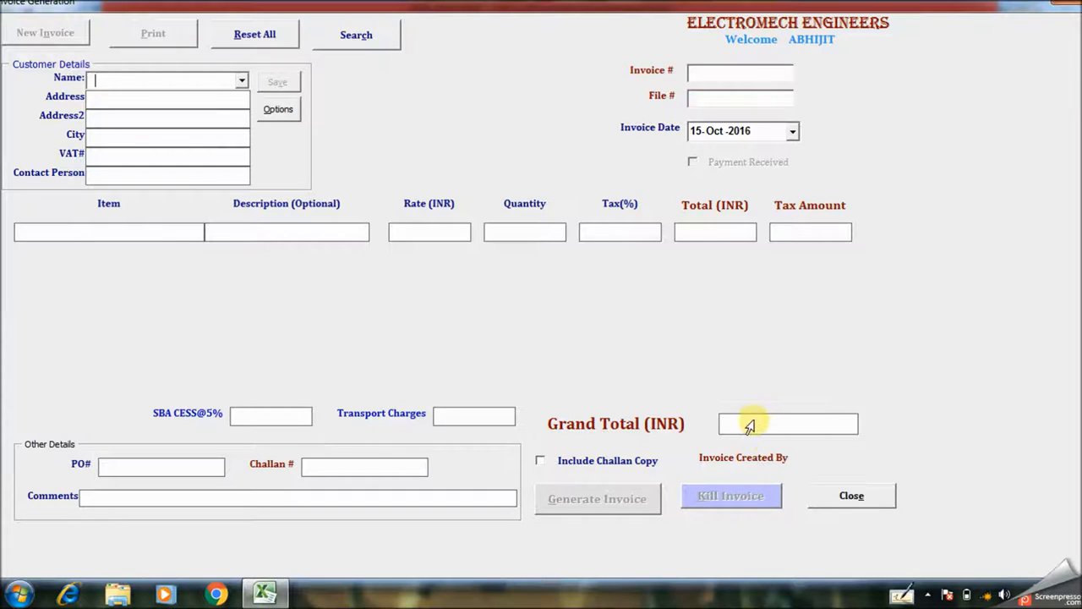
mouse_move(660, 325)
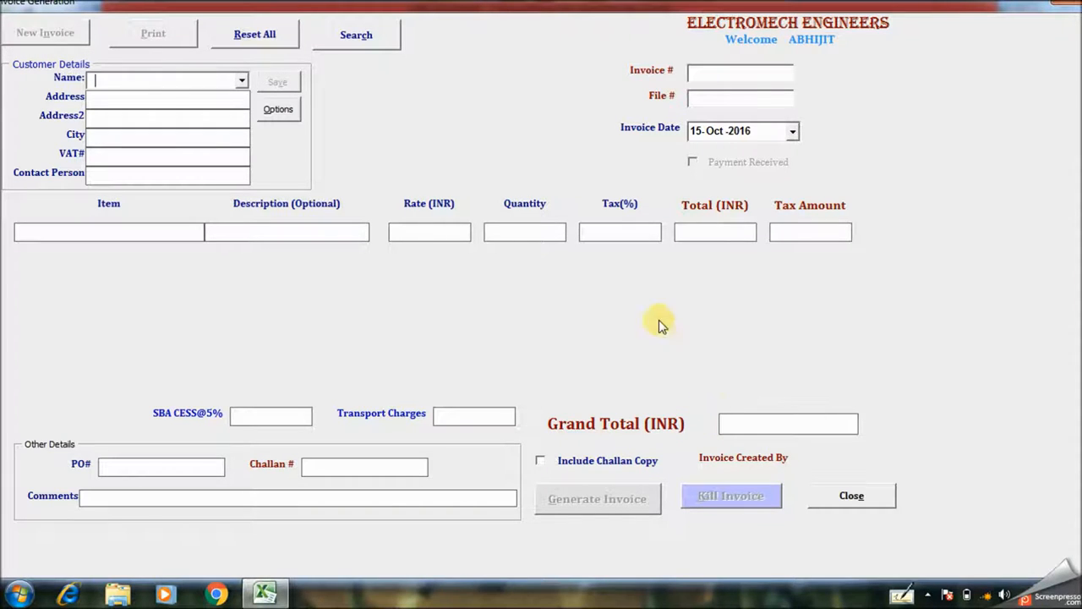
mouse_move(345, 112)
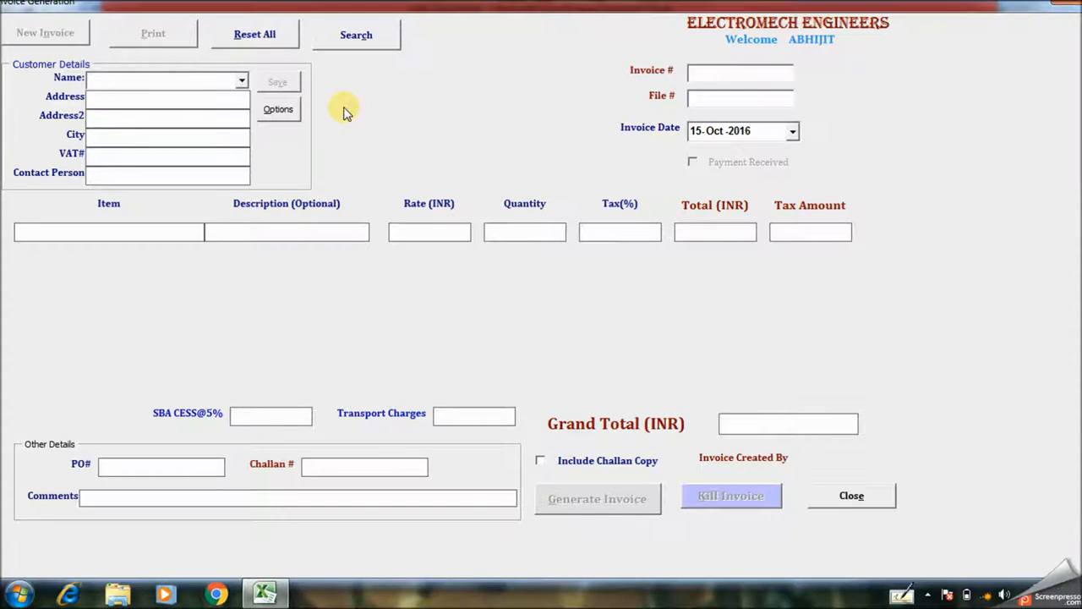
mouse_move(226, 84)
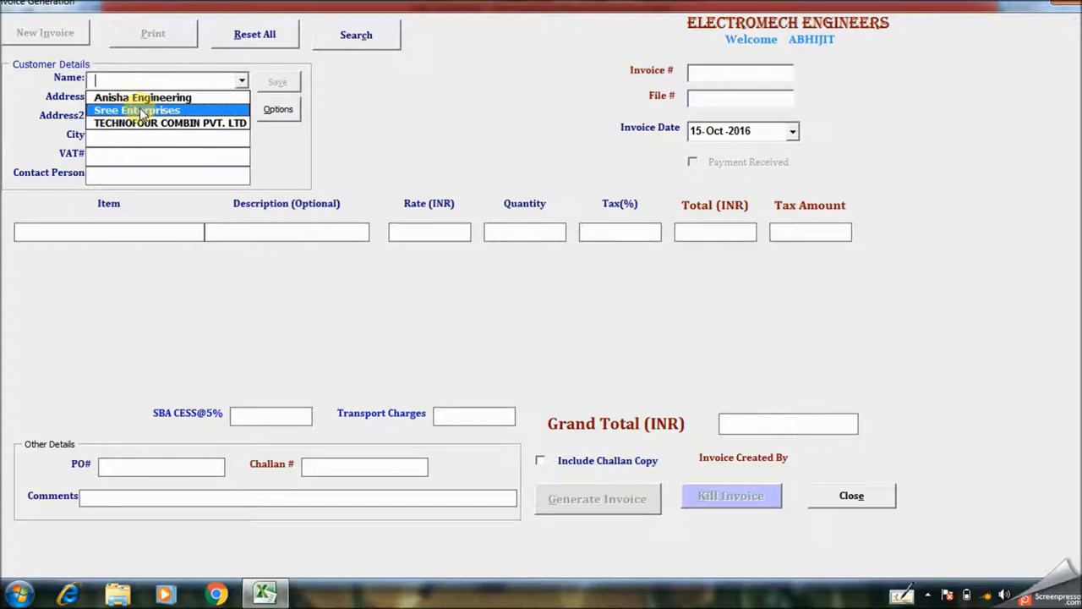
mouse_move(142, 97)
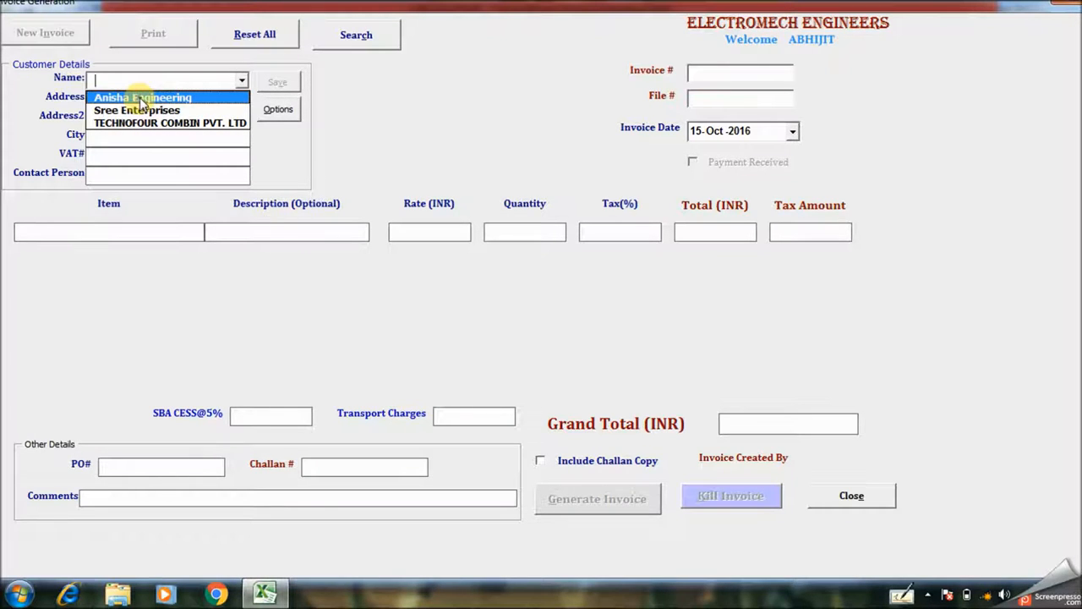
Step: Choose Anisha Engineering as the invoice customer and bring up Edit Customer Details
left_click(142, 96)
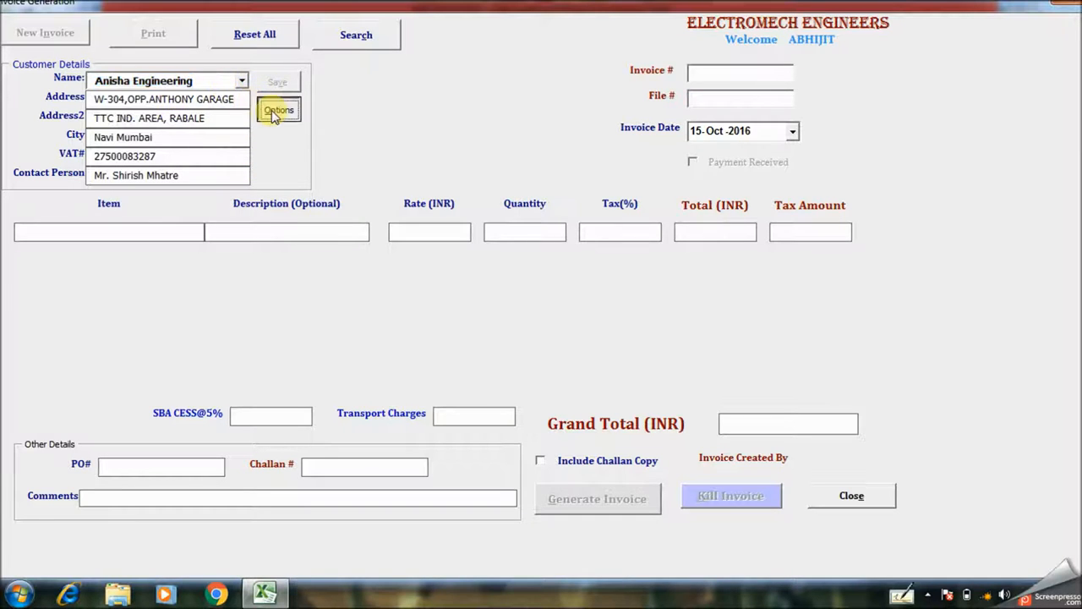
left_click(278, 108)
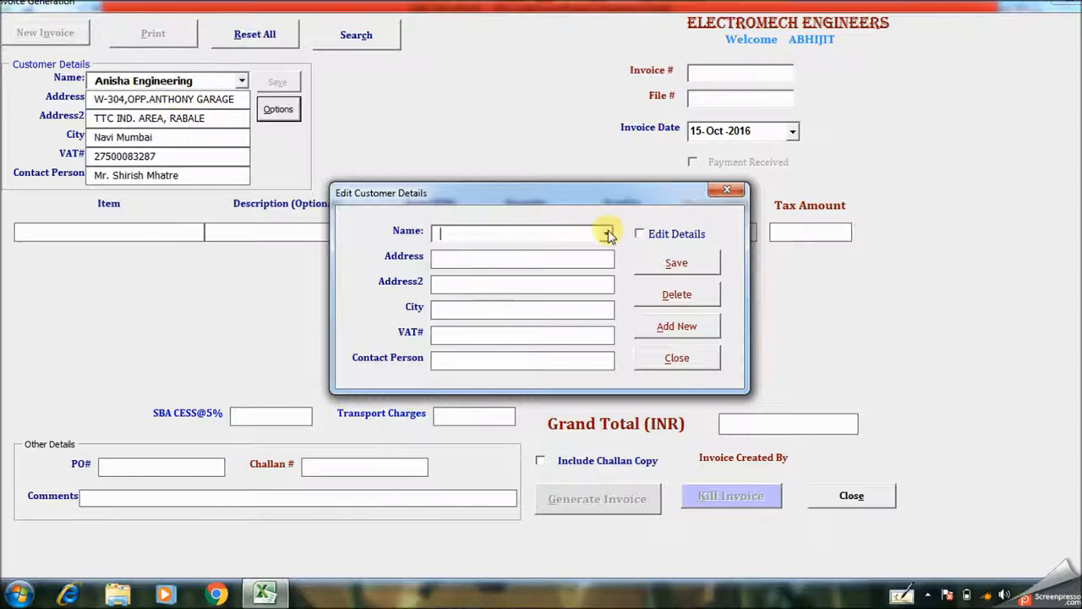
Step: Load TECHNOFOUR COMBIN PVT. LTD's record and enable Edit Details
left_click(606, 234)
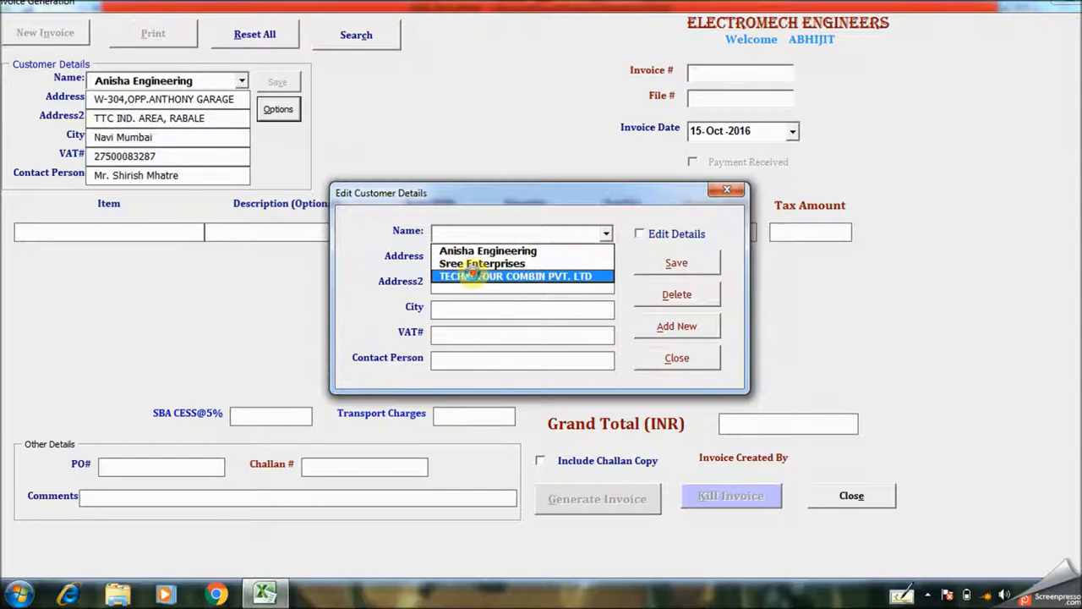
left_click(516, 276)
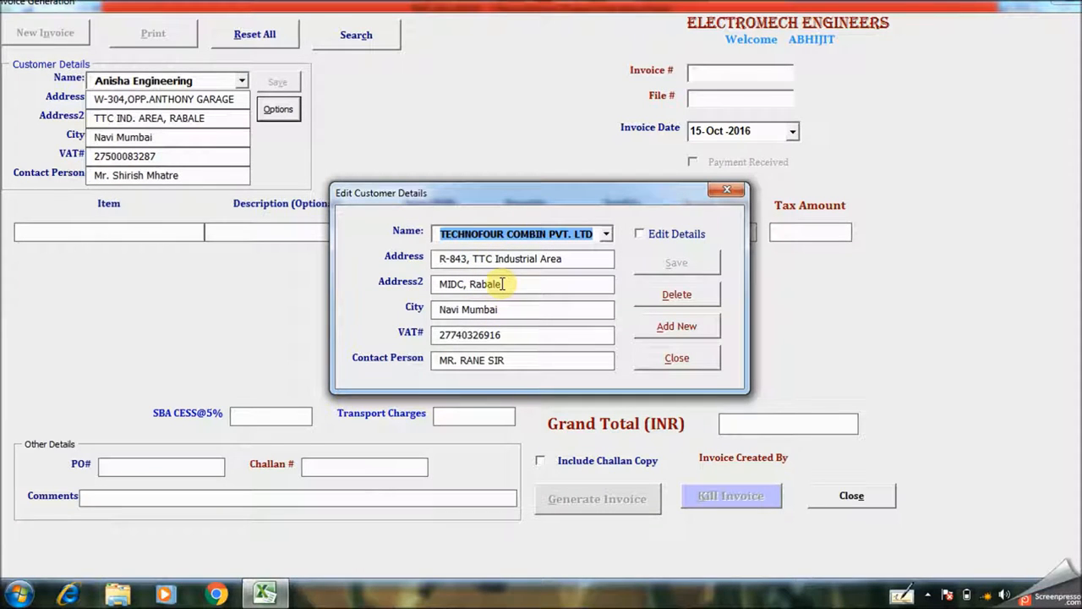
double_click(485, 284)
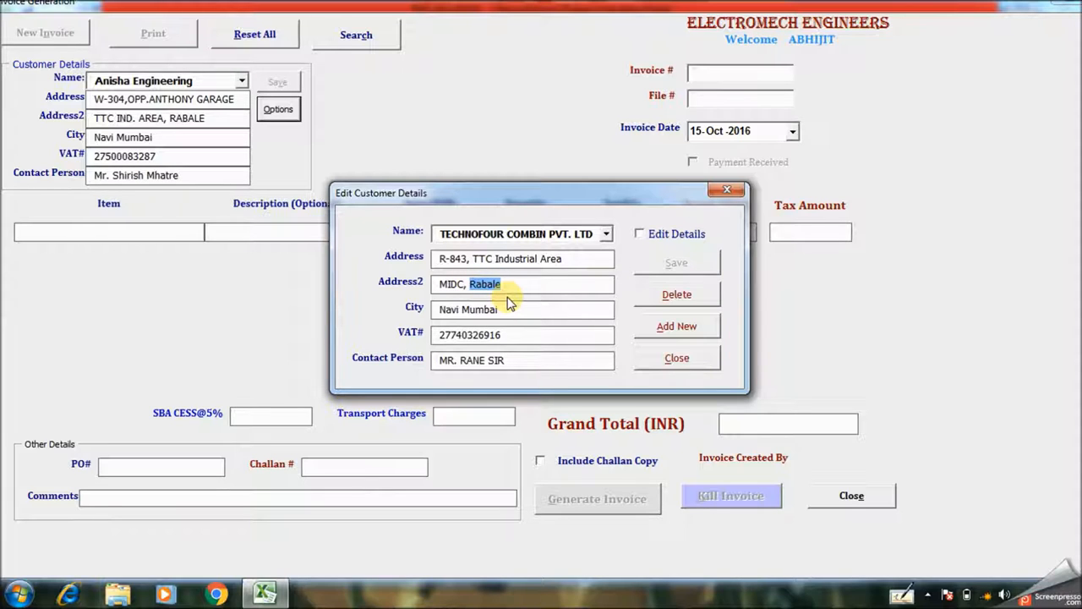
mouse_move(589, 274)
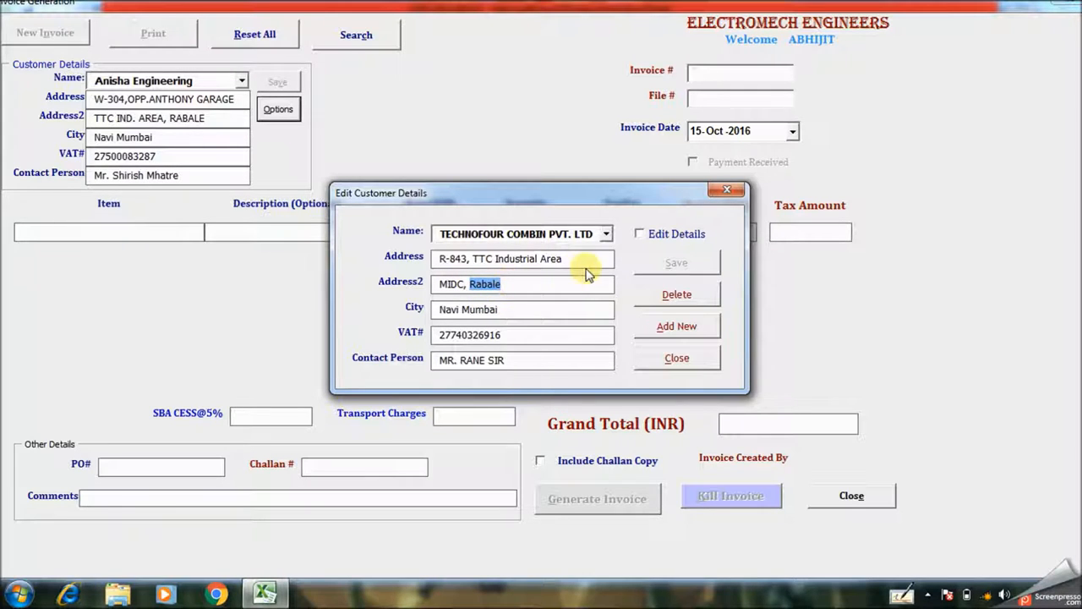
mouse_move(696, 238)
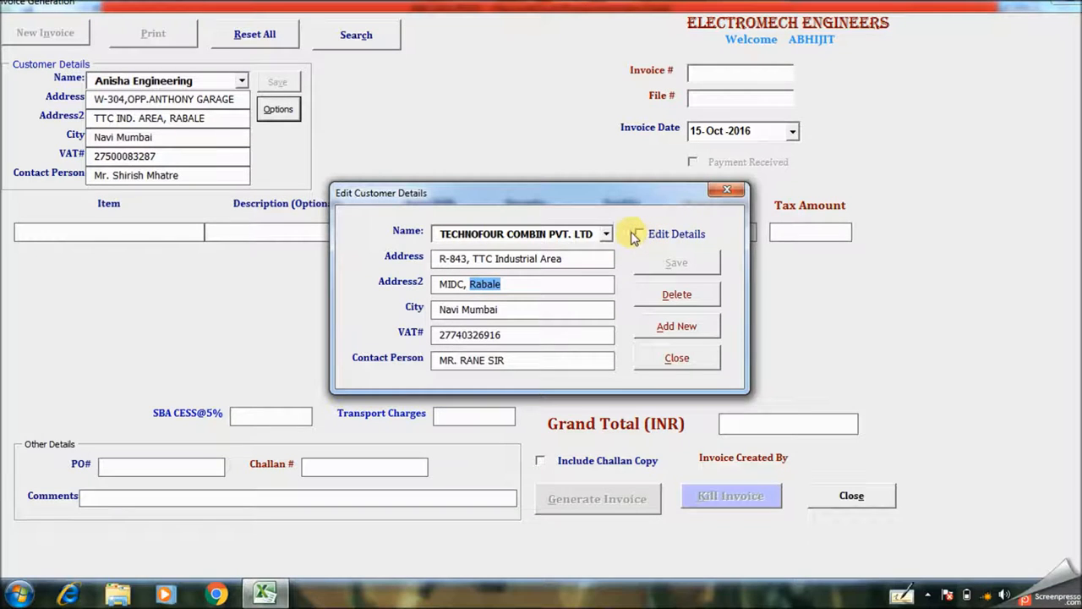
left_click(640, 234)
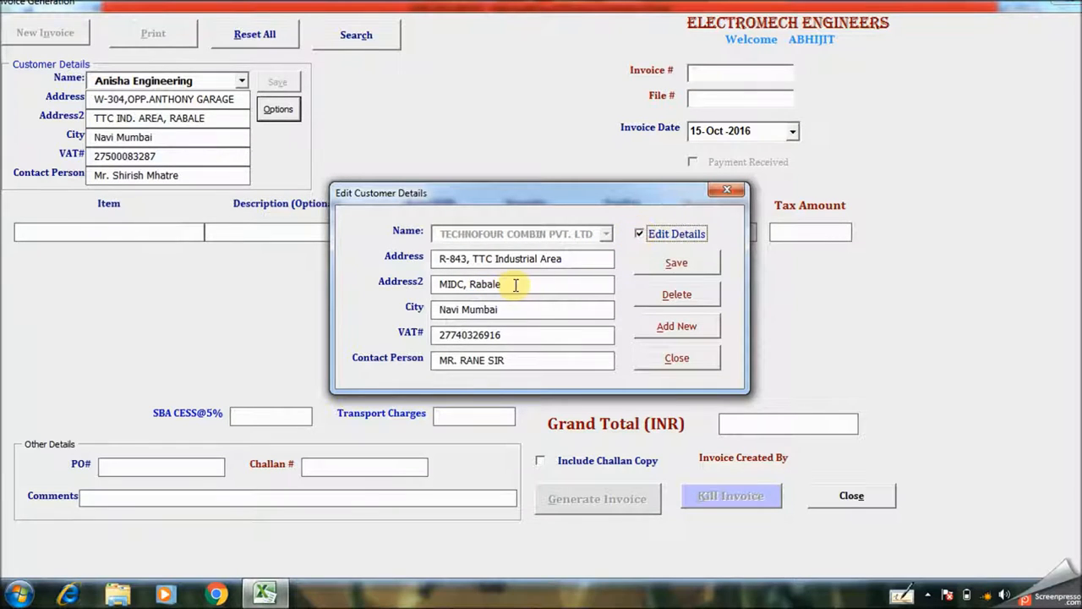
Step: Retype Rabale as RABALE in Address2 and save the customer record
double_click(487, 284)
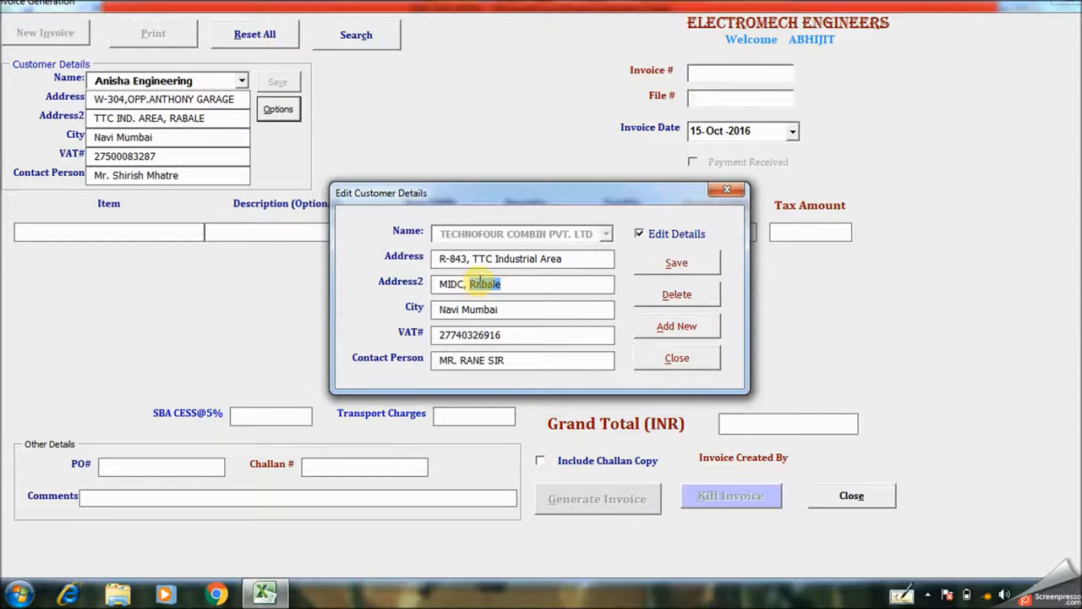
key("Backspace")
type("ABALE")
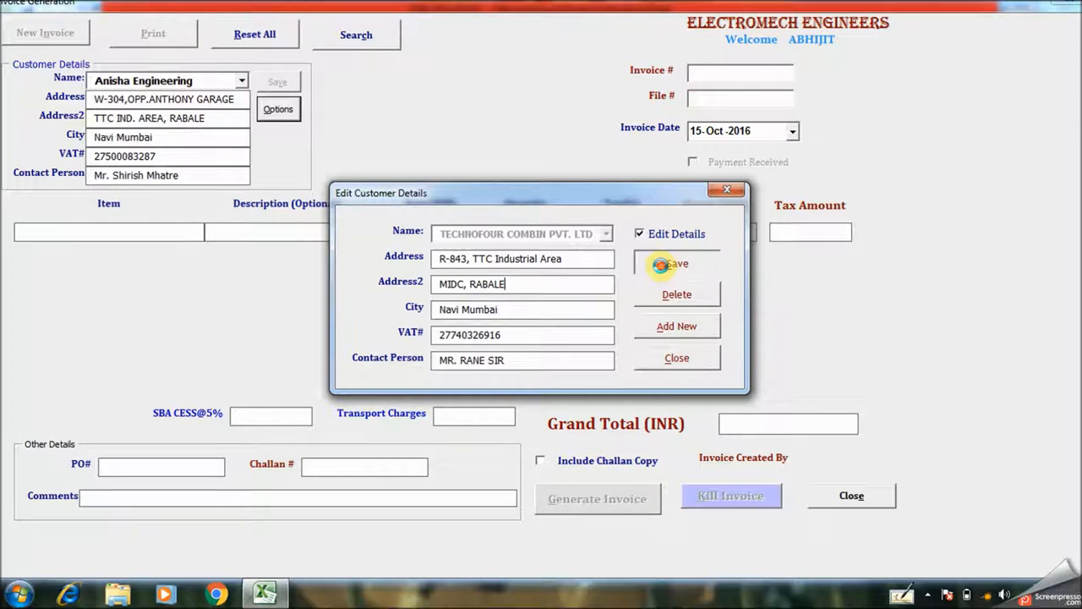
left_click(676, 358)
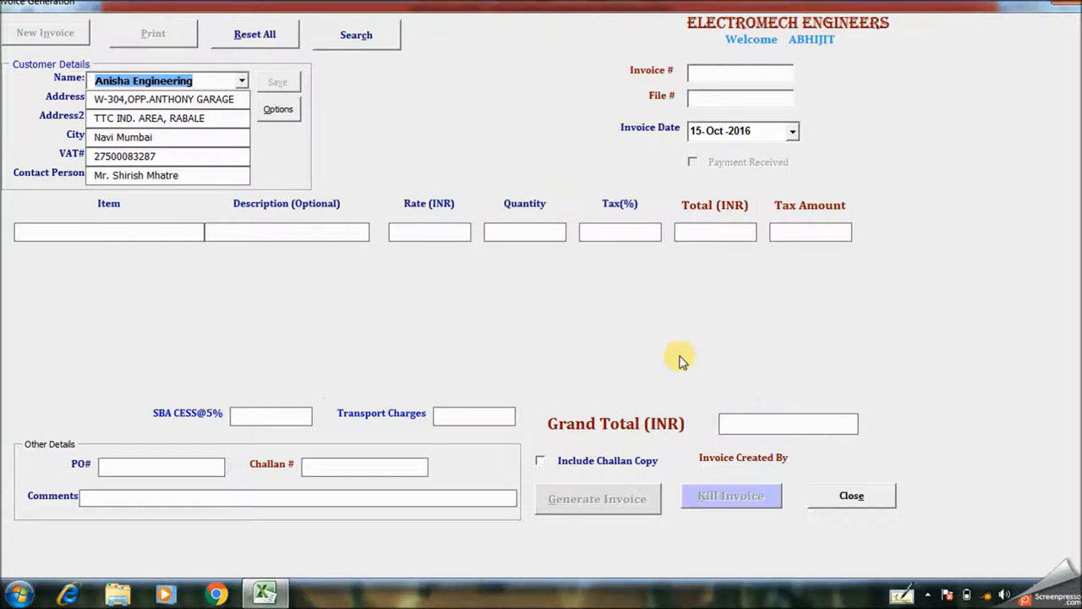
Step: Select TECHNOFOUR COMBIN PVT. LTD as the invoice customer
left_click(244, 81)
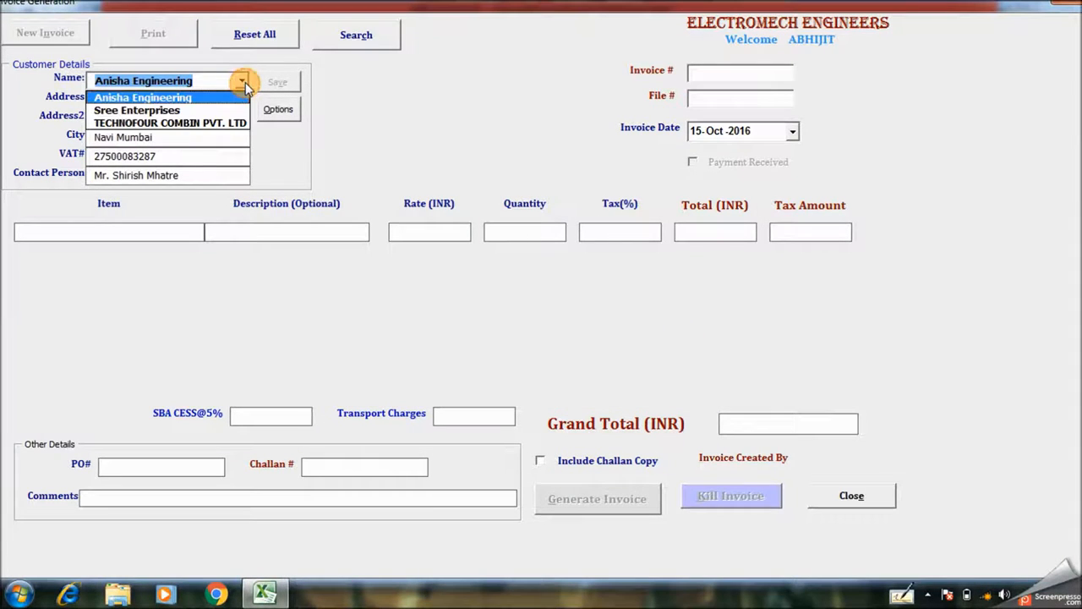
left_click(169, 121)
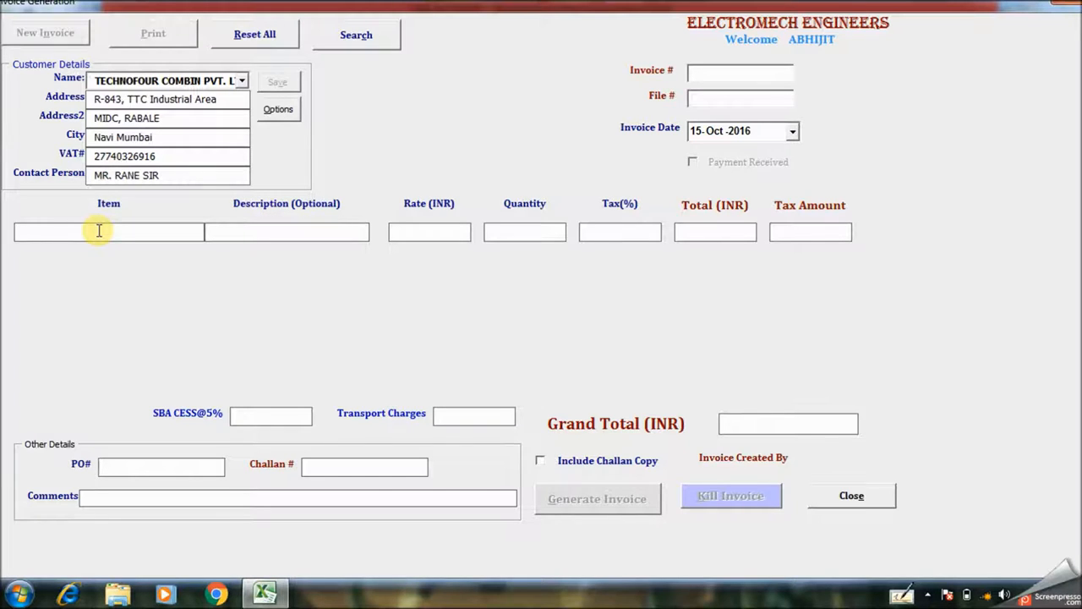
Step: Fill row 1 with Item 1, Disc 1, rate 100, quantity 4 and tax 12.5
type("Item 1")
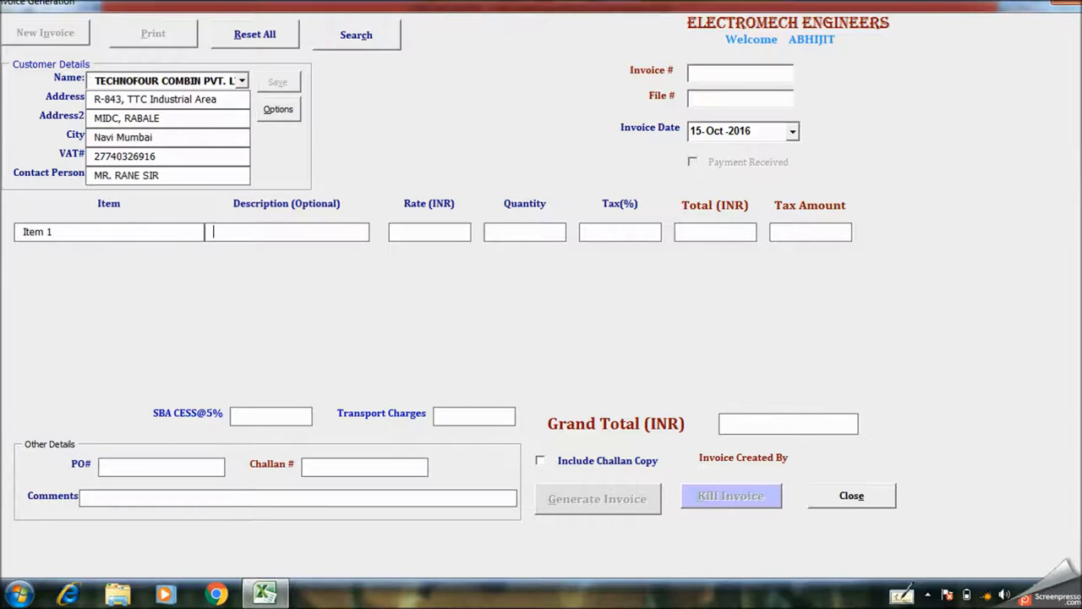
type("Disc 1")
left_click(429, 232)
type("100")
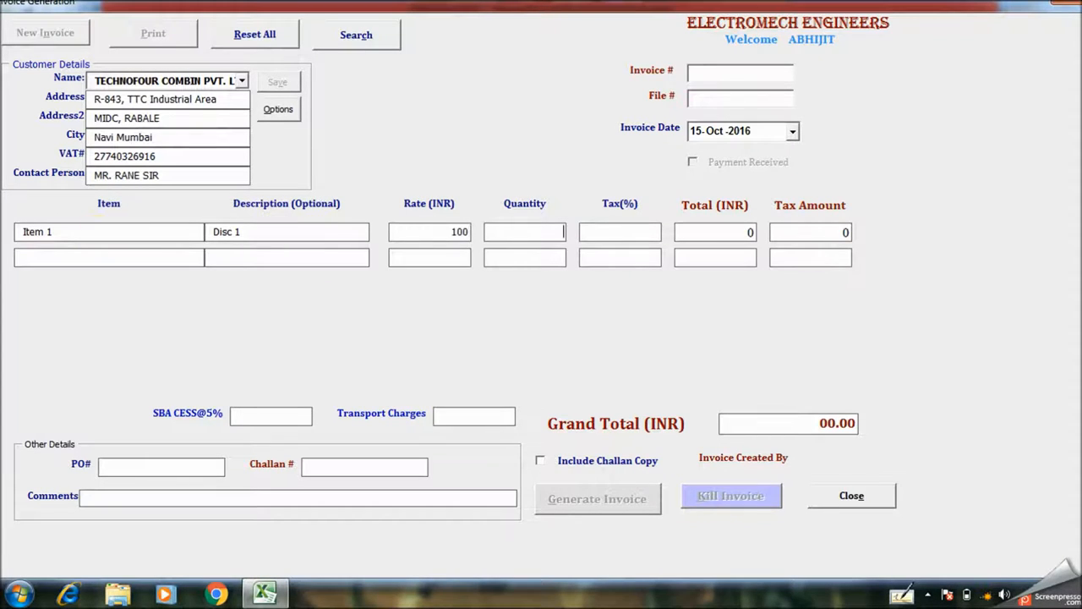
type("4")
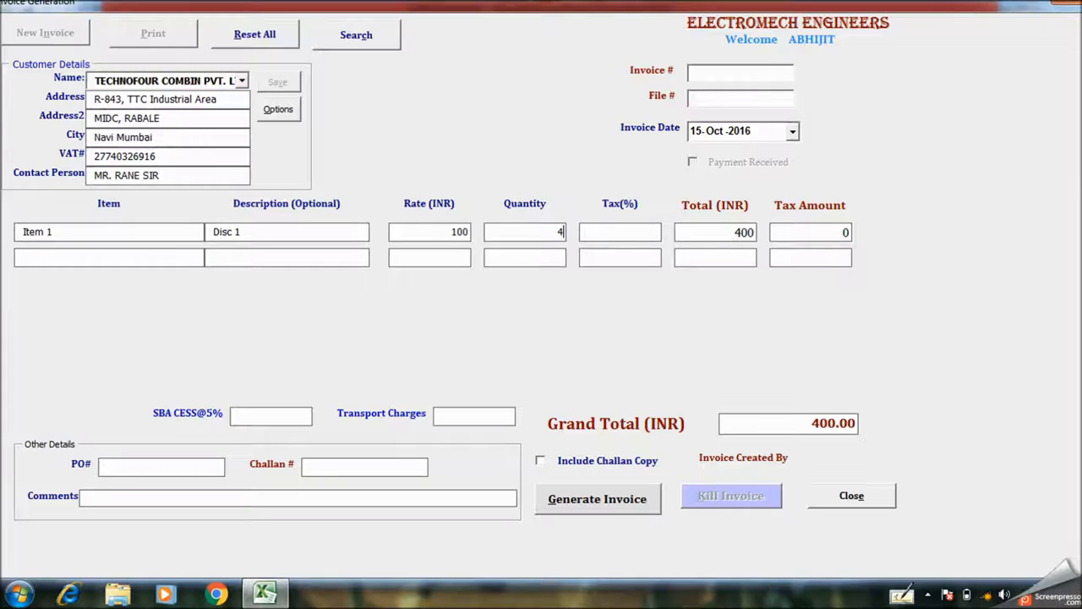
type("1")
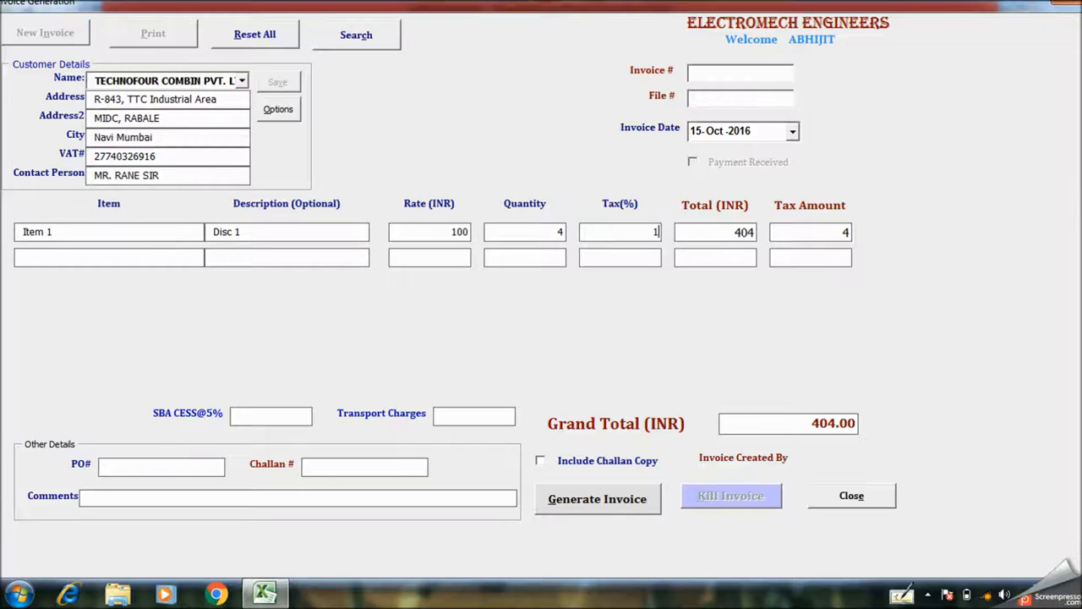
type("2")
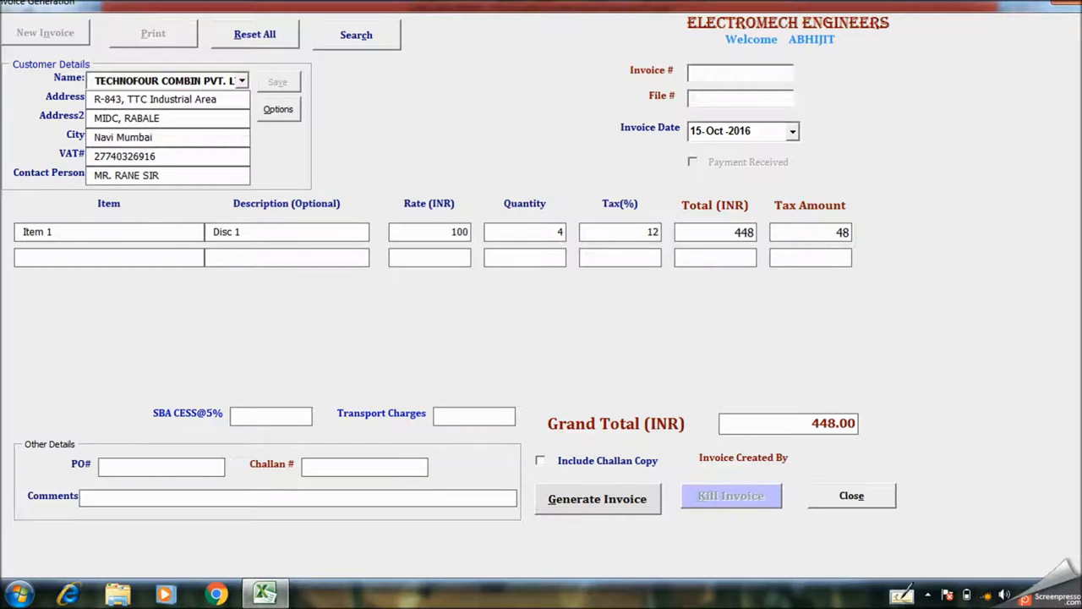
type("12.5")
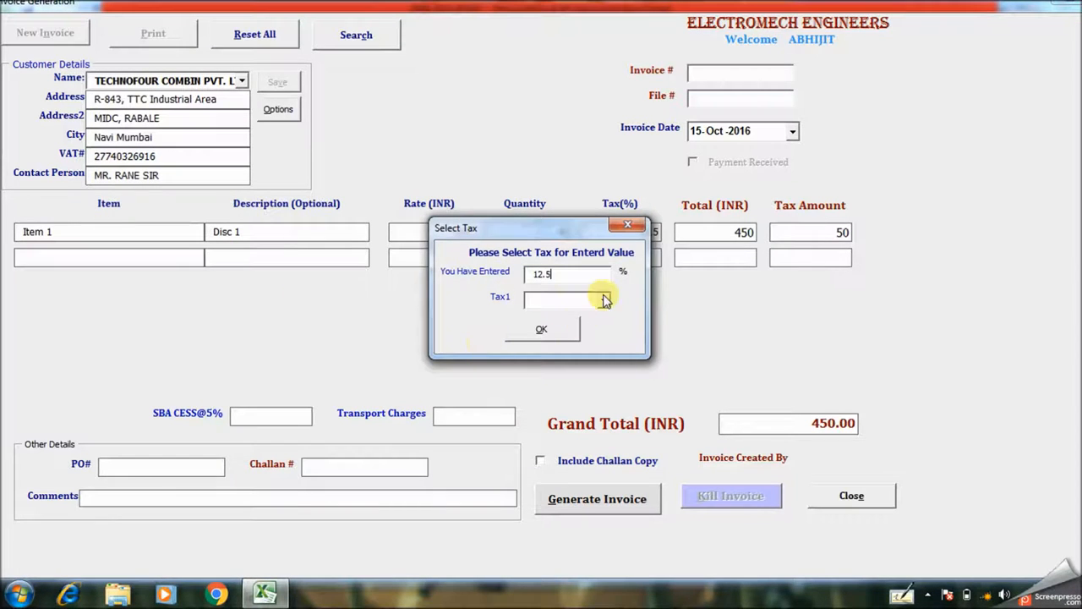
Step: Classify the 12.5% tax as VAT in the Select Tax dialog and confirm
left_click(541, 328)
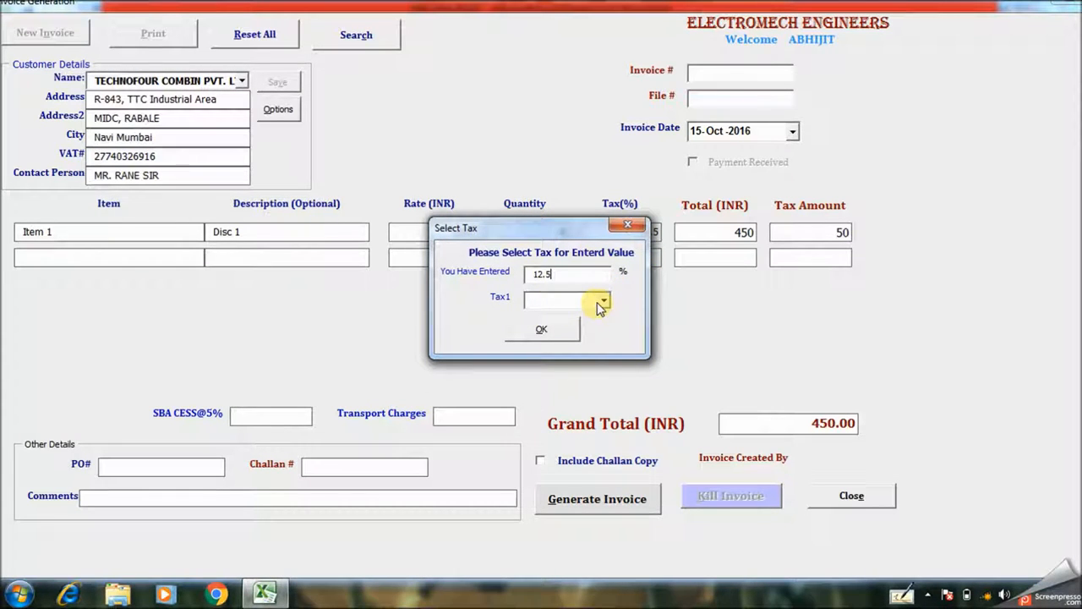
left_click(602, 301)
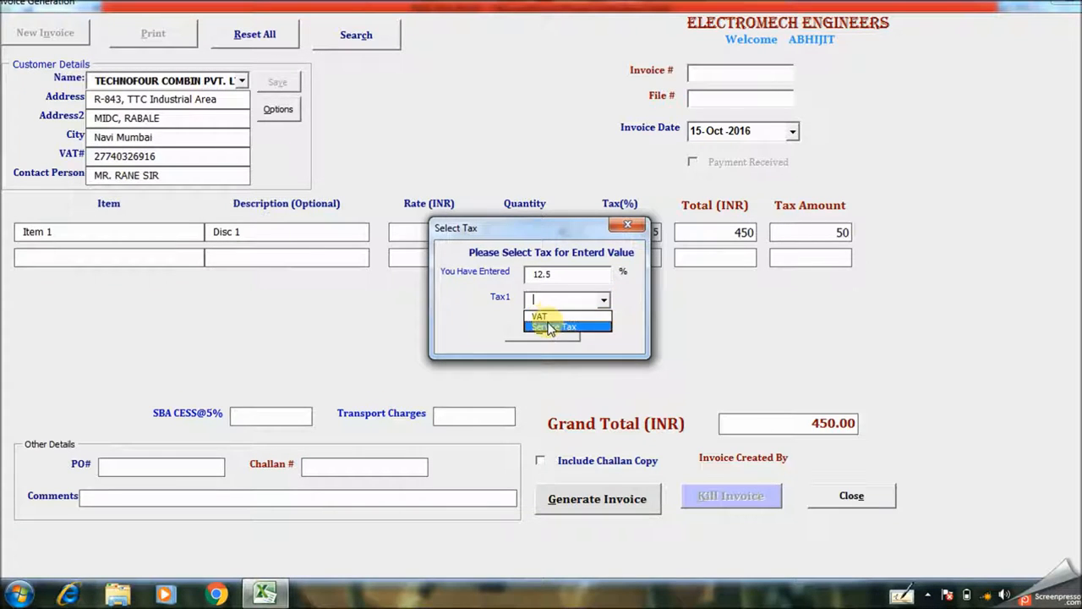
left_click(540, 317)
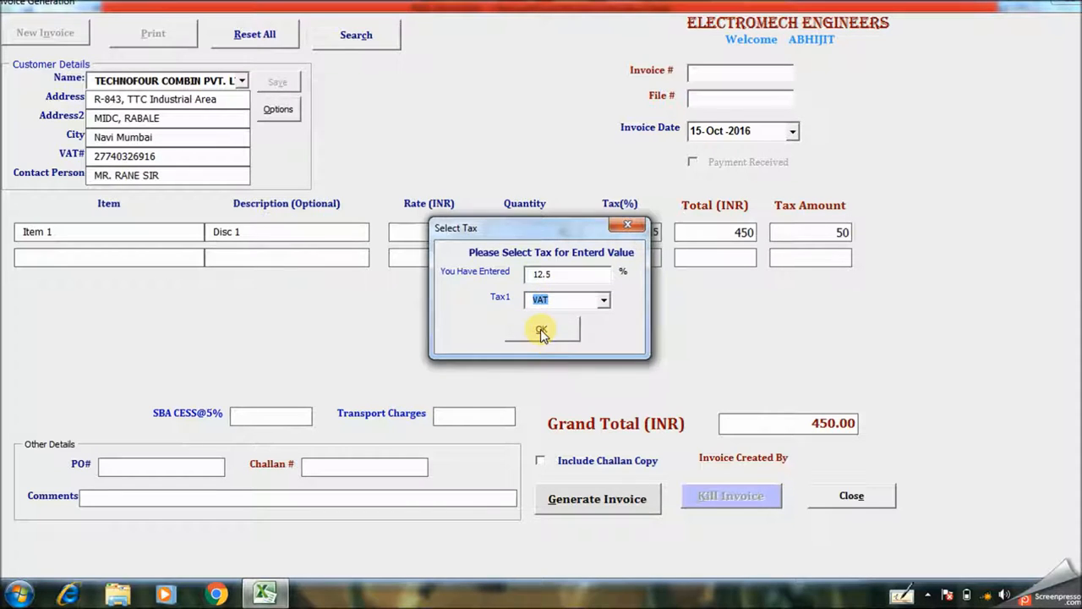
left_click(541, 330)
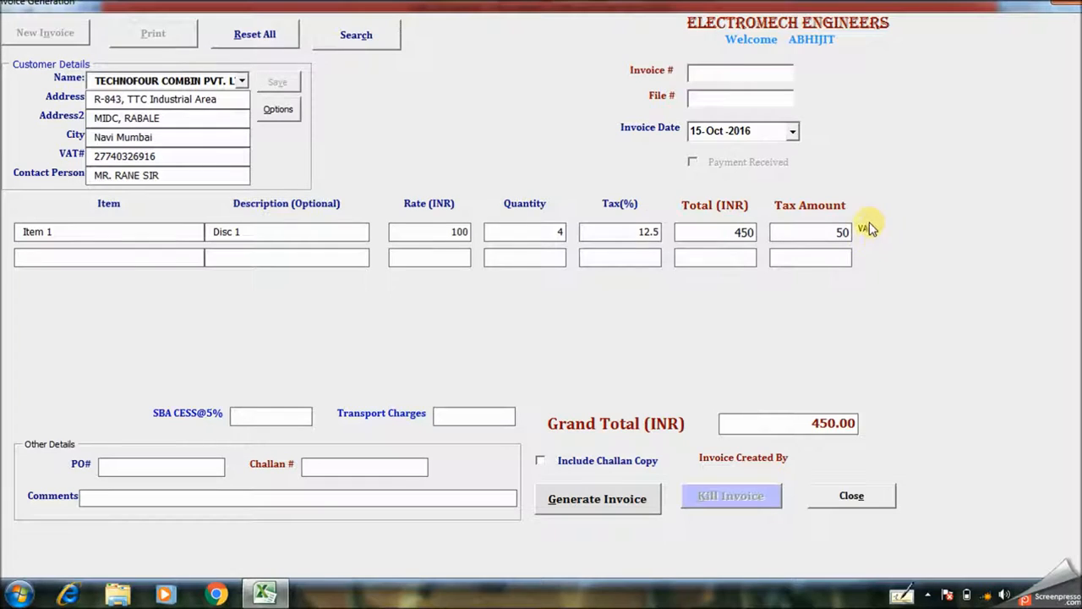
mouse_move(876, 237)
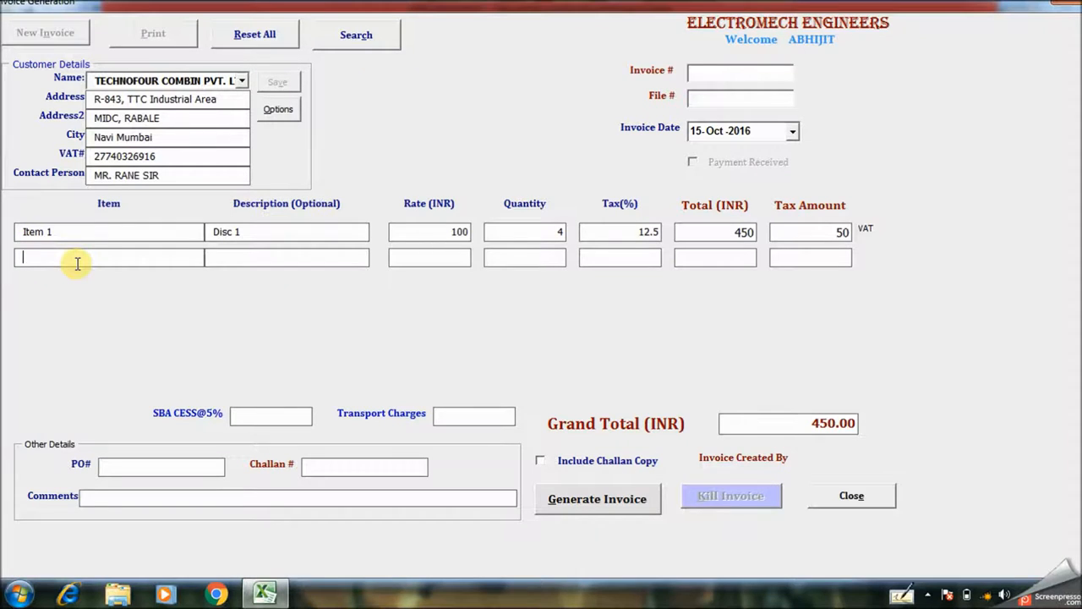
Step: Fill row 2 with Item 2, Disc 2, rate 50, quantity 2 and 14% Service Tax
type("Item 2")
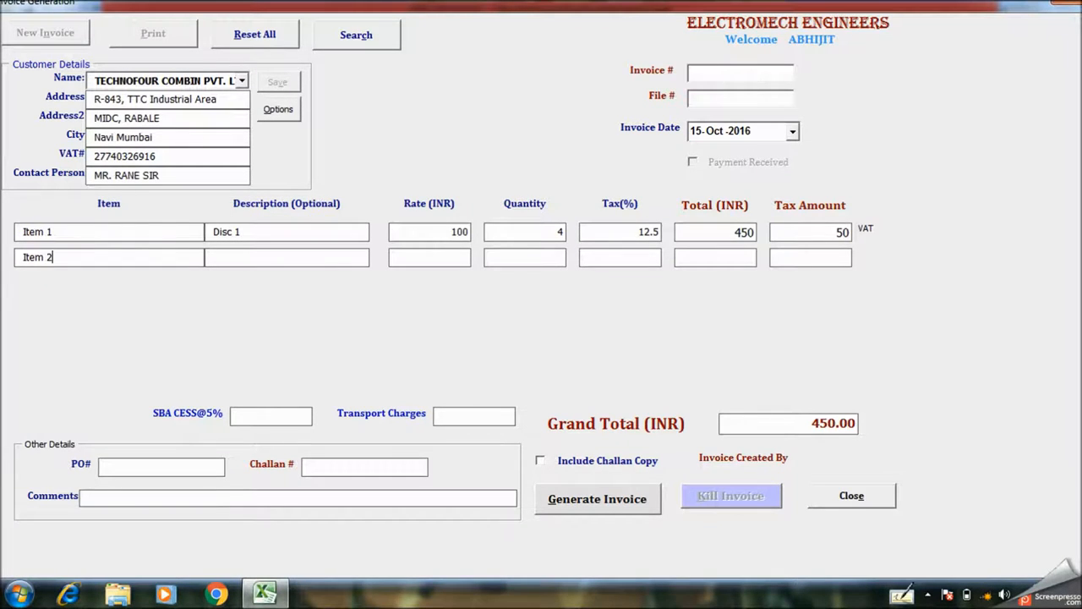
type("Disc 2")
left_click(430, 257)
type("50")
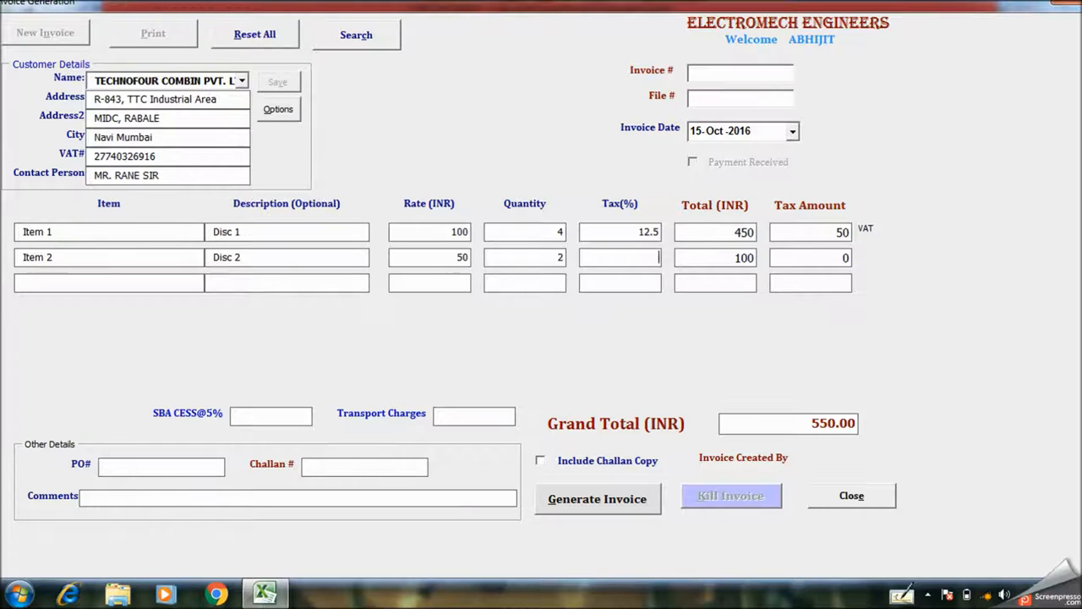
type("14")
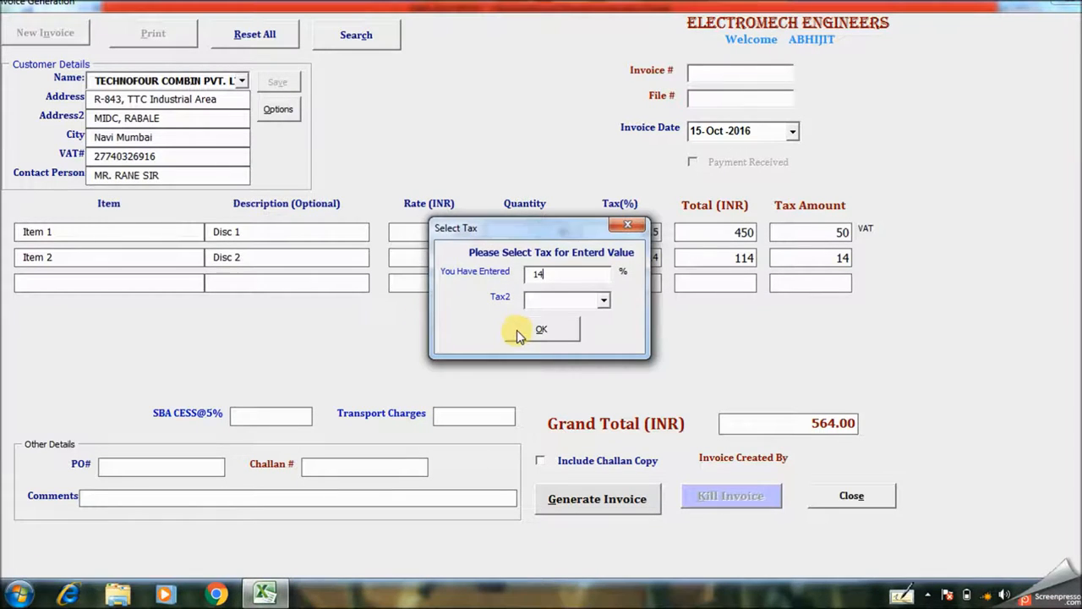
left_click(602, 299)
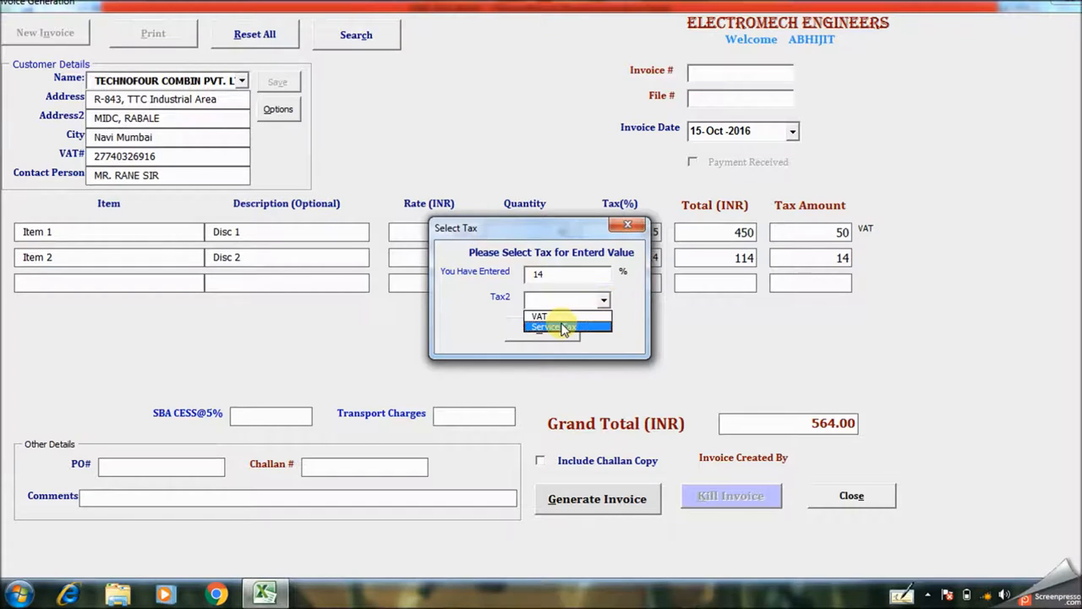
left_click(554, 328)
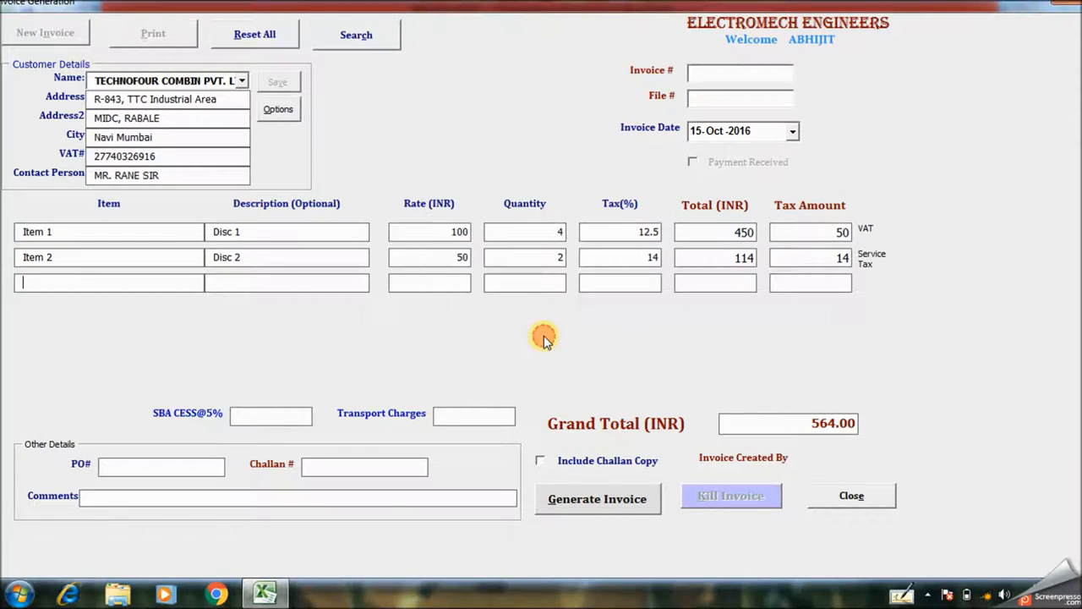
mouse_move(528, 339)
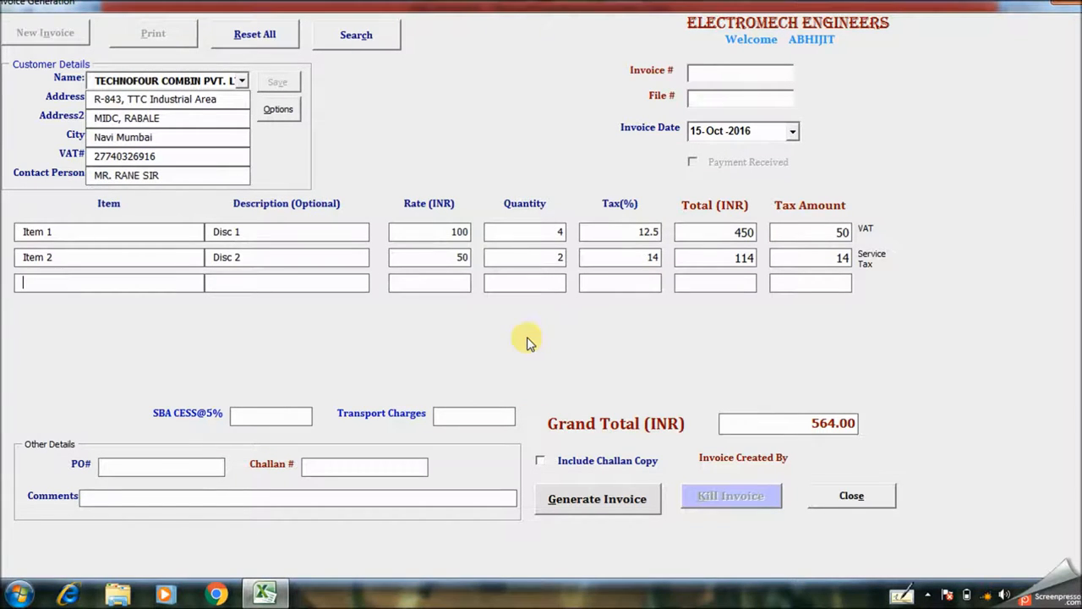
mouse_move(213, 414)
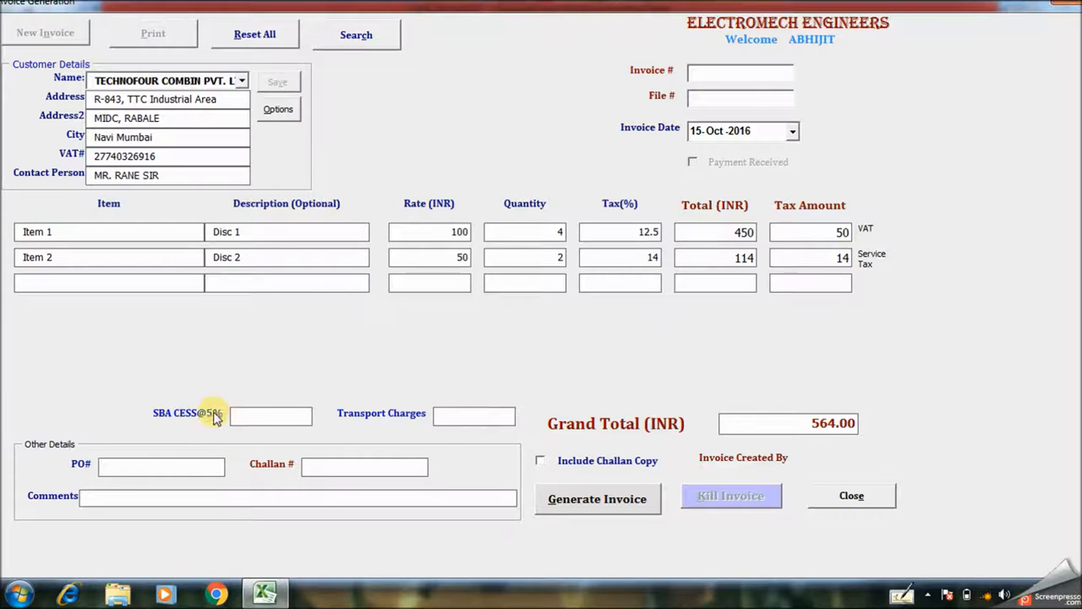
mouse_move(463, 419)
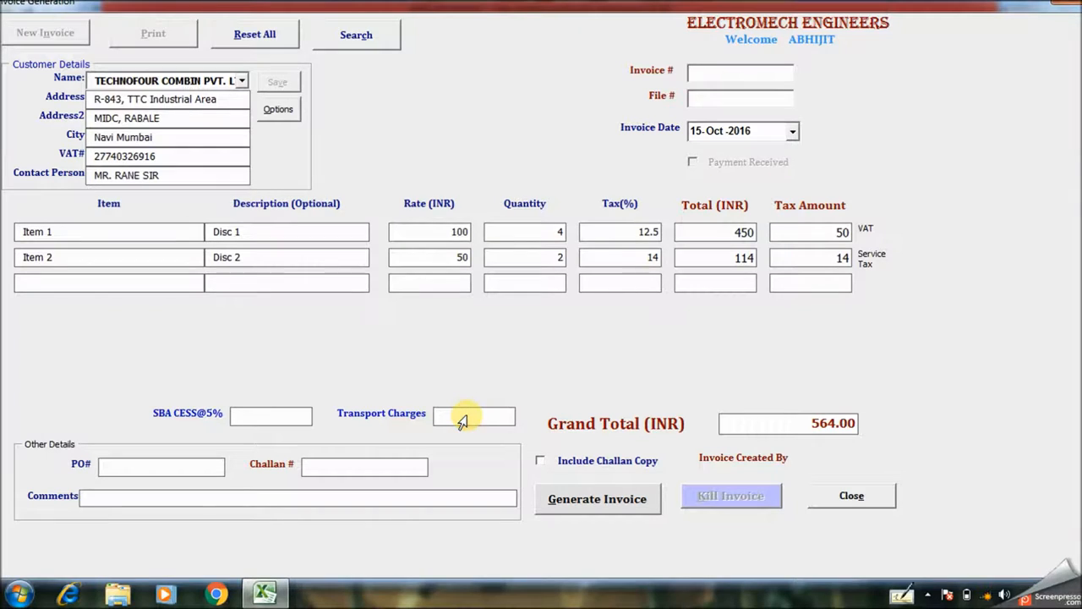
Step: Enter 75 as Transport Charges, bringing the grand total to 639.00
left_click(473, 417)
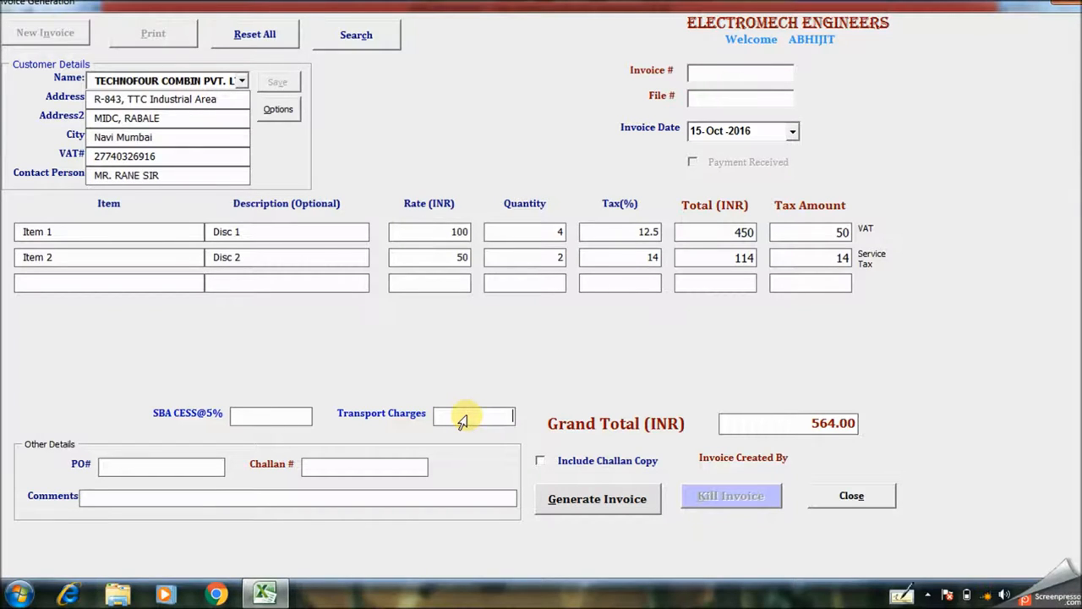
type("7")
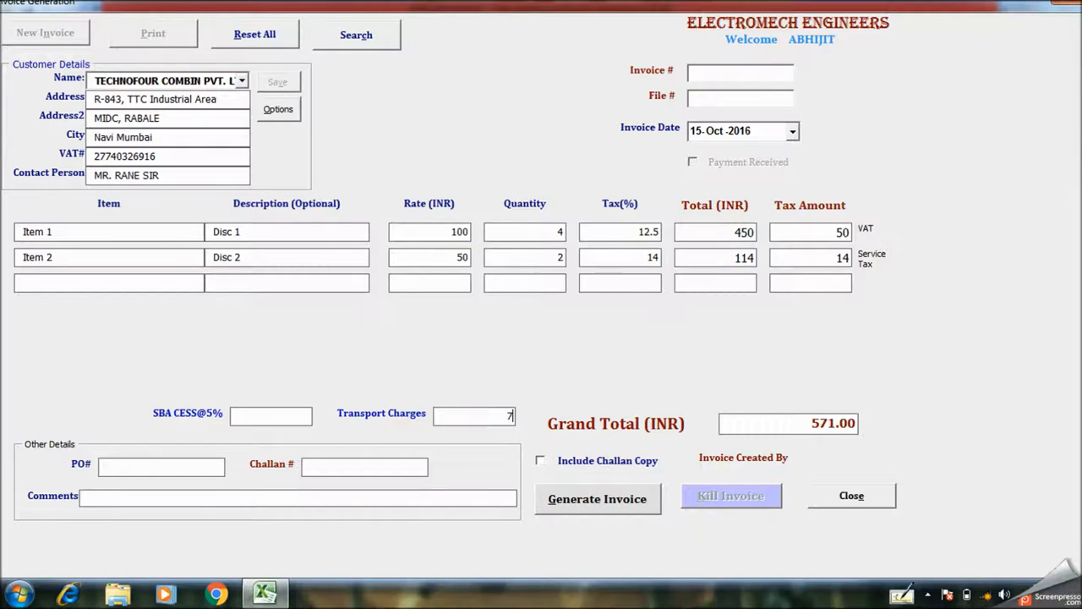
type("5")
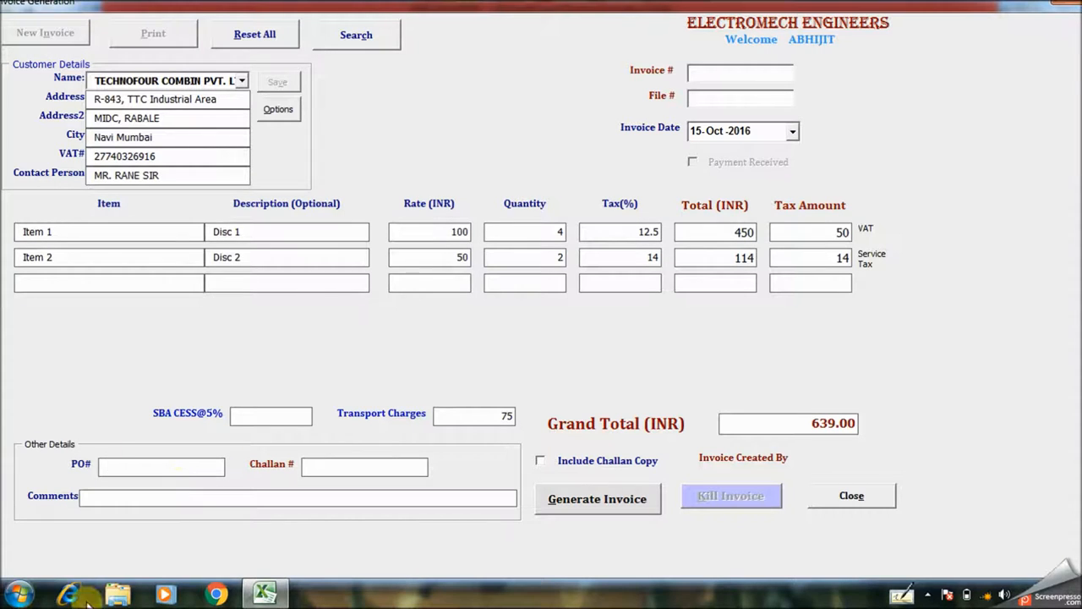
mouse_move(201, 493)
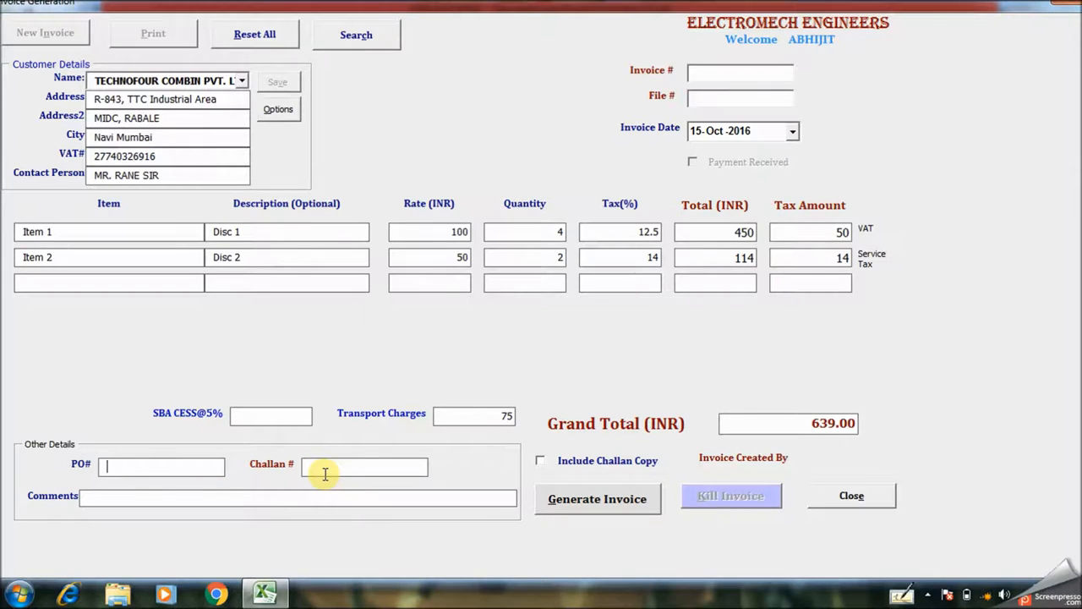
Step: Replace the stray PO# entry with purchase order number PO1234
type("ww")
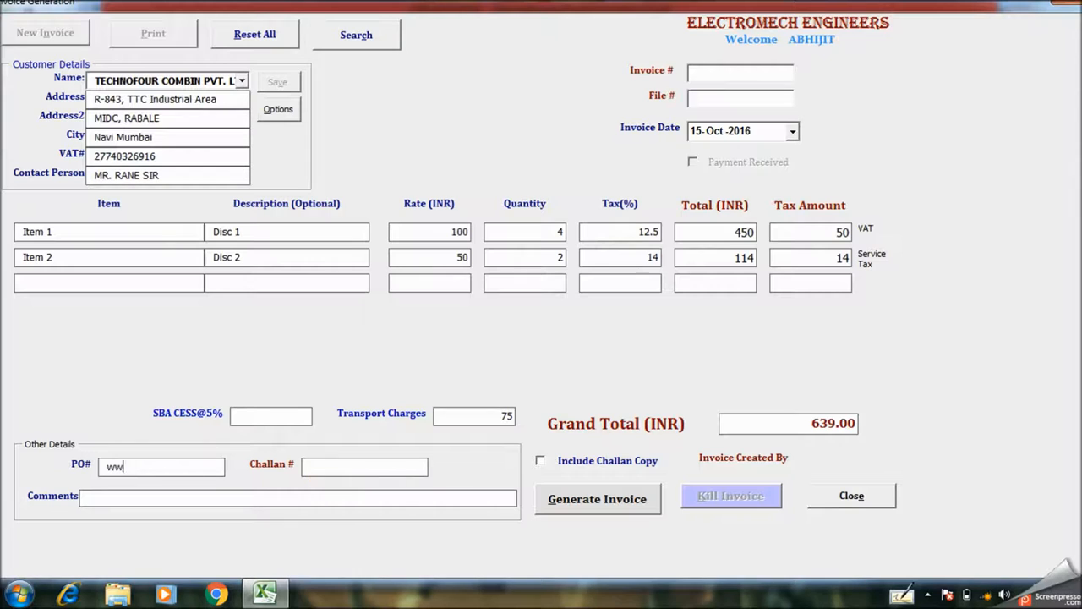
left_click(160, 467)
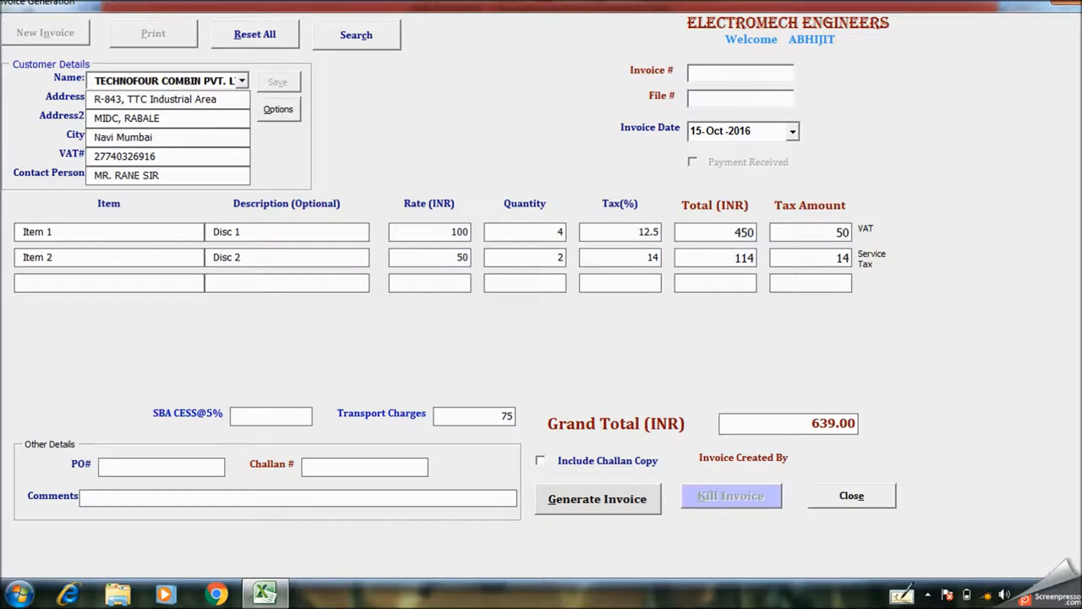
type("PO1")
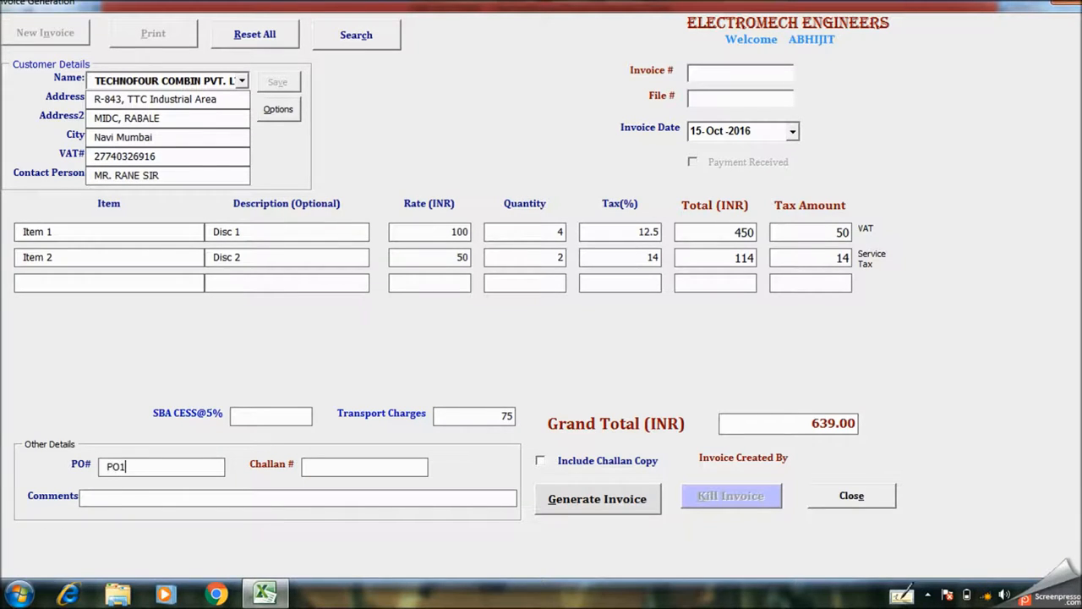
type("234")
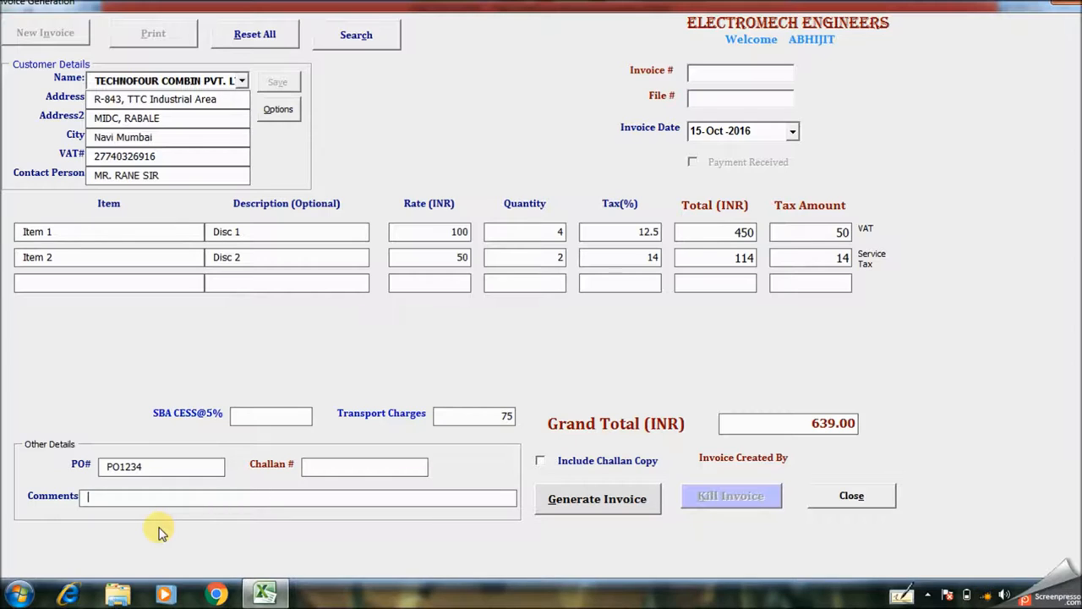
Step: Add the comment 'Test Invoice for Demo' to the invoice
type("T")
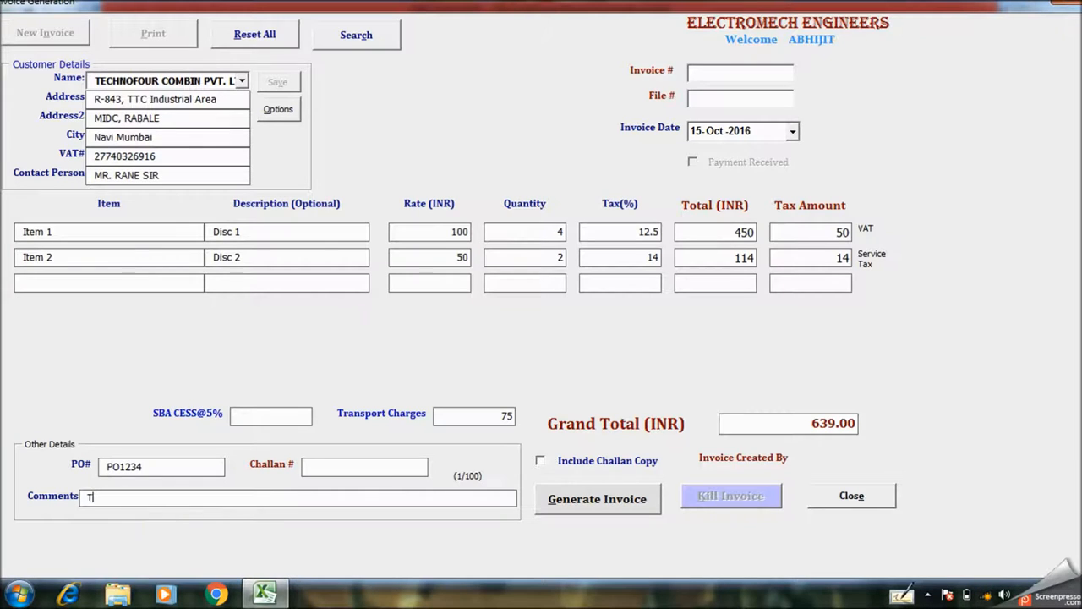
type("est Invoice for")
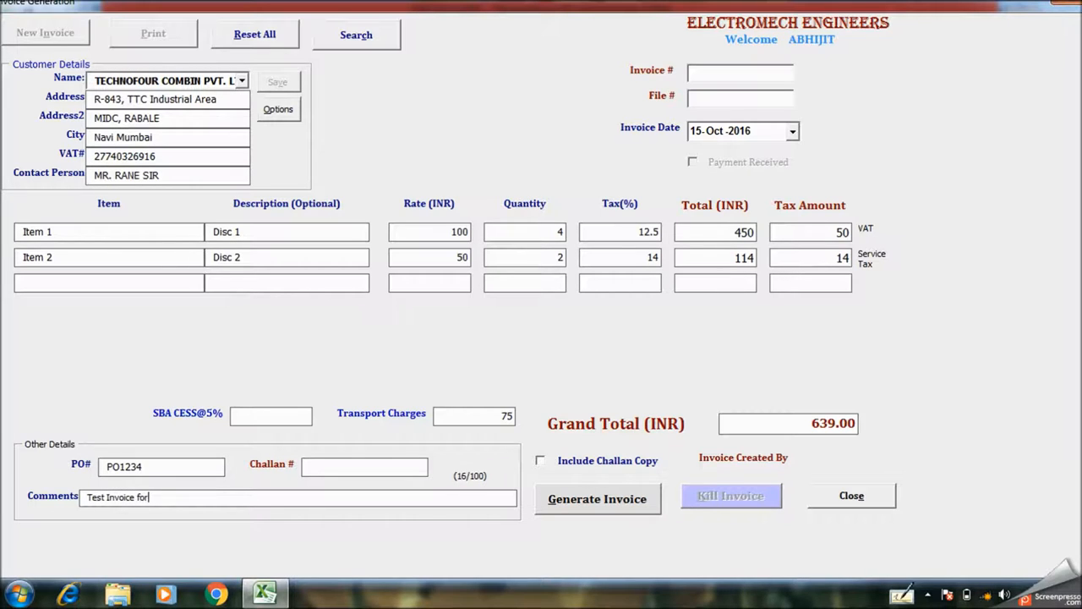
type("Demo")
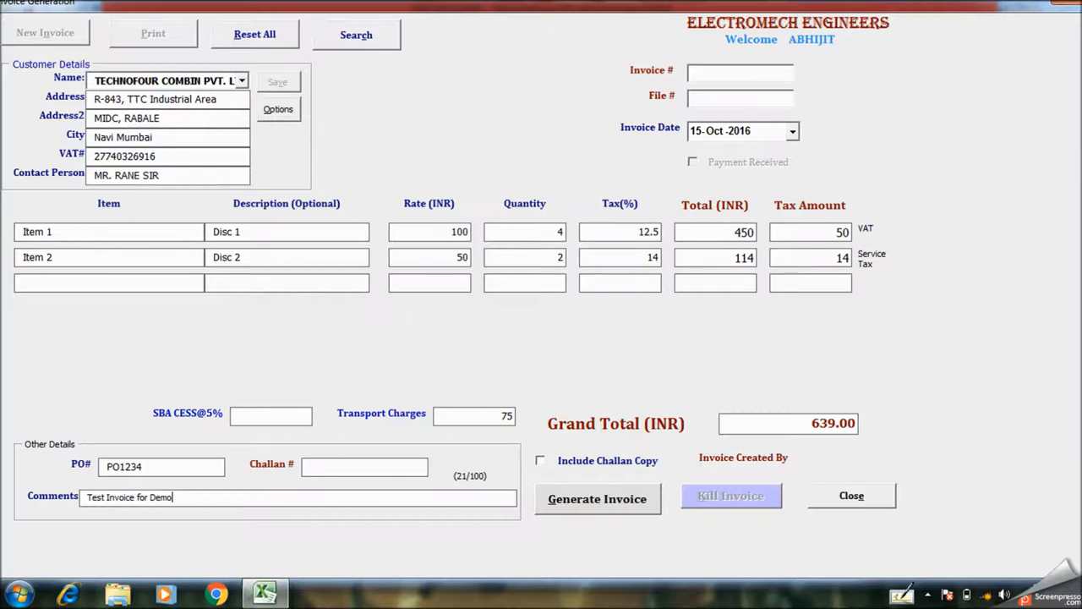
mouse_move(634, 205)
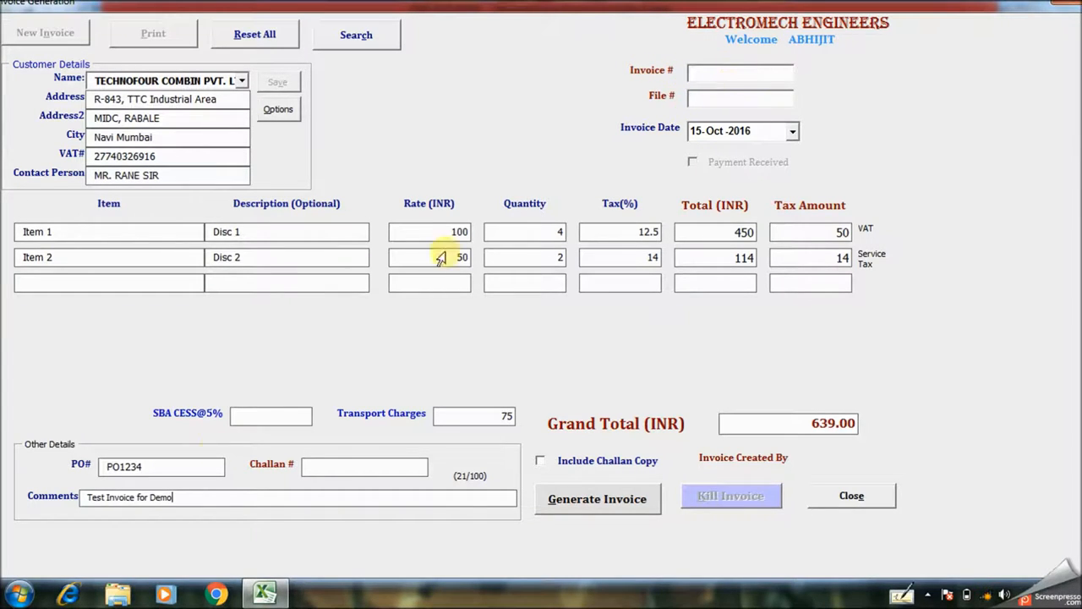
mouse_move(463, 461)
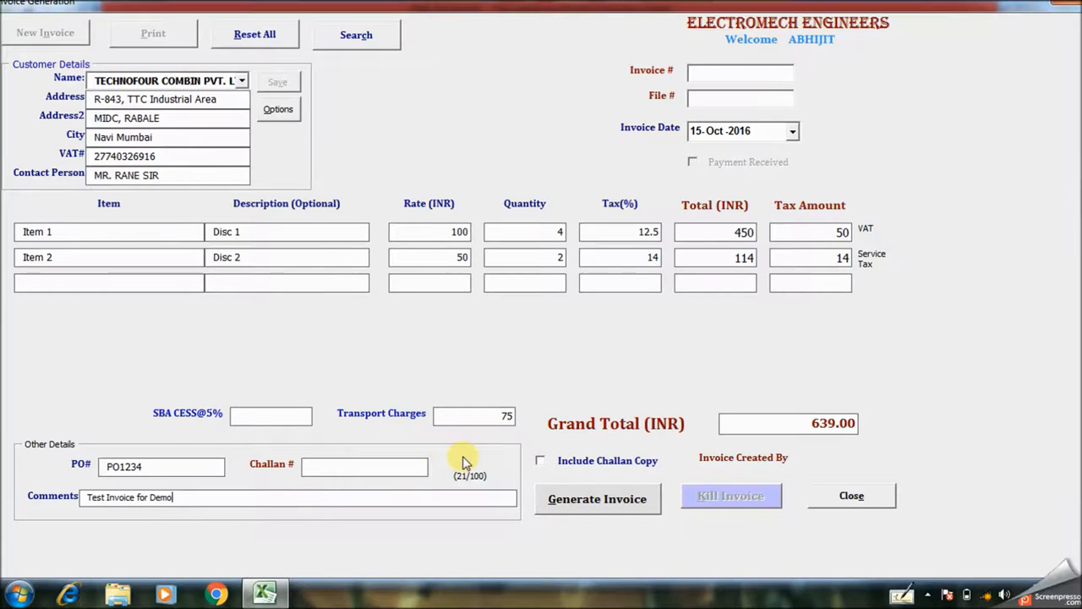
mouse_move(658, 566)
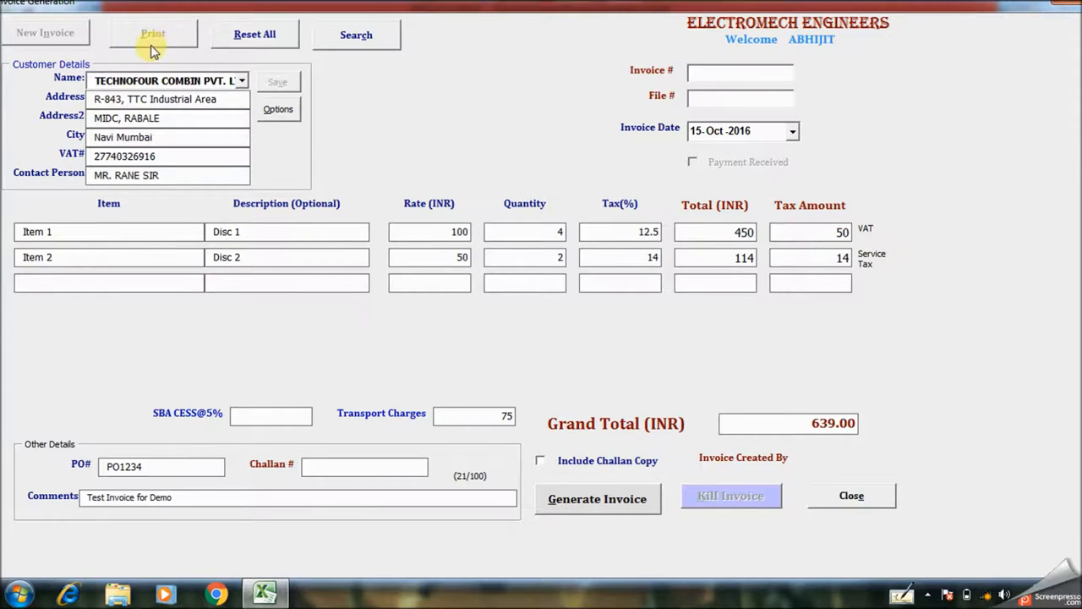
mouse_move(247, 162)
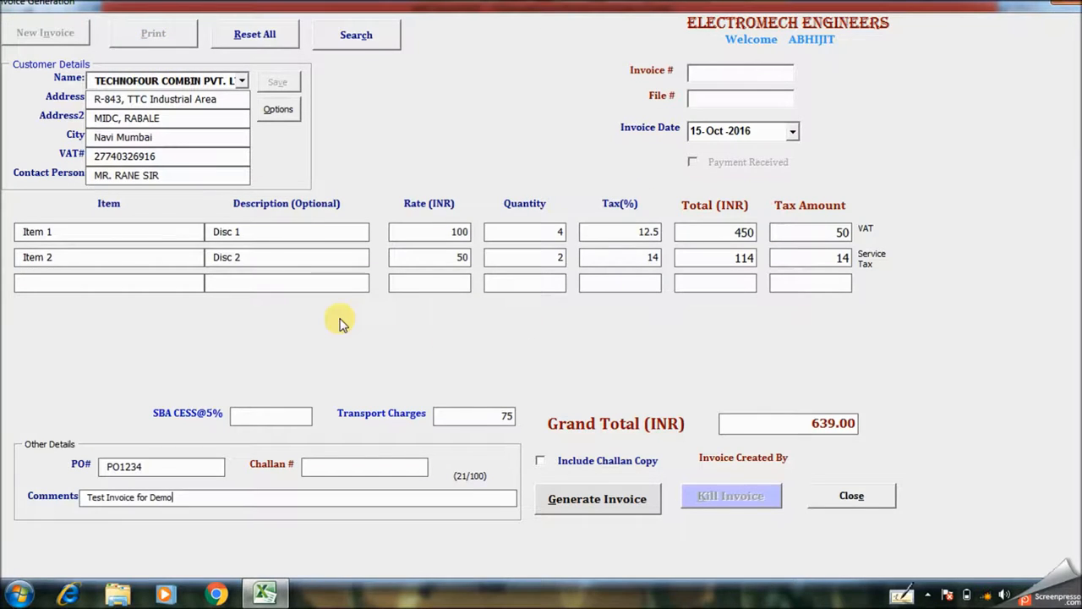
mouse_move(597, 516)
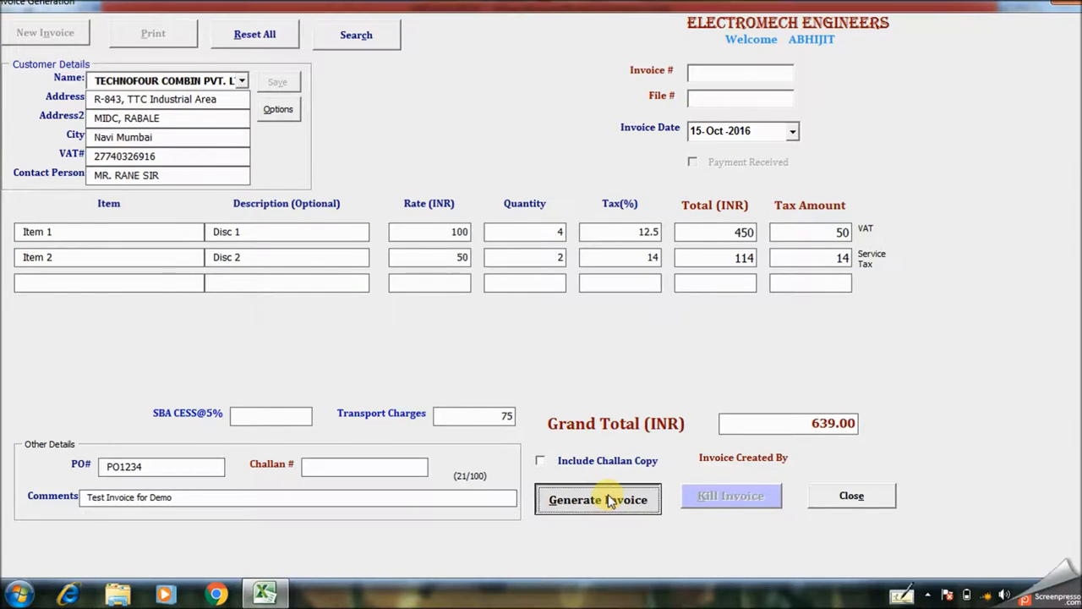
Step: Generate the invoice as 16-17/015, file 20160027, challan 015, and dismiss the confirmation
left_click(599, 499)
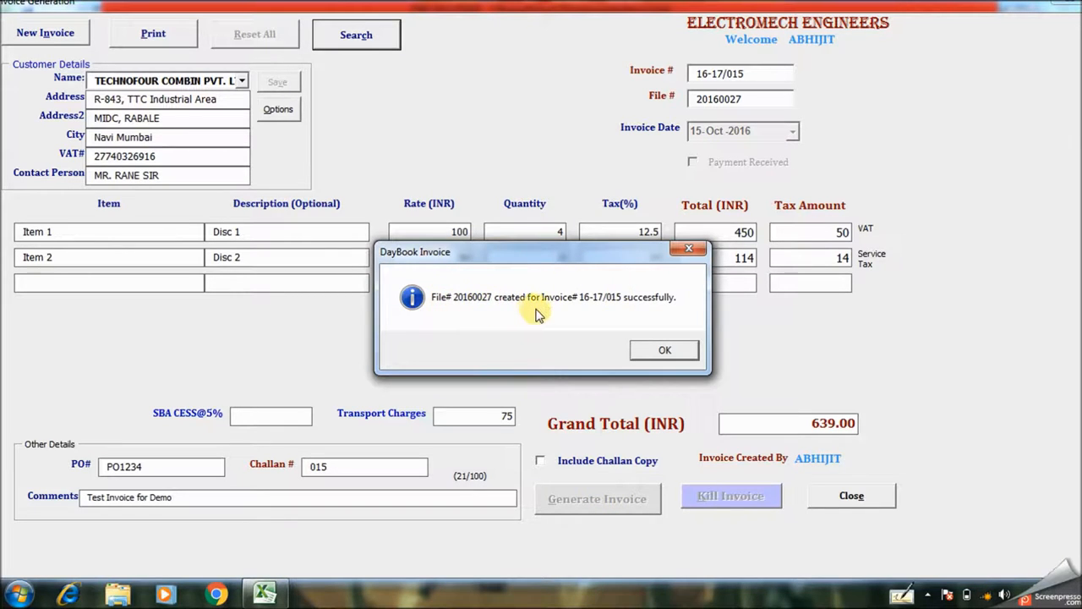
mouse_move(676, 301)
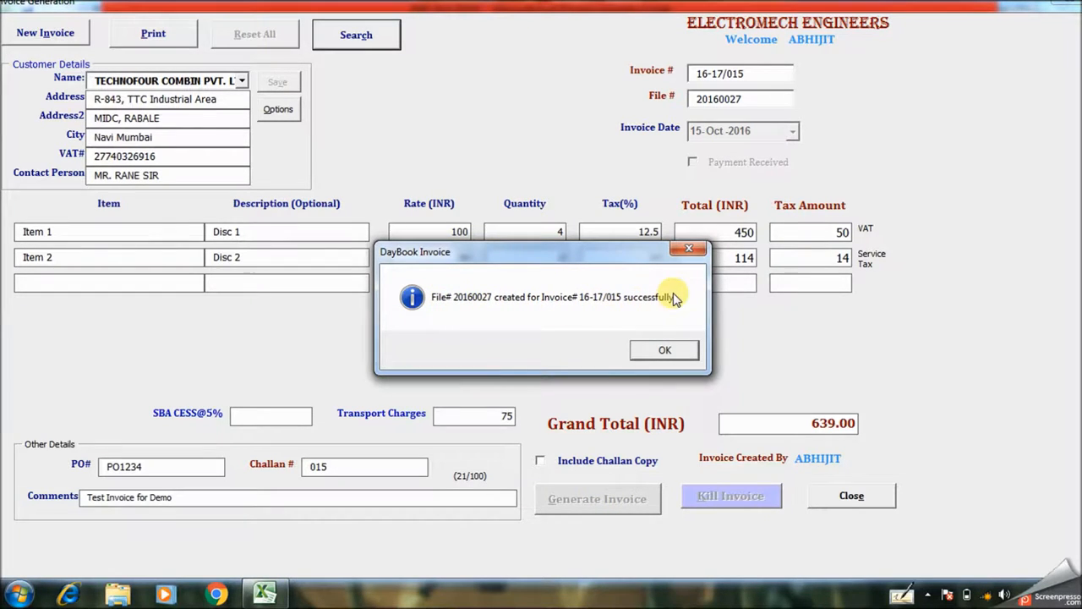
left_click(665, 350)
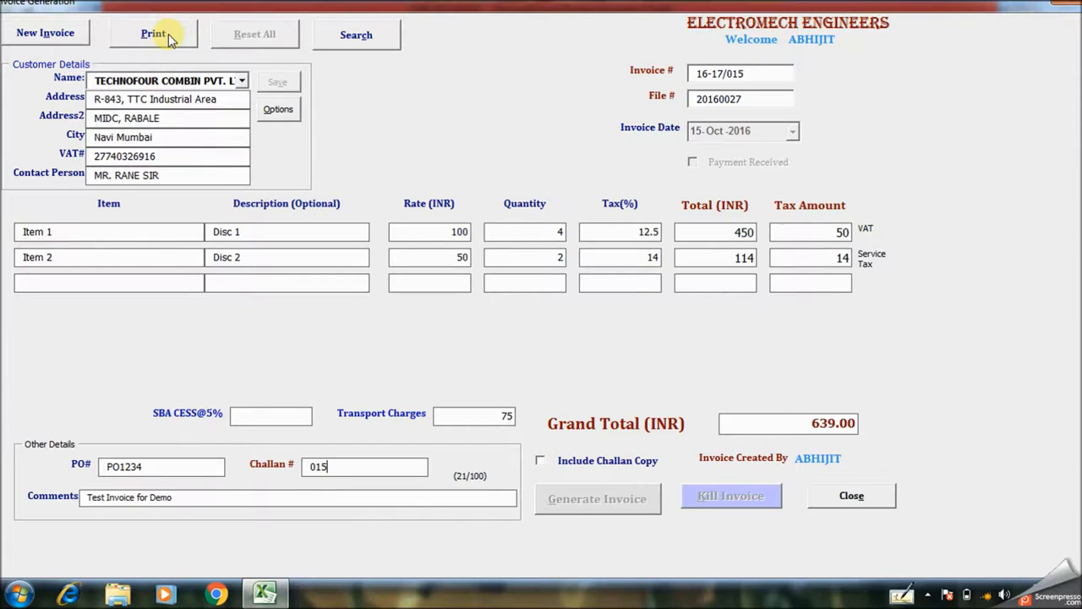
left_click(153, 34)
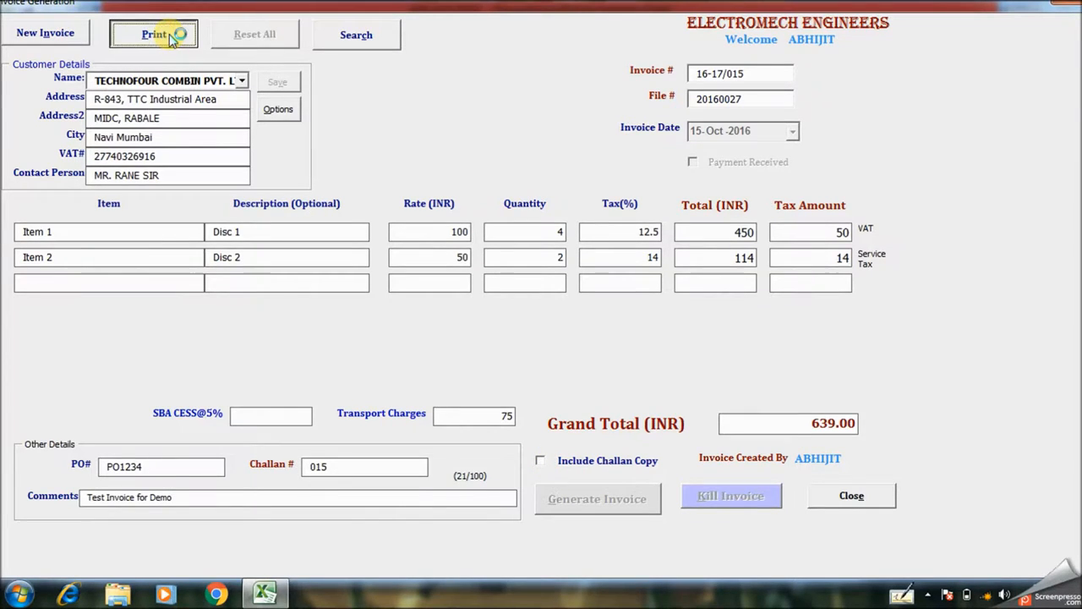
left_click(153, 33)
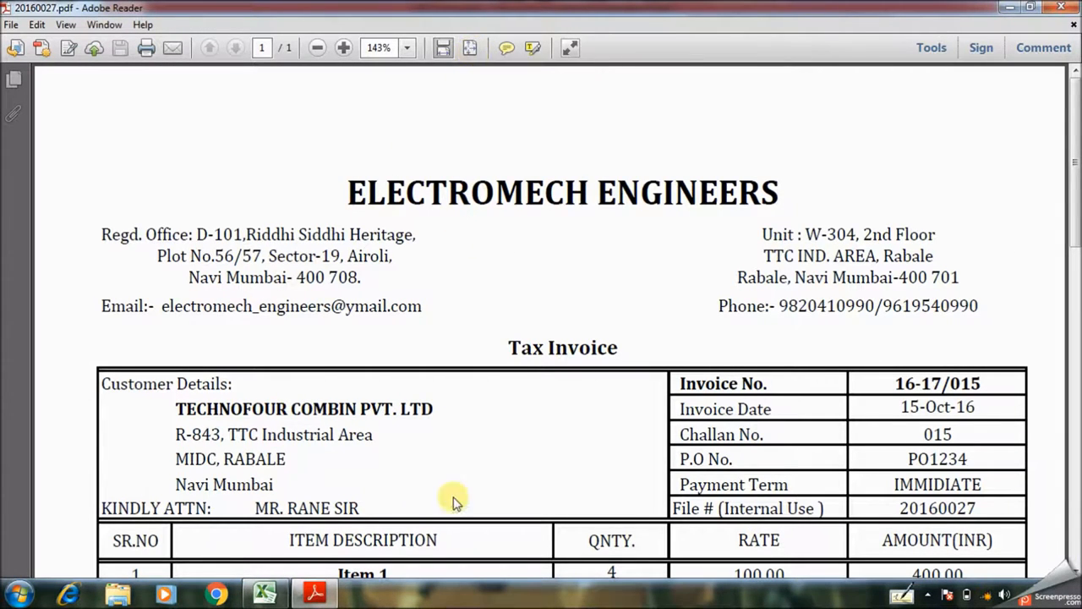
left_click(317, 47)
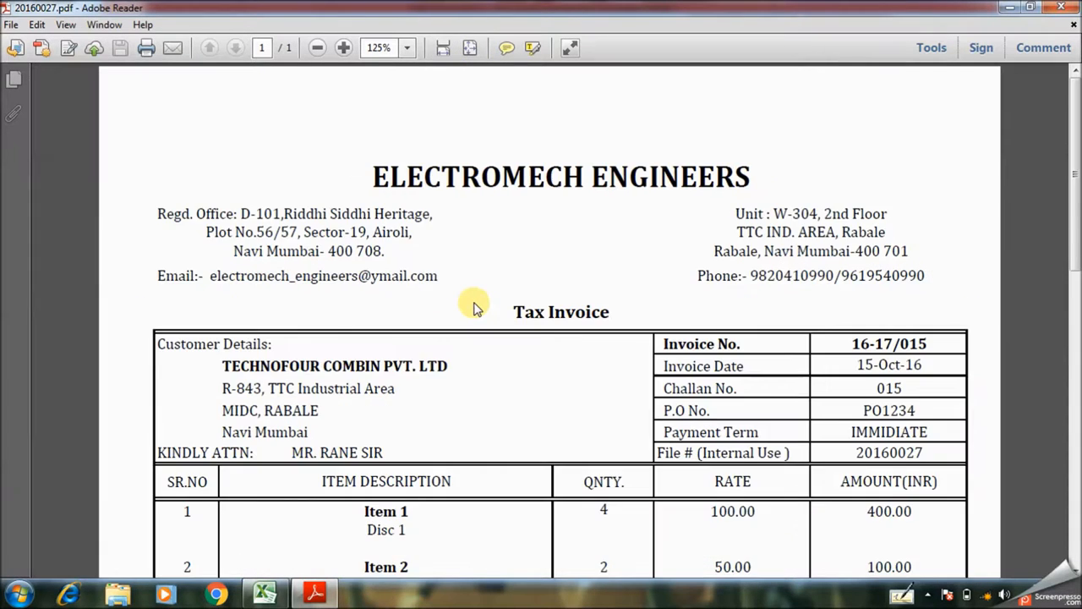
left_click(318, 48)
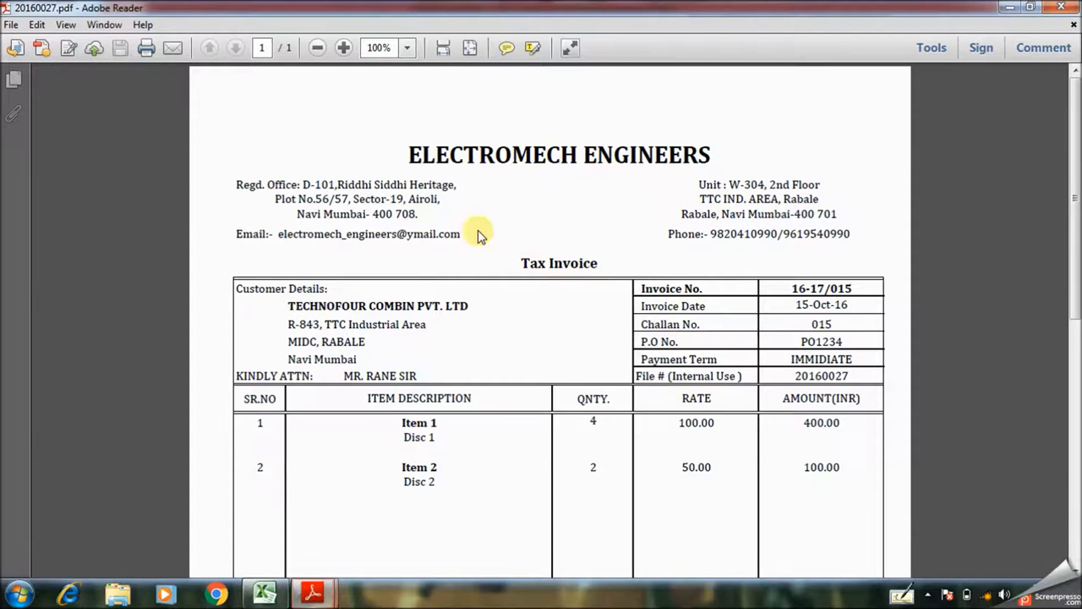
scroll("down", 3)
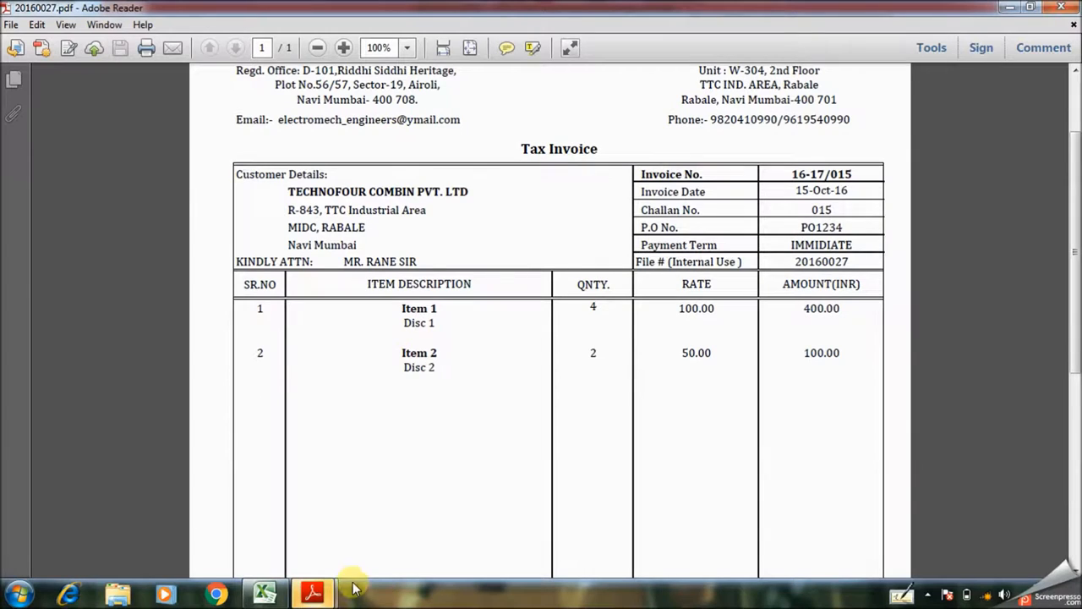
scroll("down", 3)
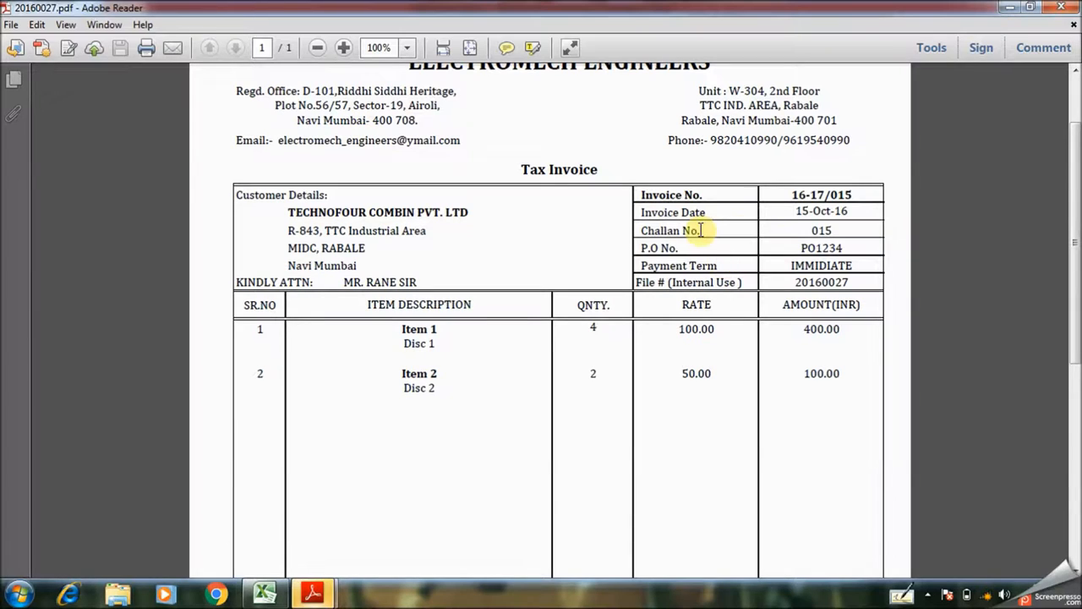
double_click(820, 194)
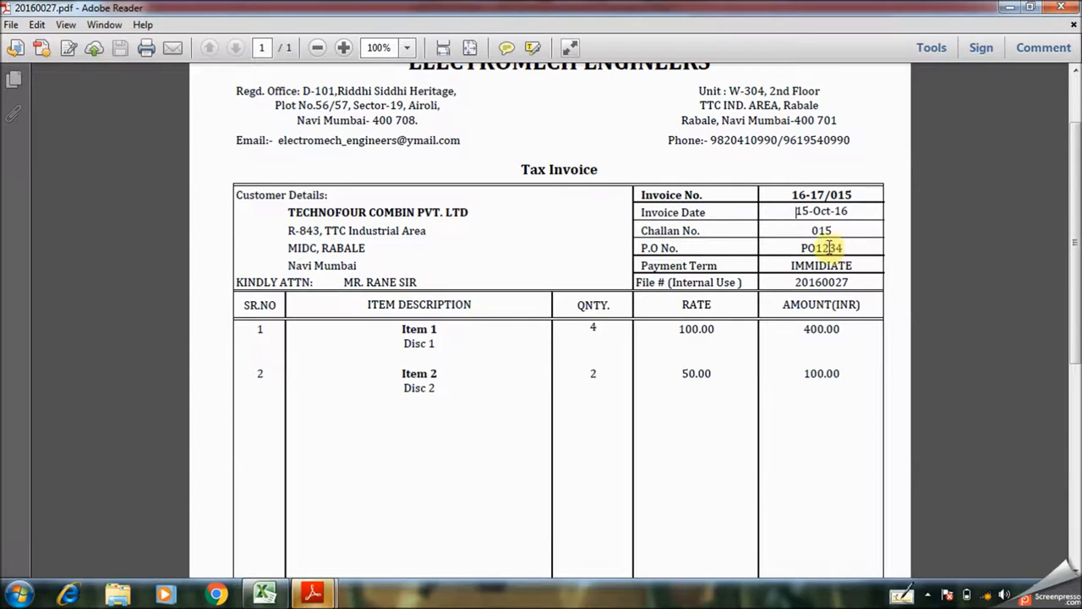
scroll("down", 3)
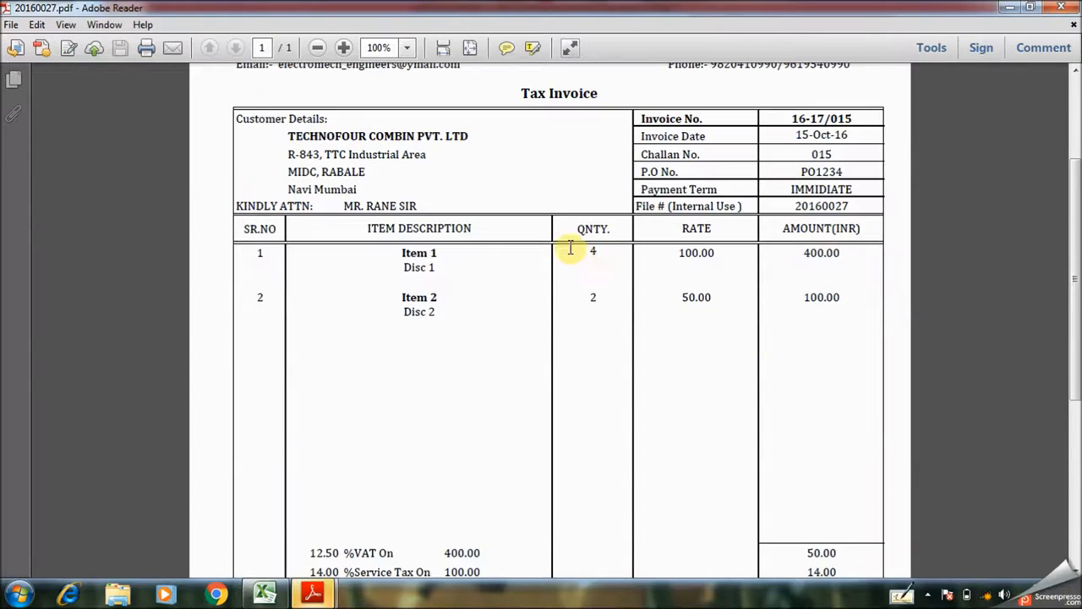
scroll("down", 3)
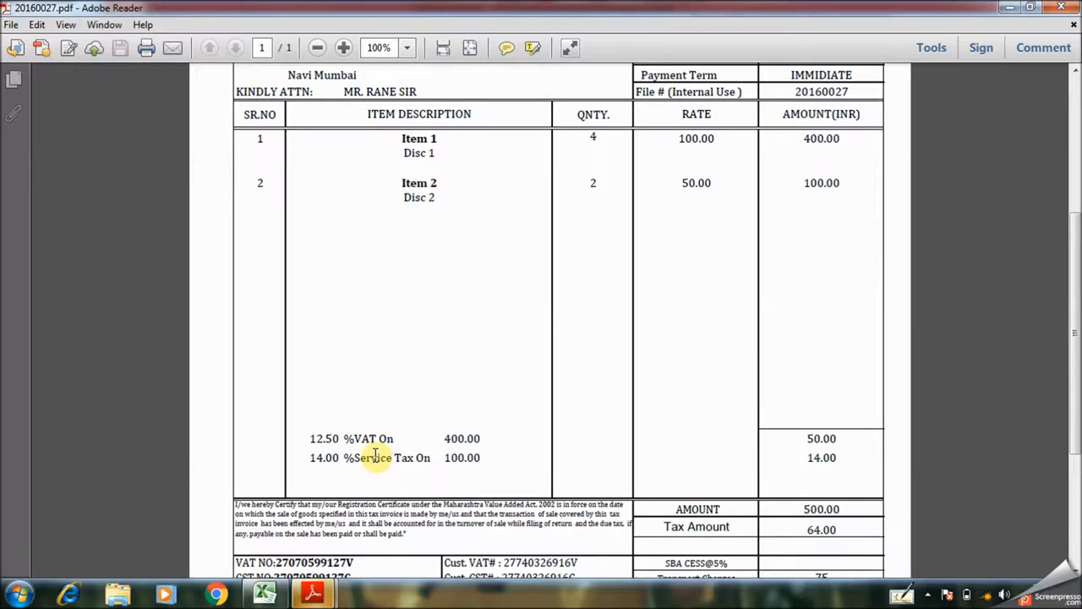
mouse_move(313, 470)
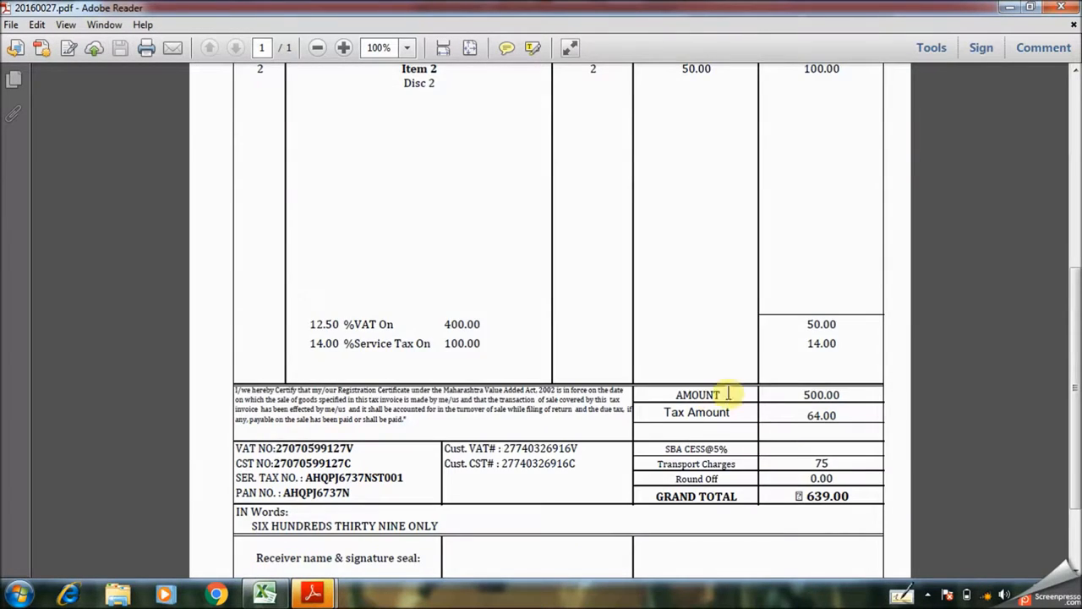
scroll("down", 3)
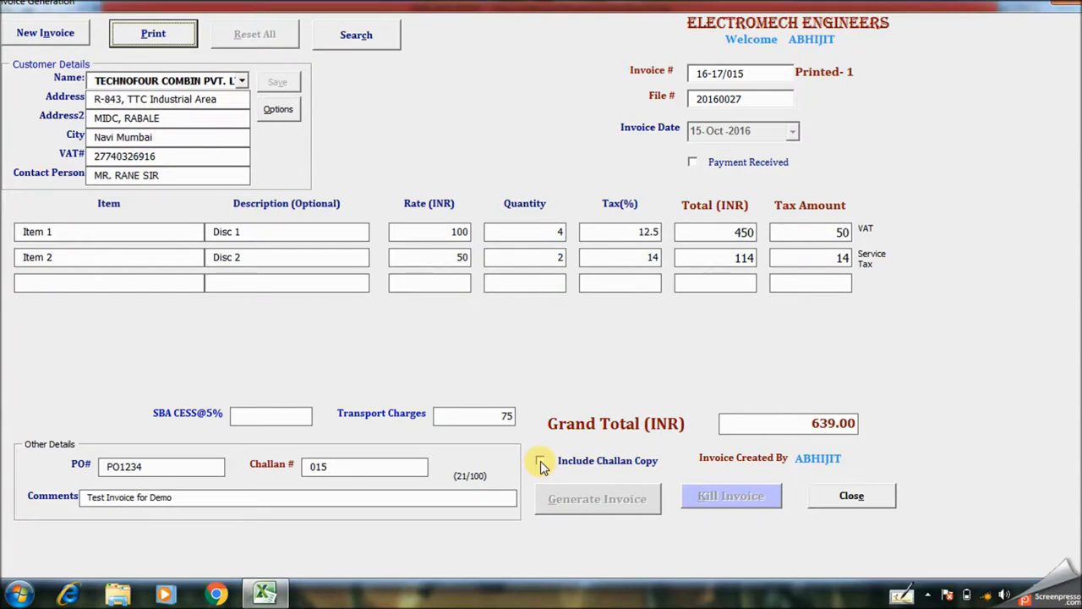
Step: Print invoice 16-17/015 with the Include Challan Copy option ticked
left_click(541, 463)
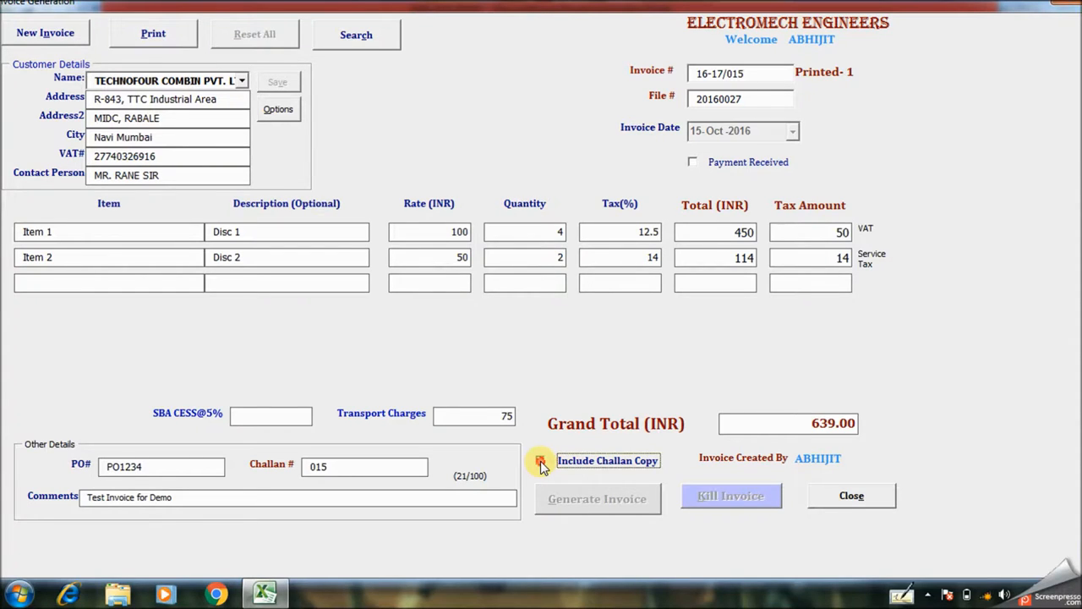
left_click(541, 460)
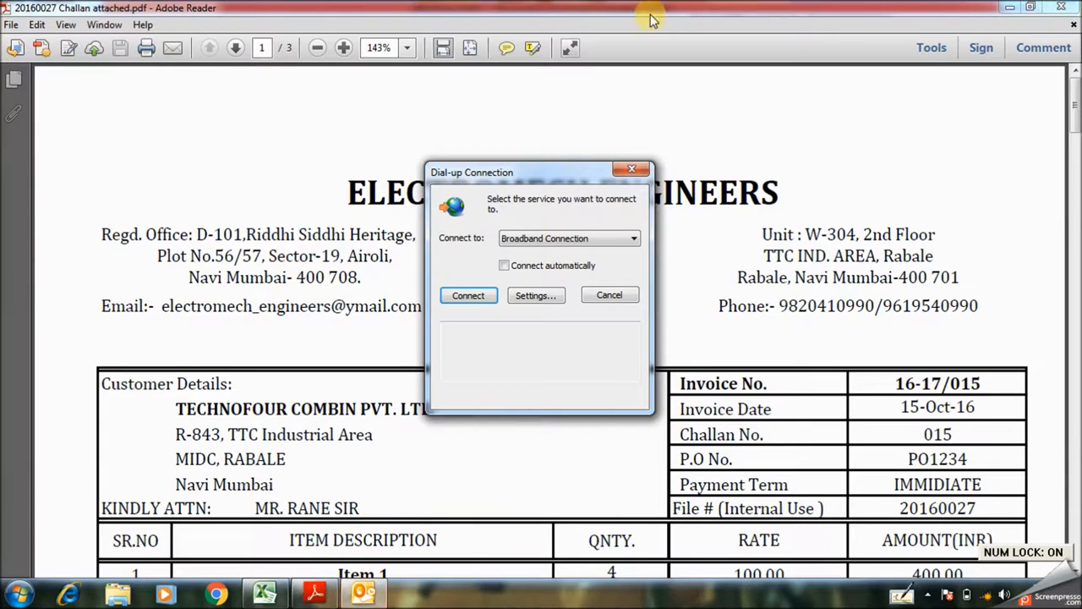
Step: Cancel the Dial-up Connection prompt and view the whole first invoice page
left_click(609, 294)
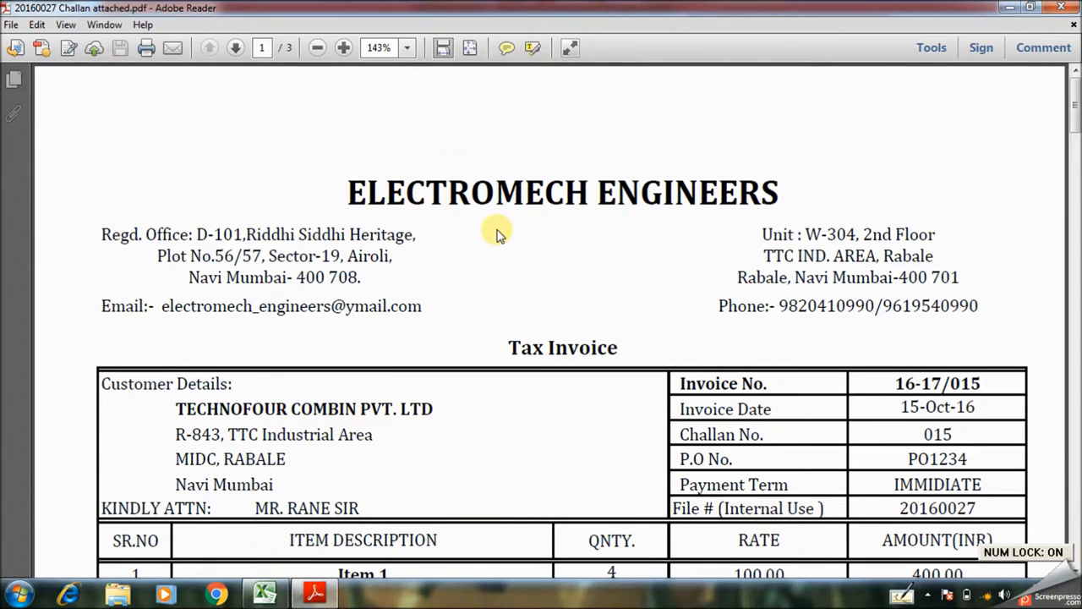
mouse_move(562, 262)
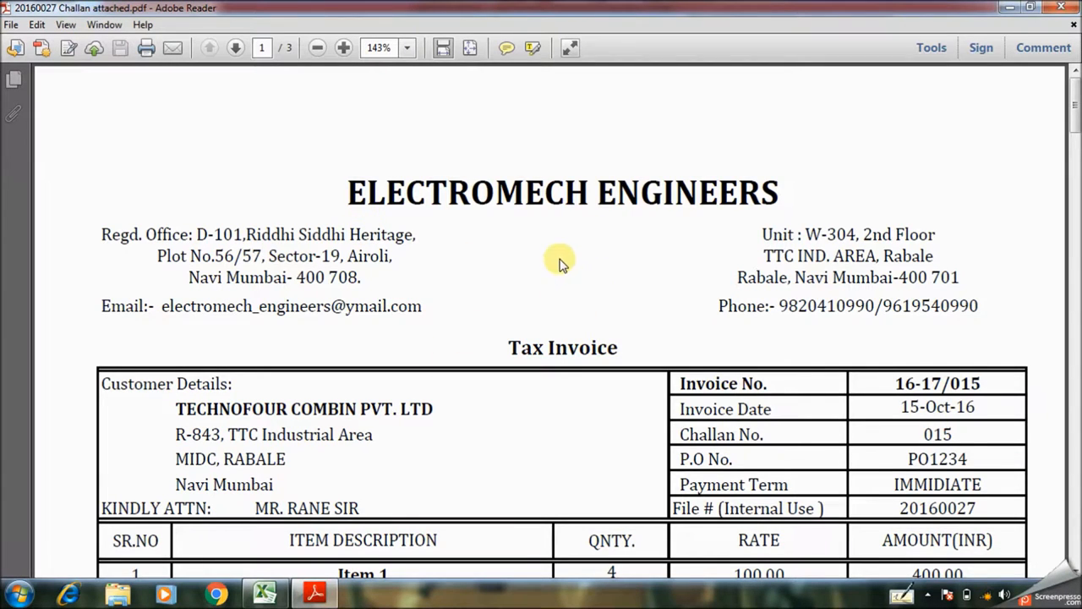
left_click(318, 47)
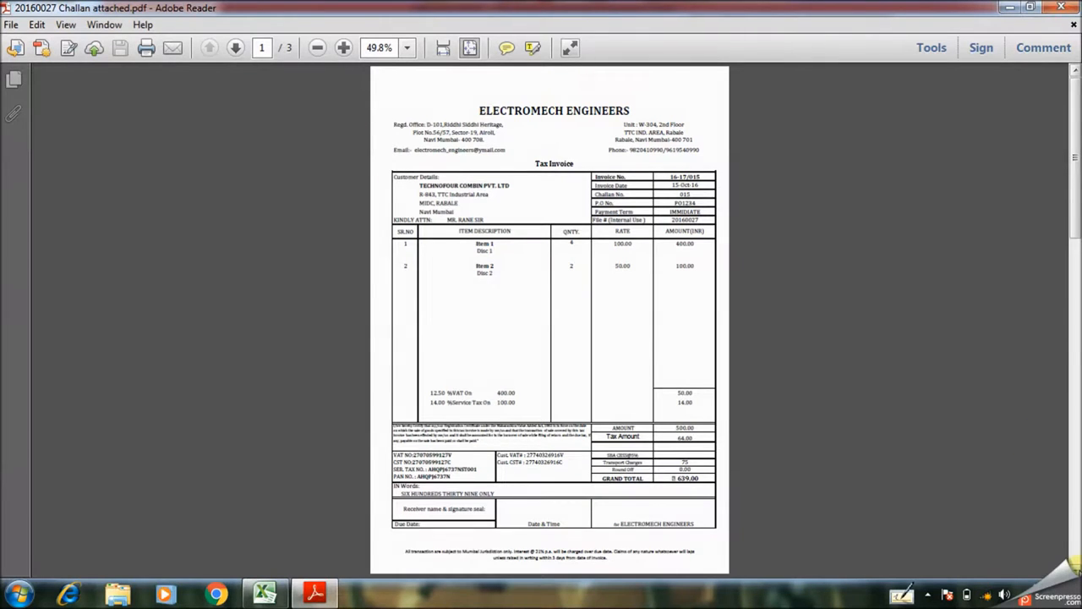
Step: Page through the receiver's and Electromech challan copies at 125% zoom
left_click(235, 47)
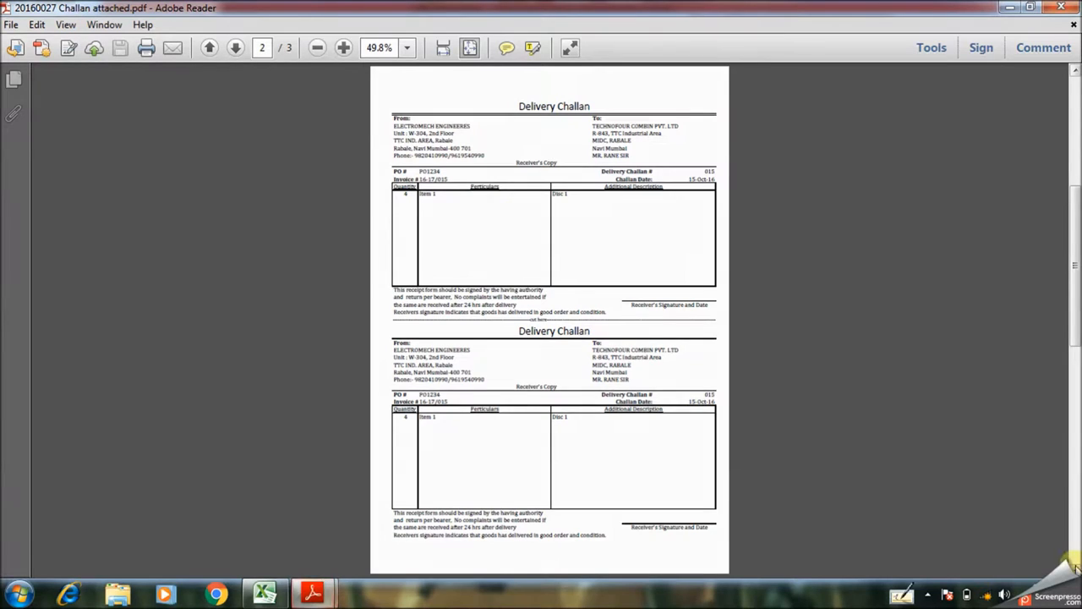
left_click(235, 47)
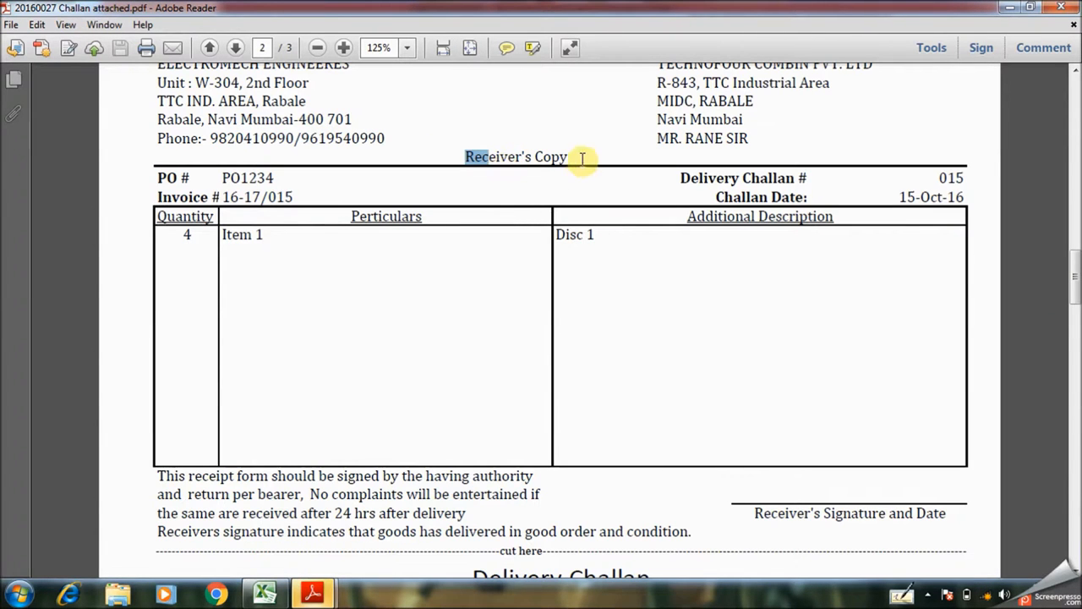
scroll("down", 3)
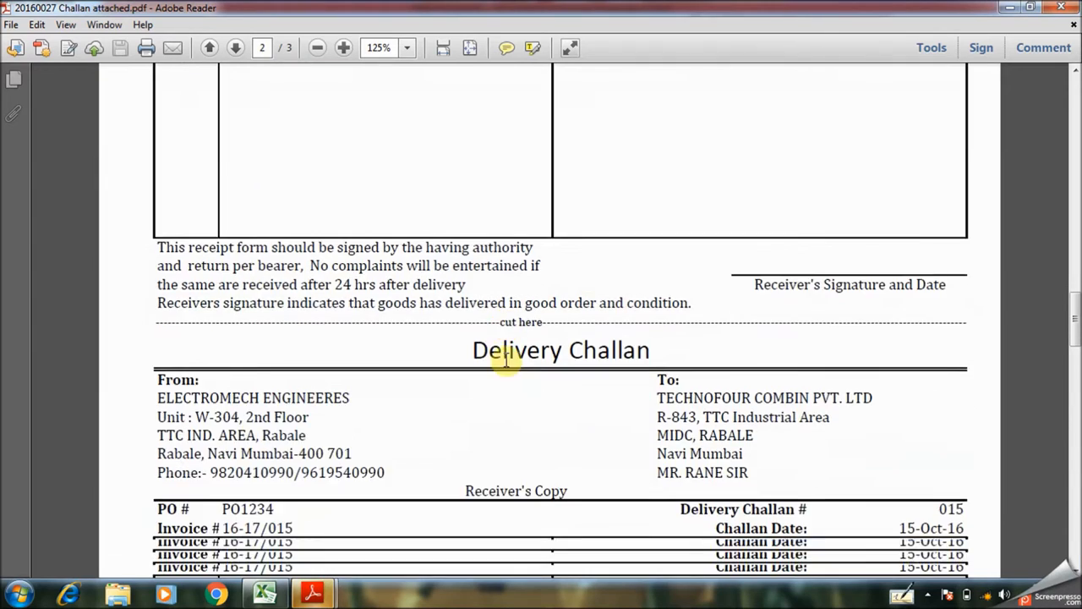
scroll("down", 3)
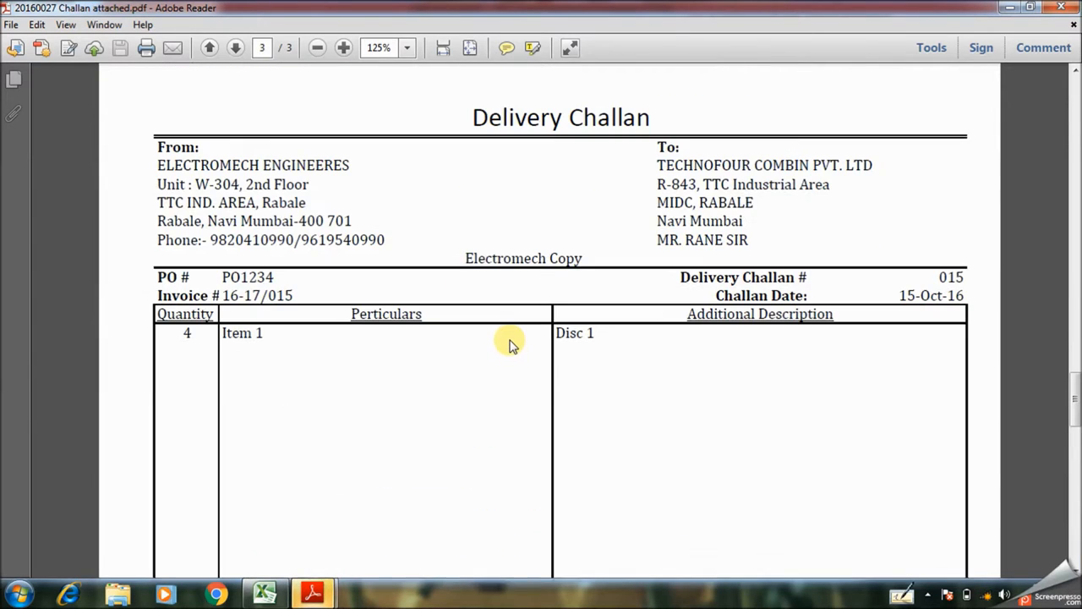
left_click_drag(511, 342, 592, 291)
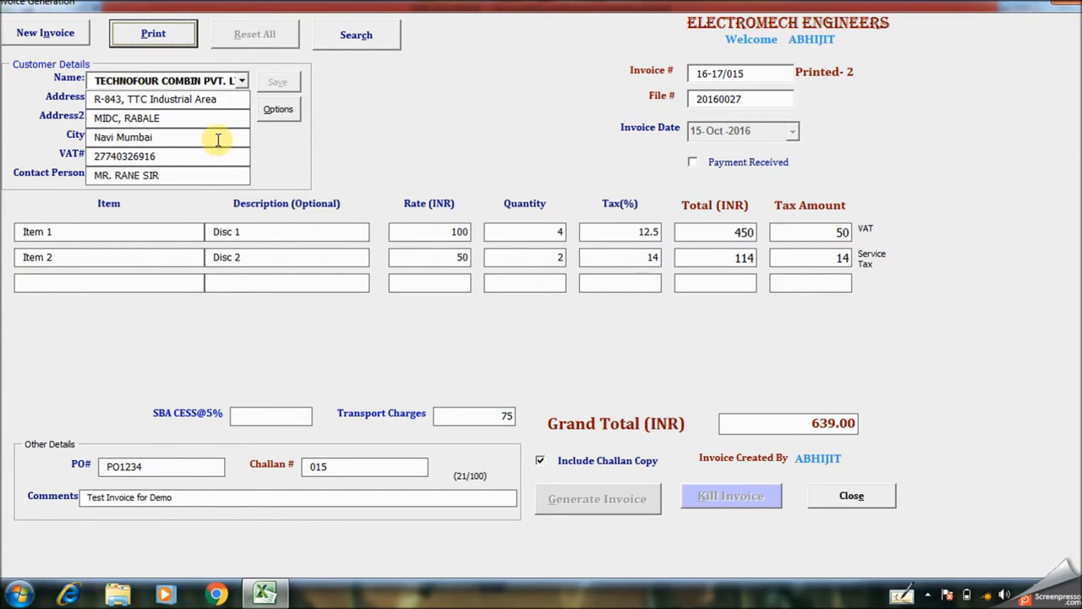
mouse_move(335, 350)
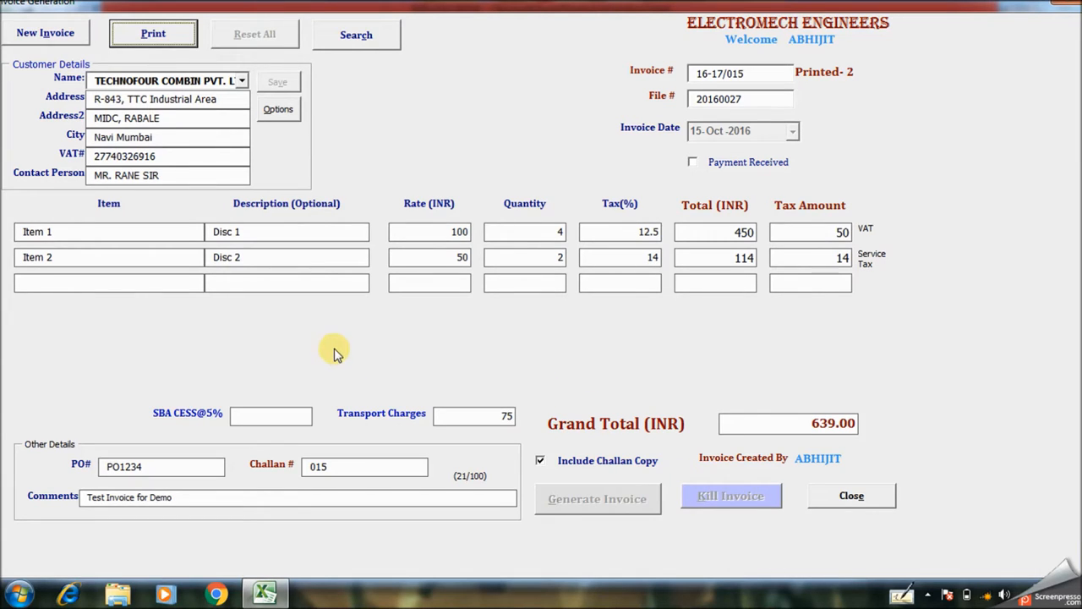
mouse_move(615, 146)
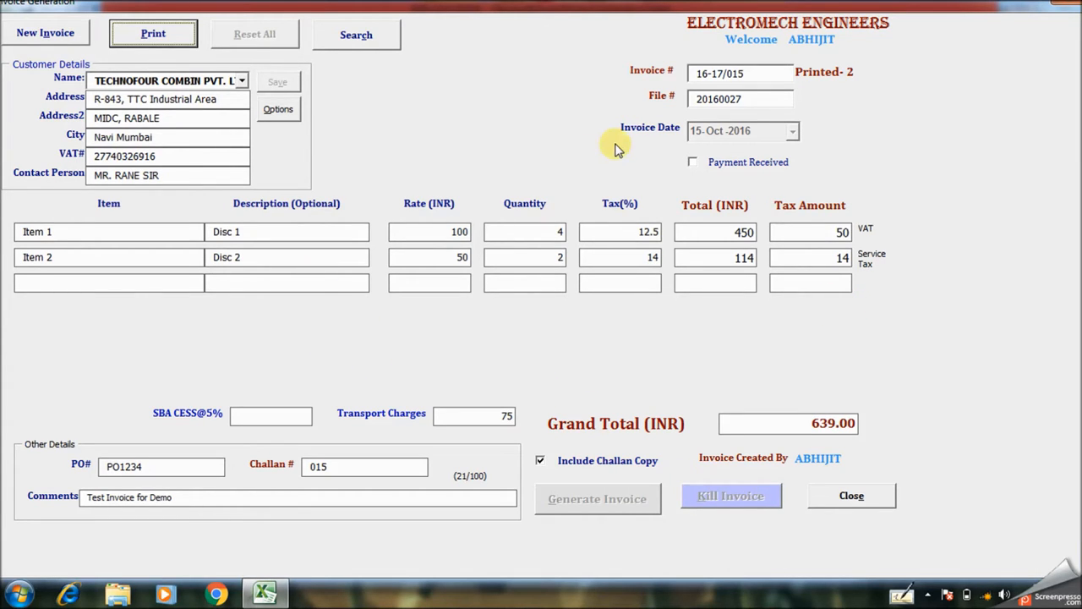
mouse_move(541, 246)
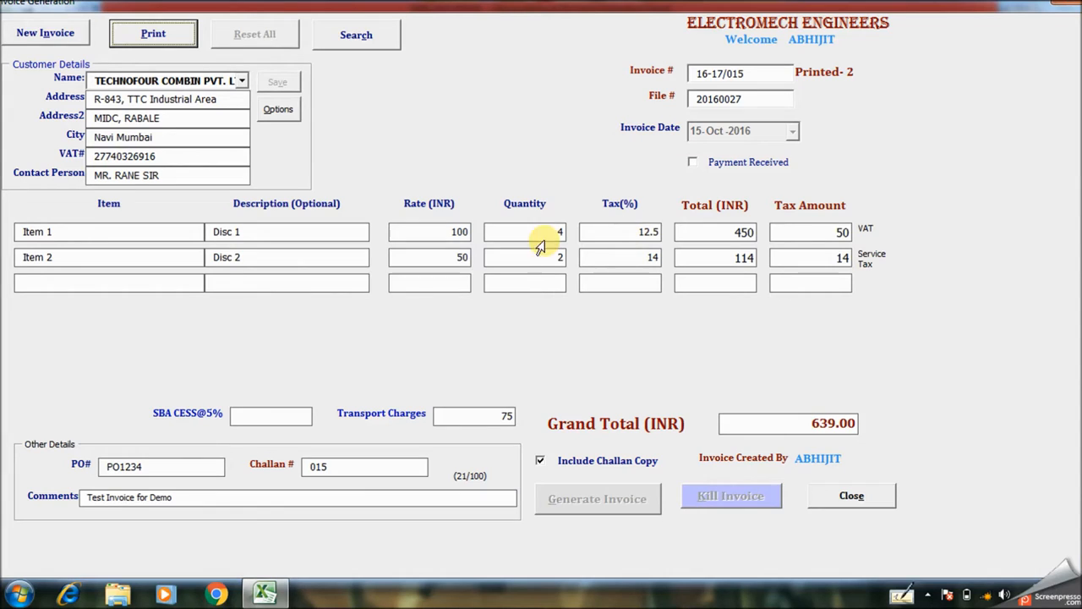
mouse_move(524, 431)
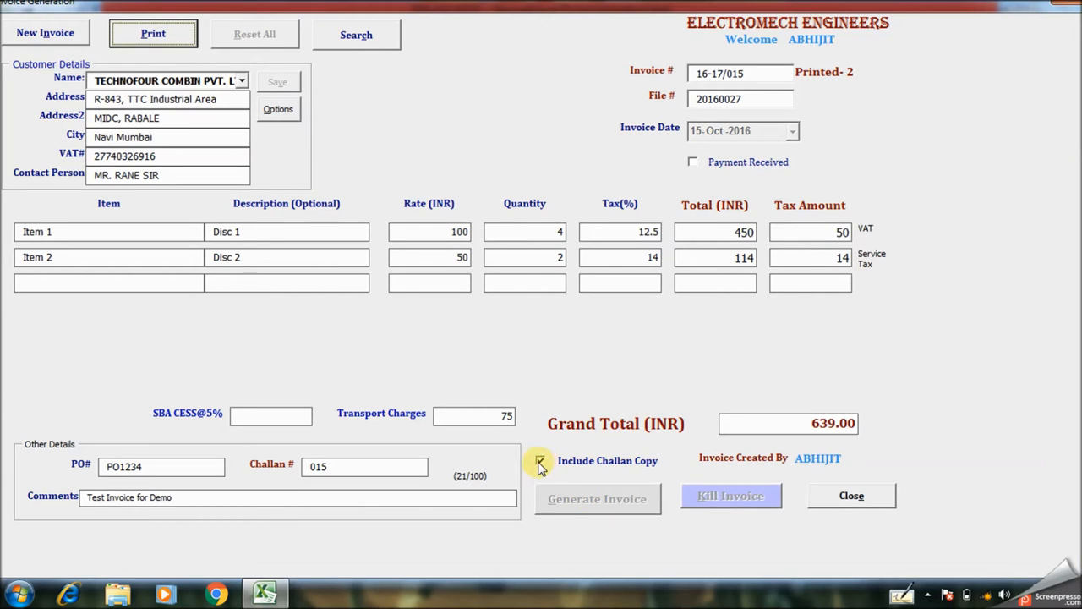
left_click(539, 460)
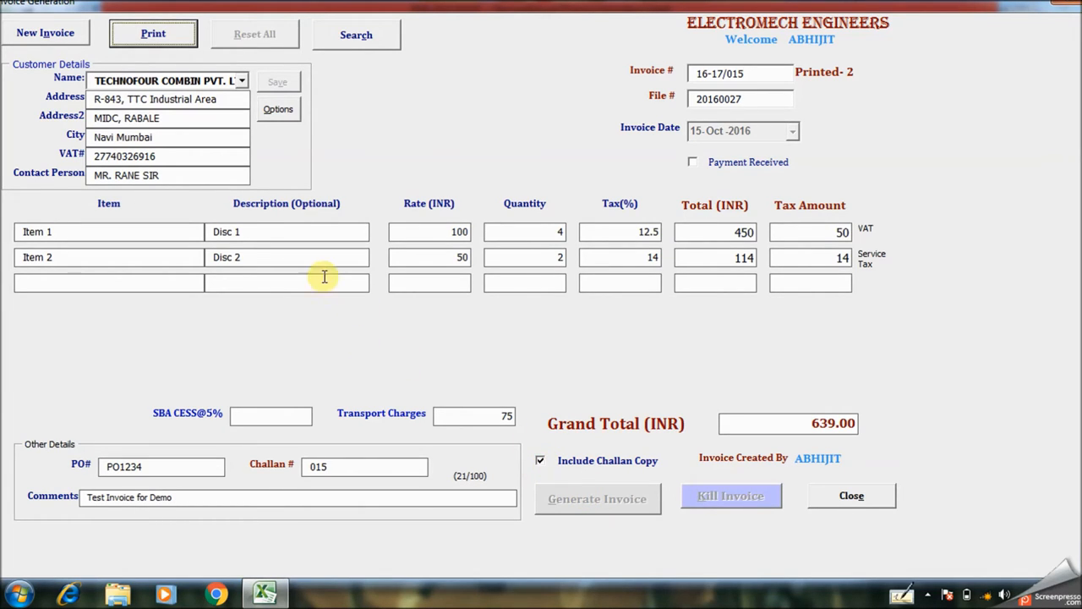
mouse_move(284, 345)
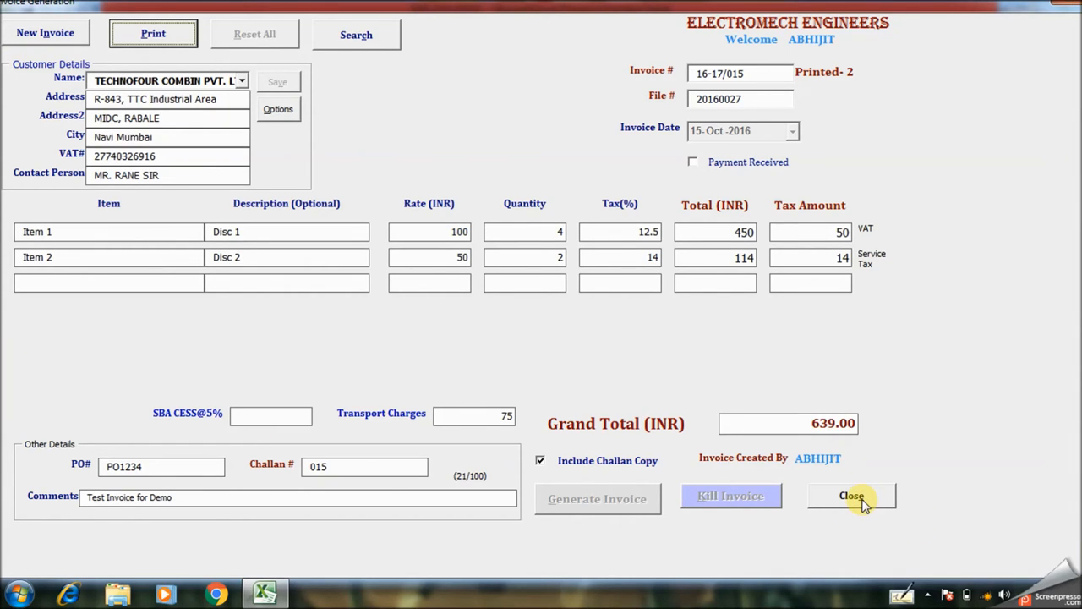
mouse_move(369, 59)
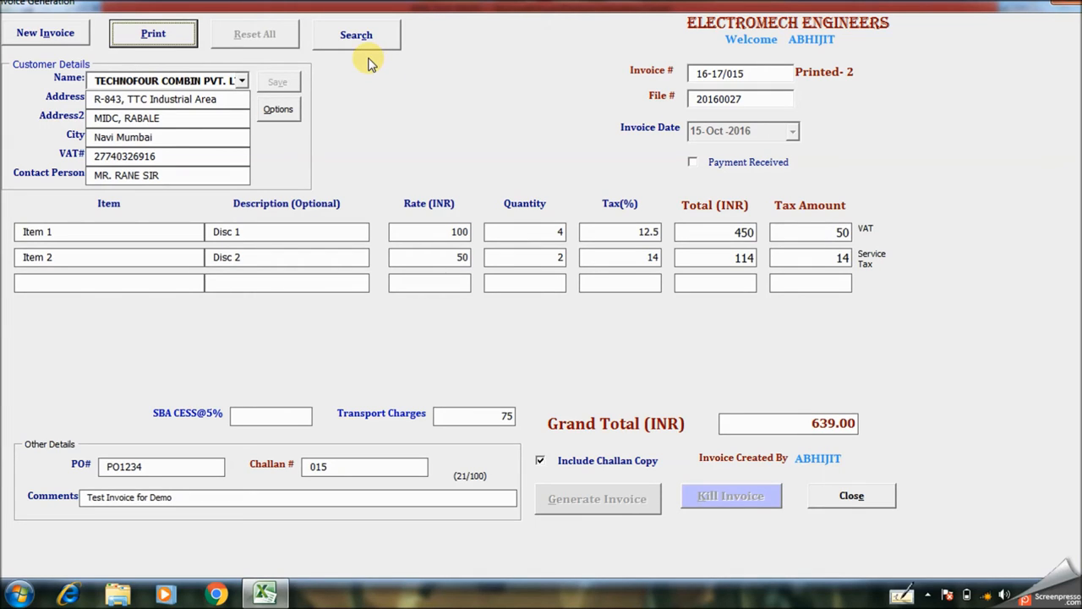